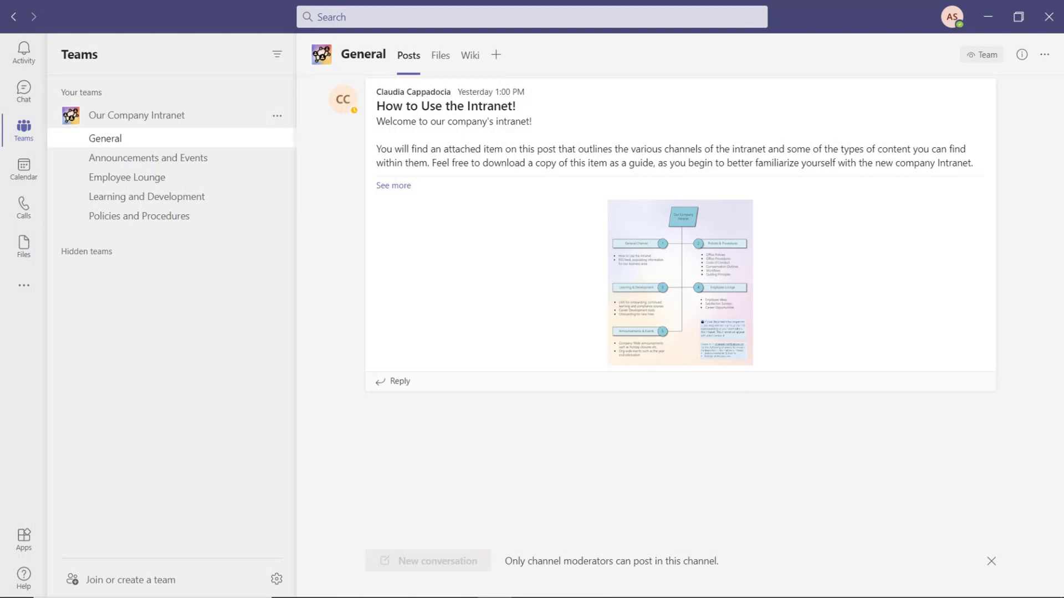
View the Teams Intranet Outline.jpg image attached to the General channel welcome post.
click(679, 282)
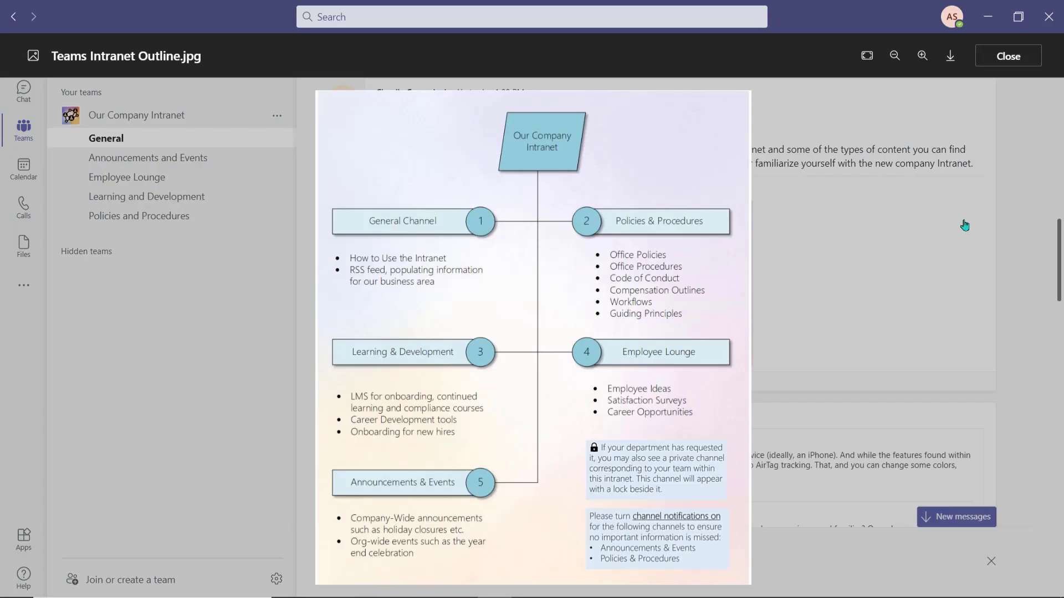
click(950, 55)
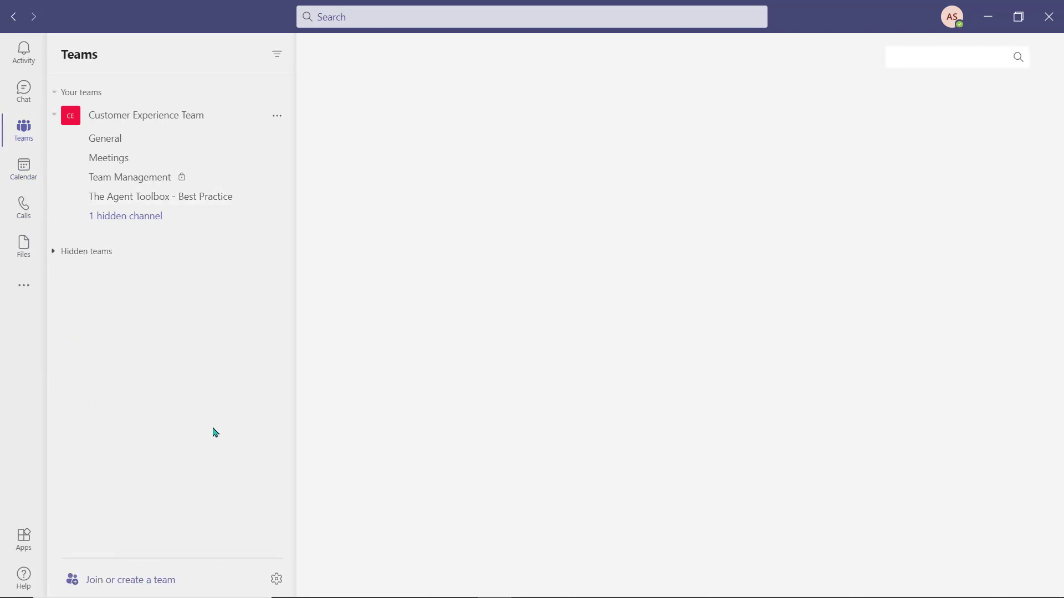
Create a public team named Our Company Intranet and land on its General channel.
click(128, 579)
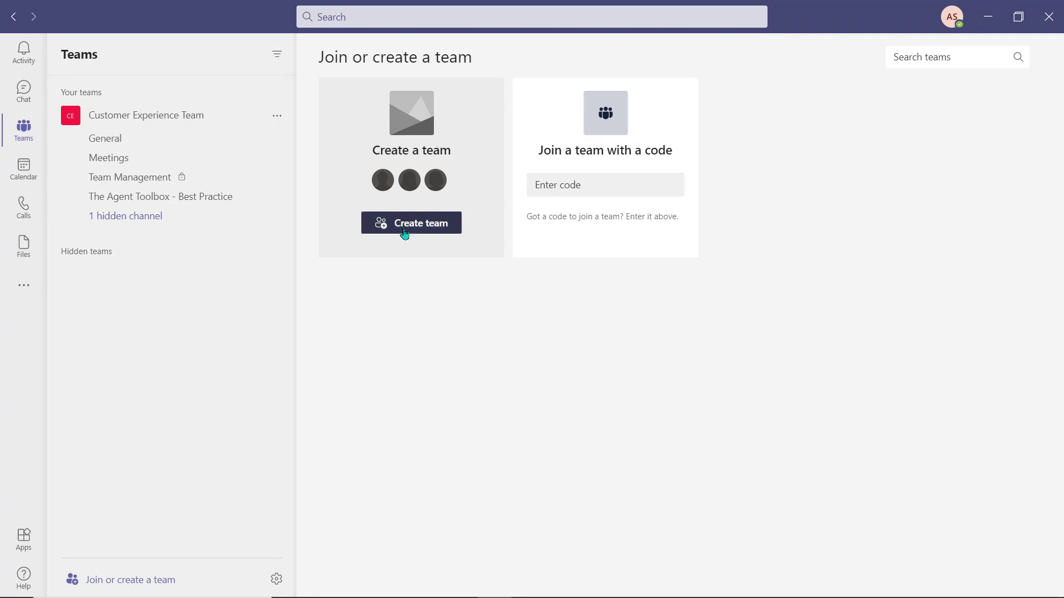
click(410, 222)
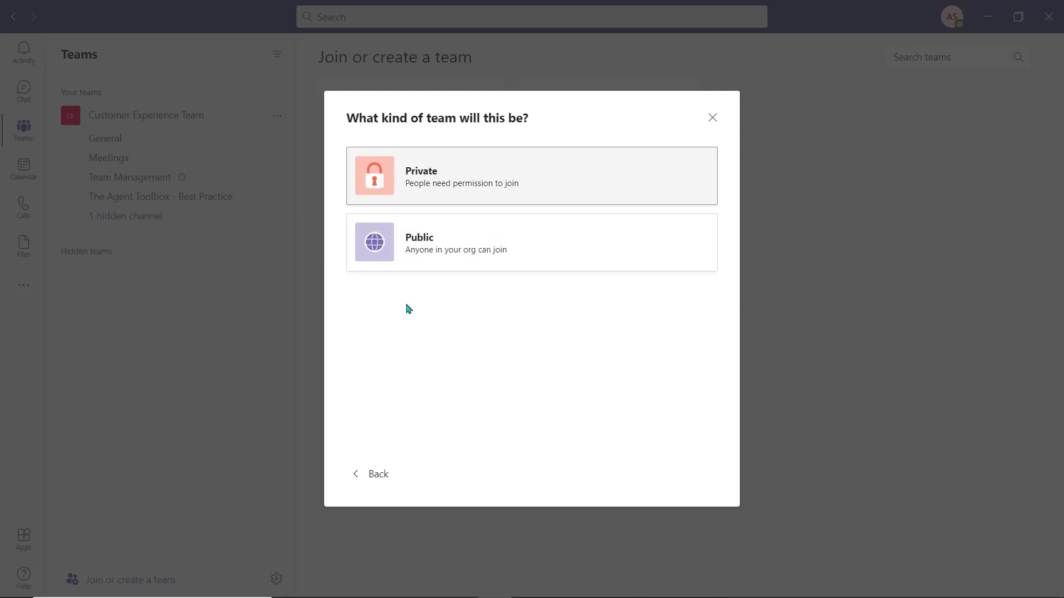
mouse_move(417, 255)
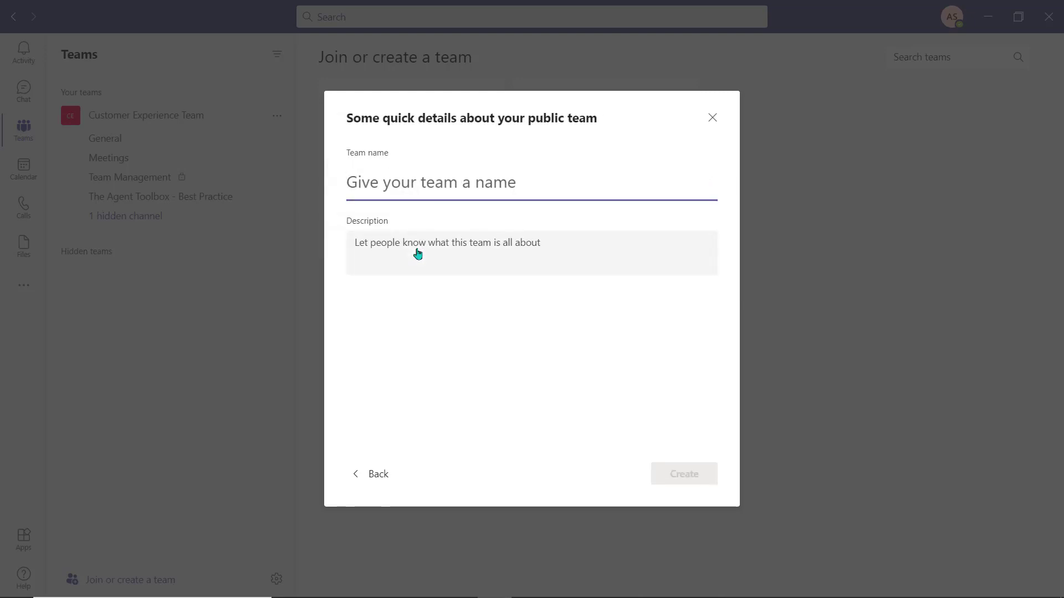
text(Our)
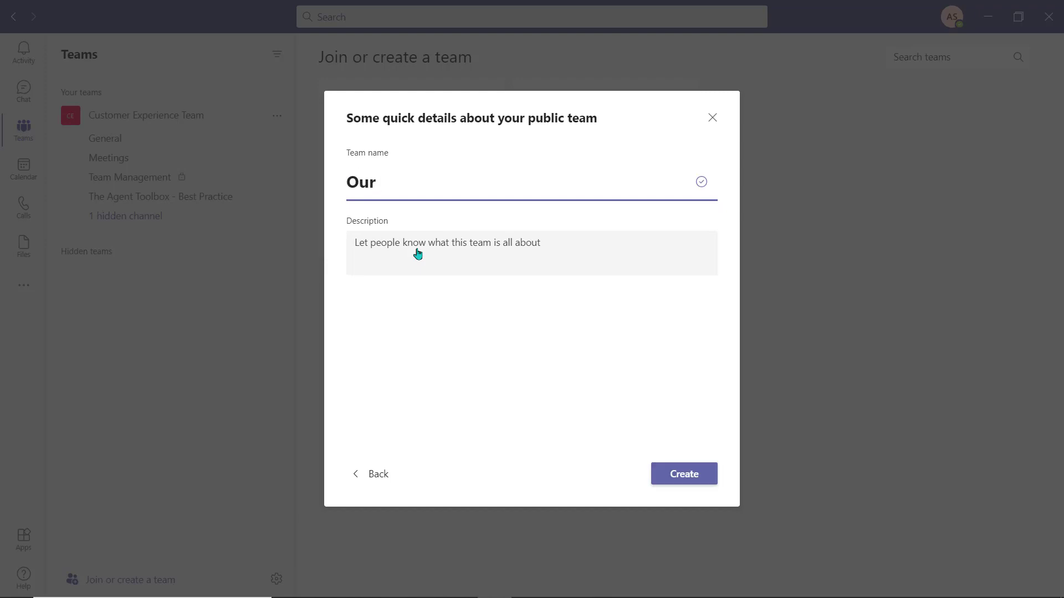
text(Compan)
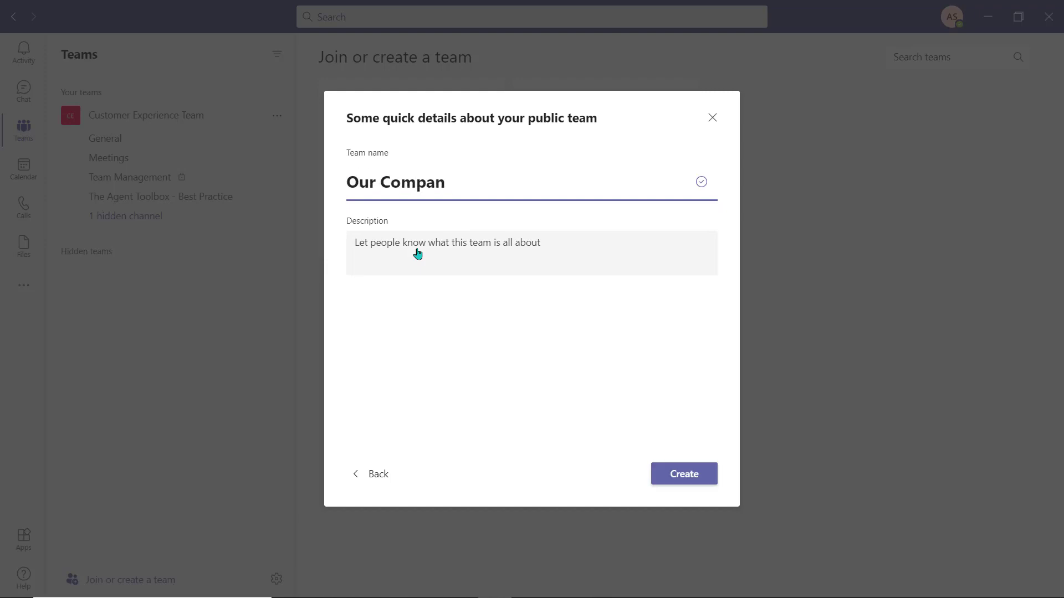
click(684, 474)
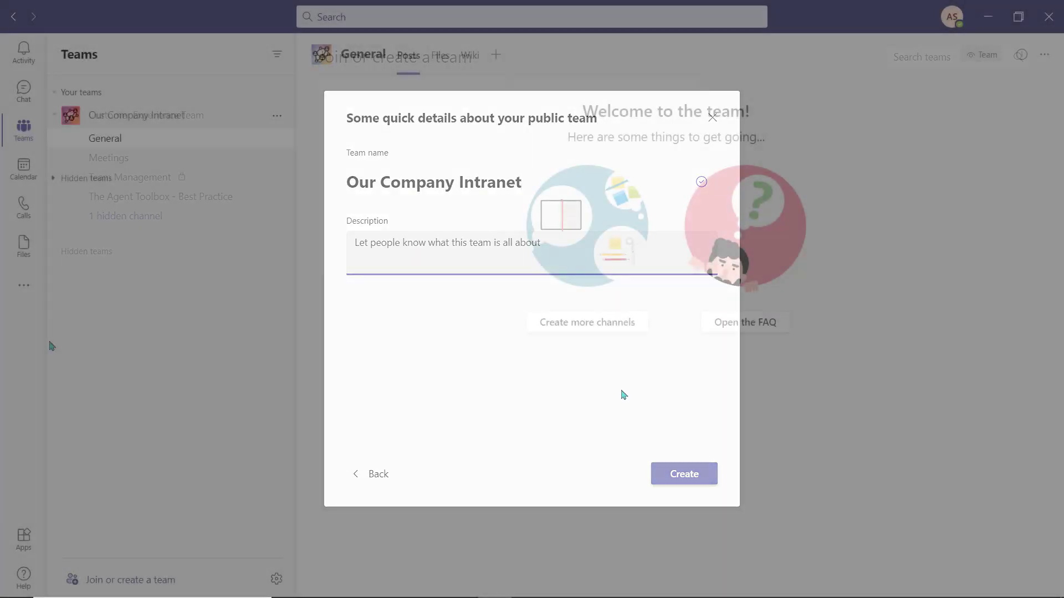
click(684, 474)
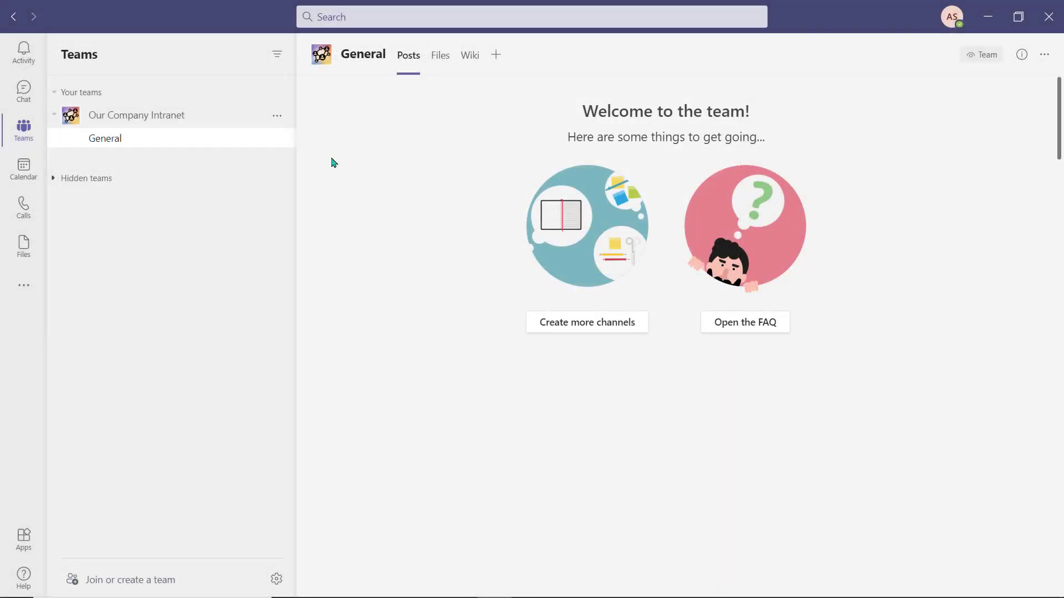
click(277, 115)
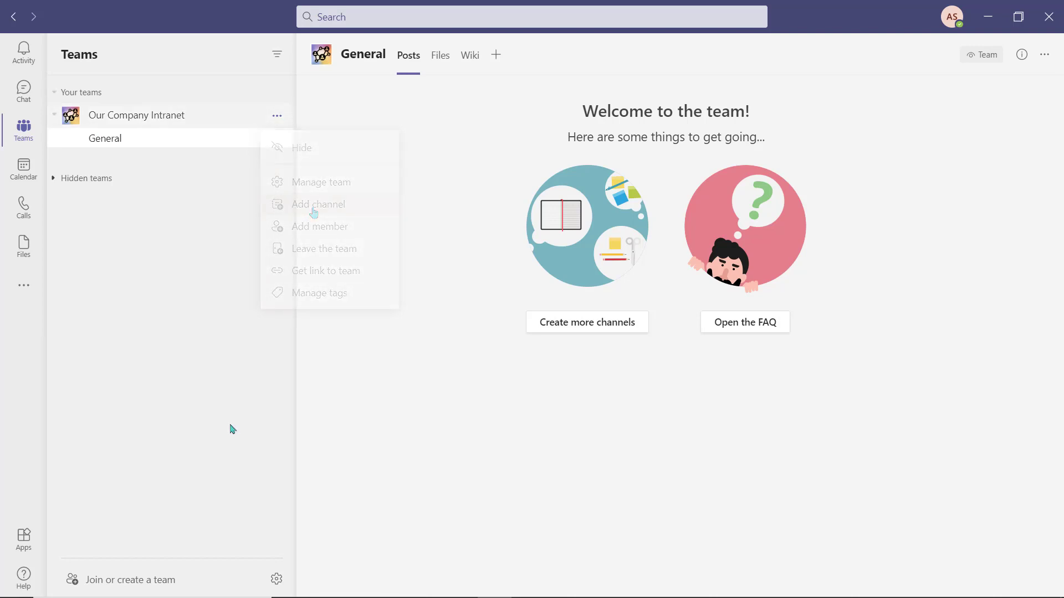
Add a Policies and Procedures channel to the intranet team from its options menu.
click(232, 429)
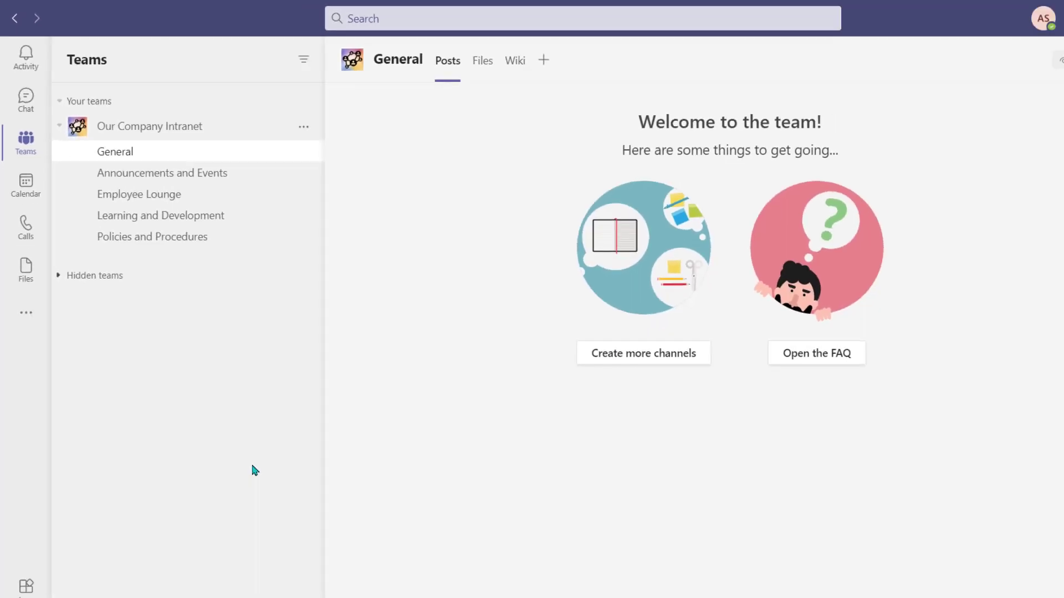
click(642, 353)
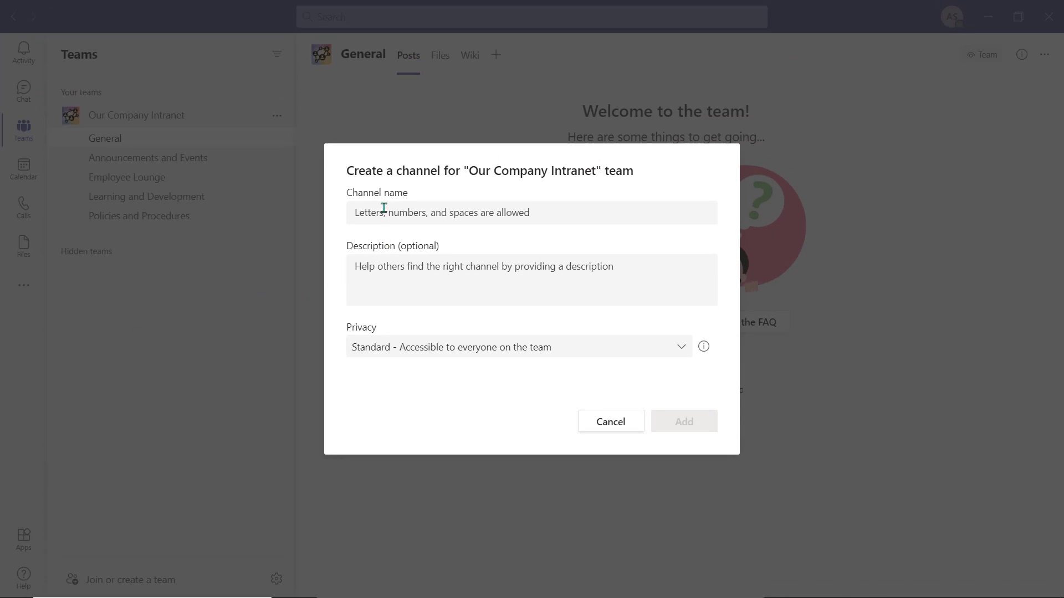
text(01 -)
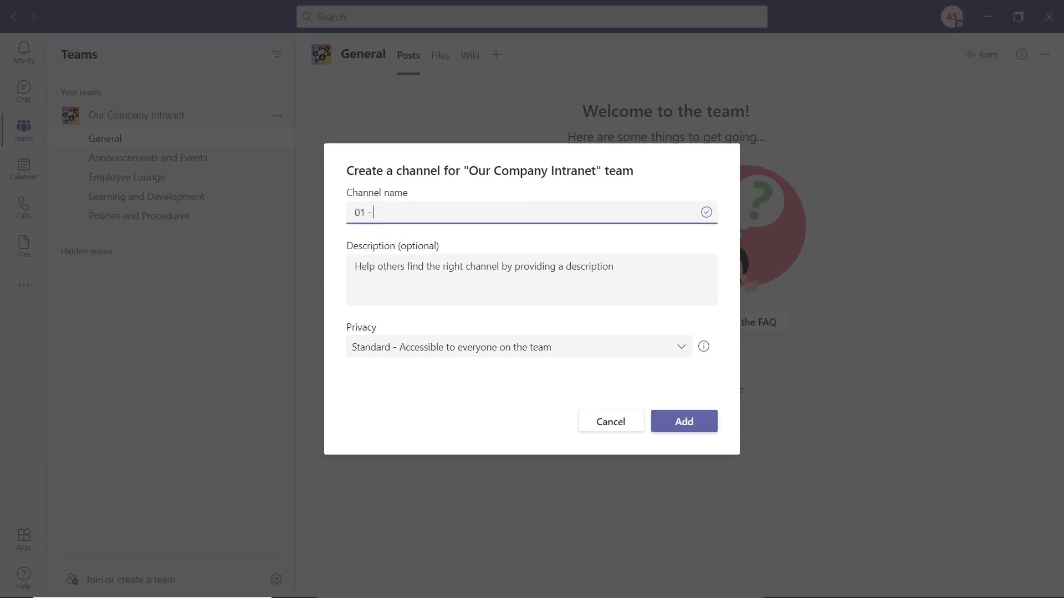
text(Policies)
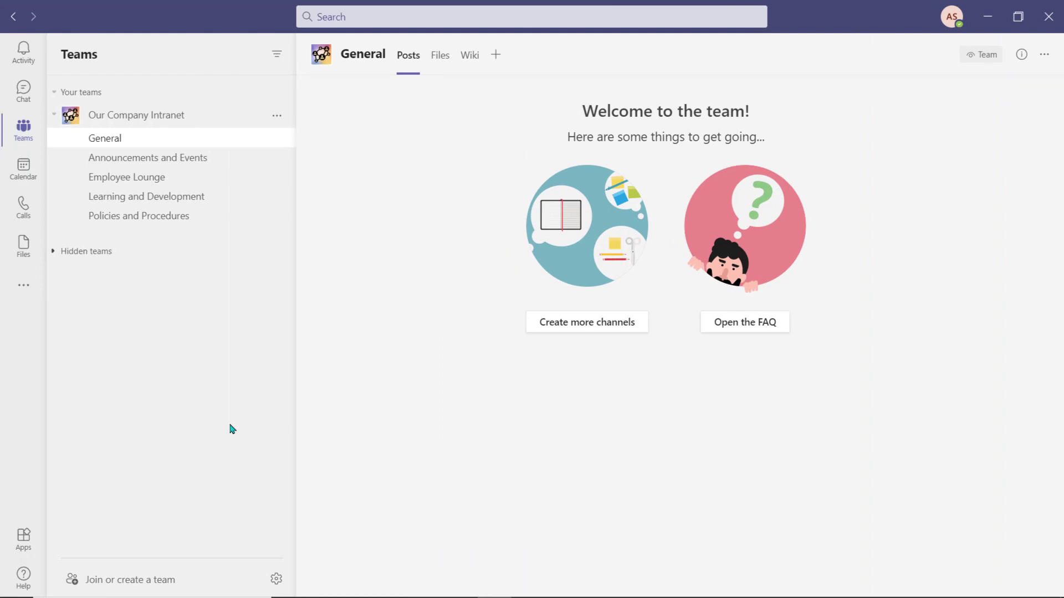
Open Announcements and Events, check its channel details and members, then hide the pane.
click(148, 157)
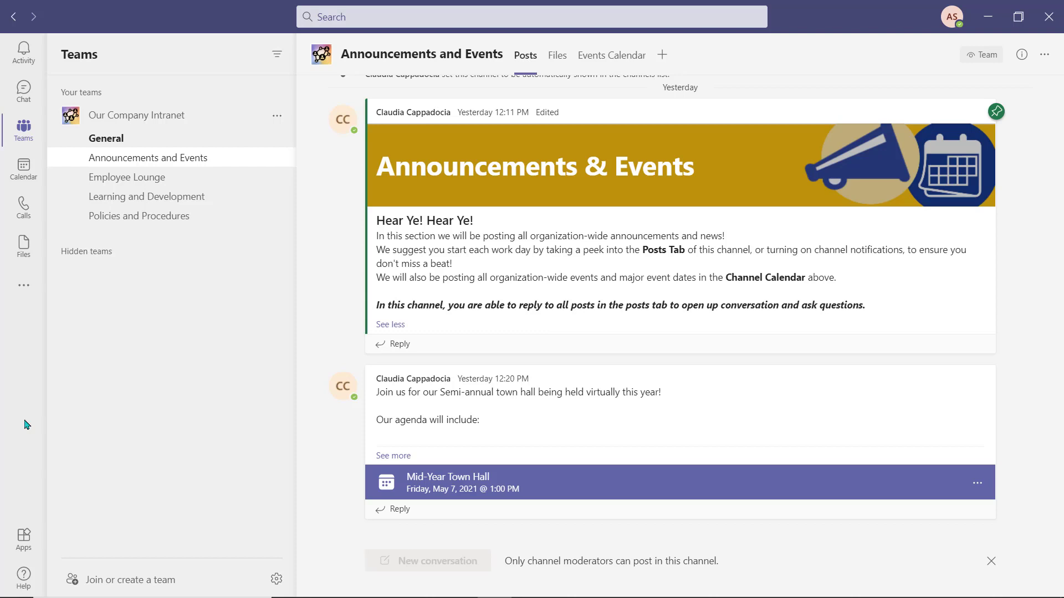
mouse_move(333, 406)
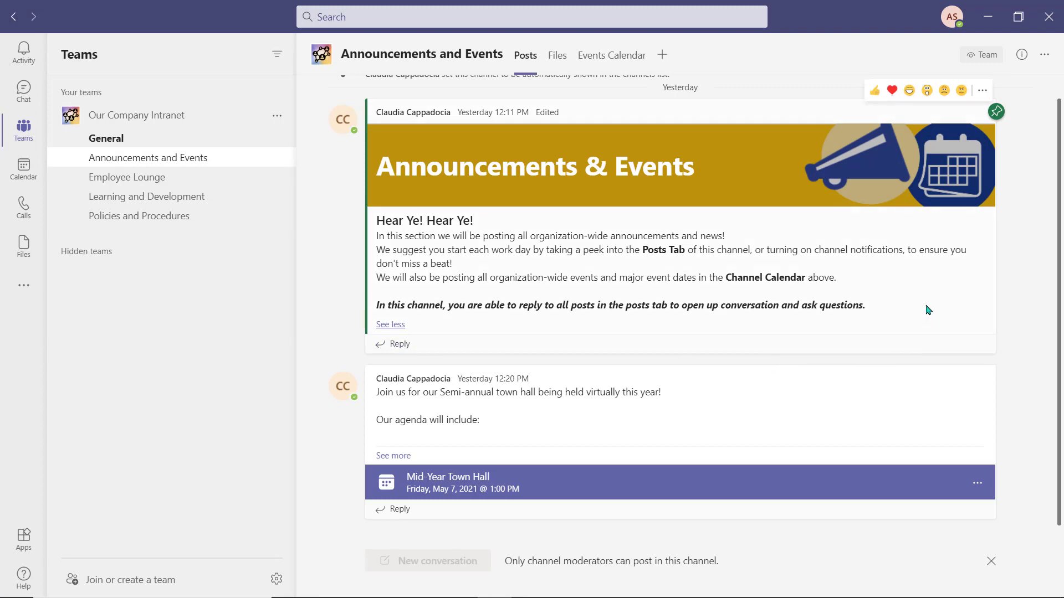
mouse_move(997, 112)
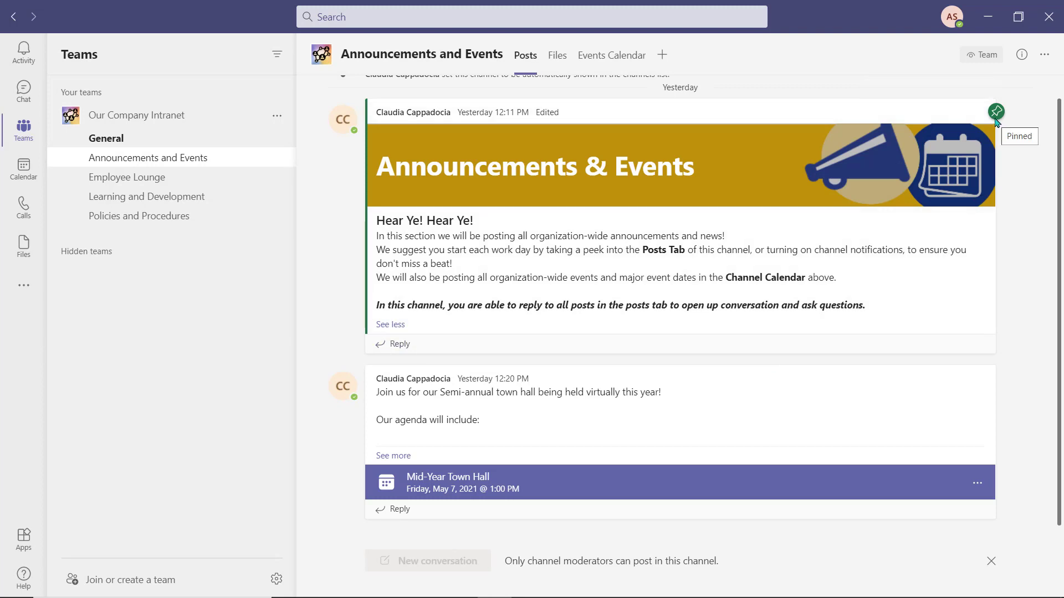
mouse_move(1016, 178)
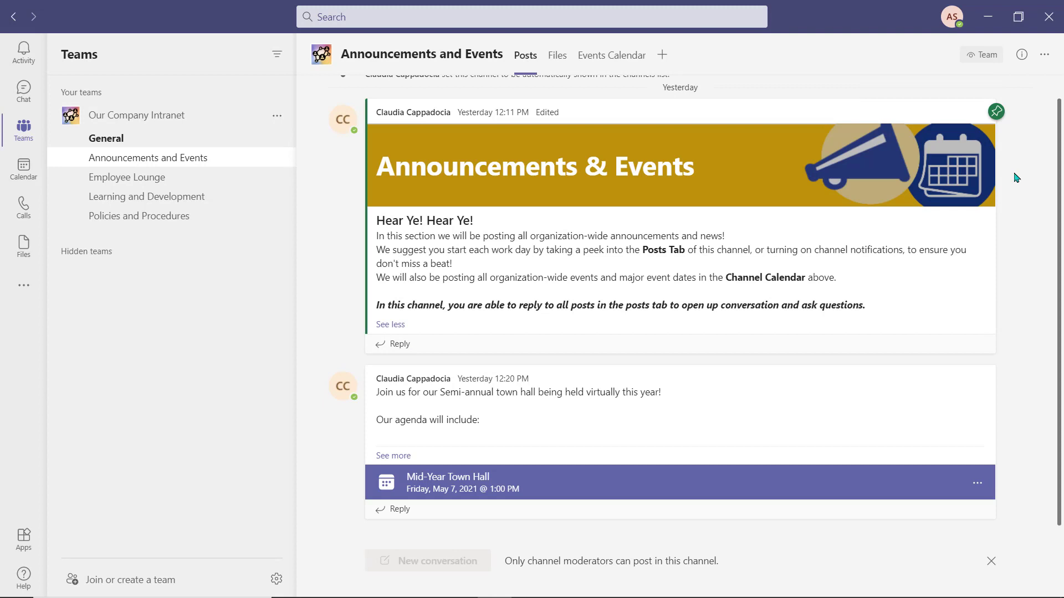
mouse_move(1021, 55)
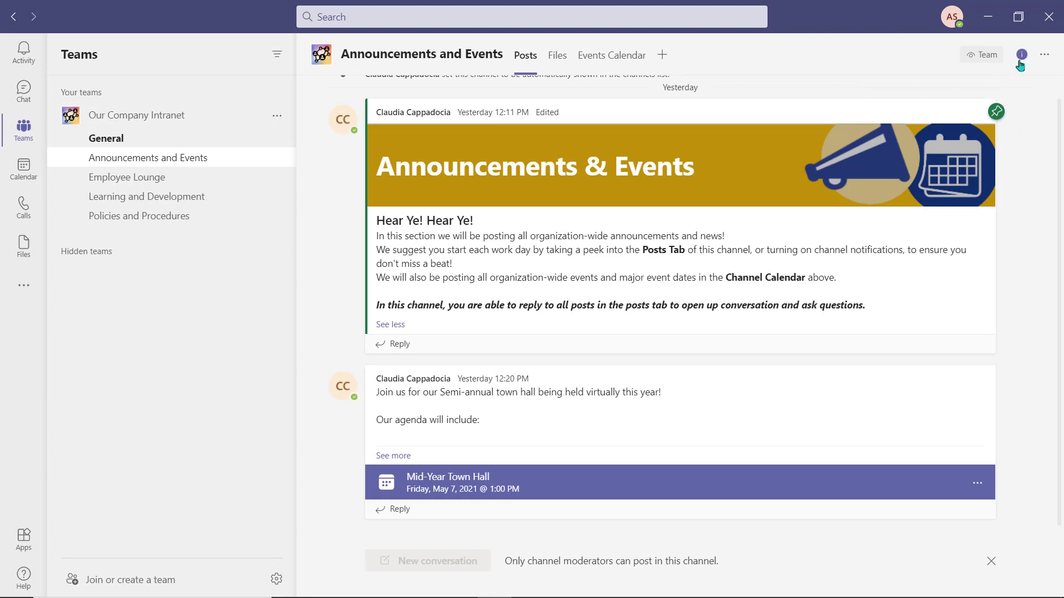
click(1020, 54)
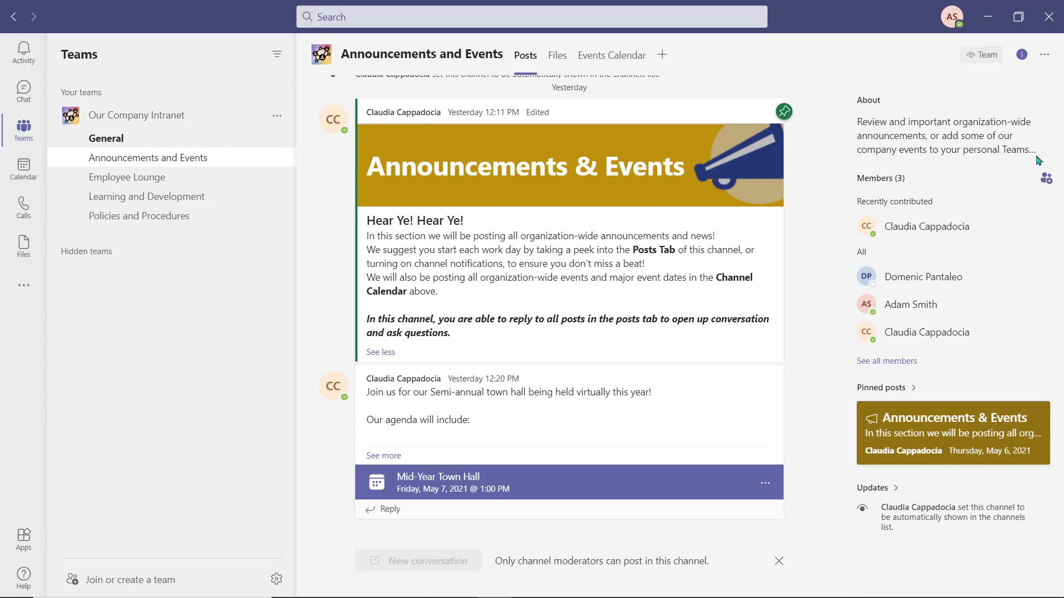
click(1020, 55)
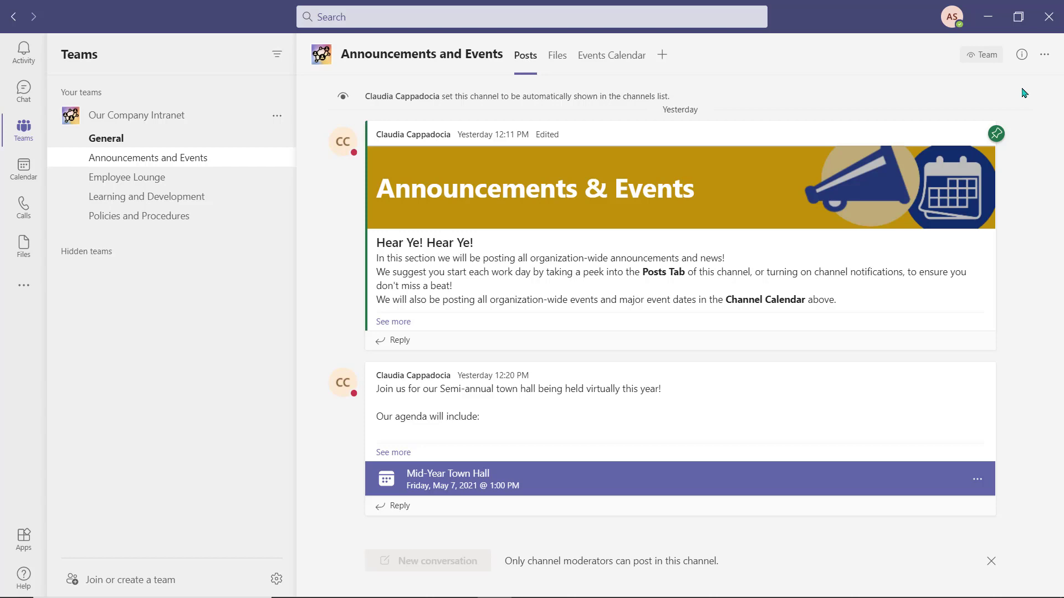
mouse_move(416, 341)
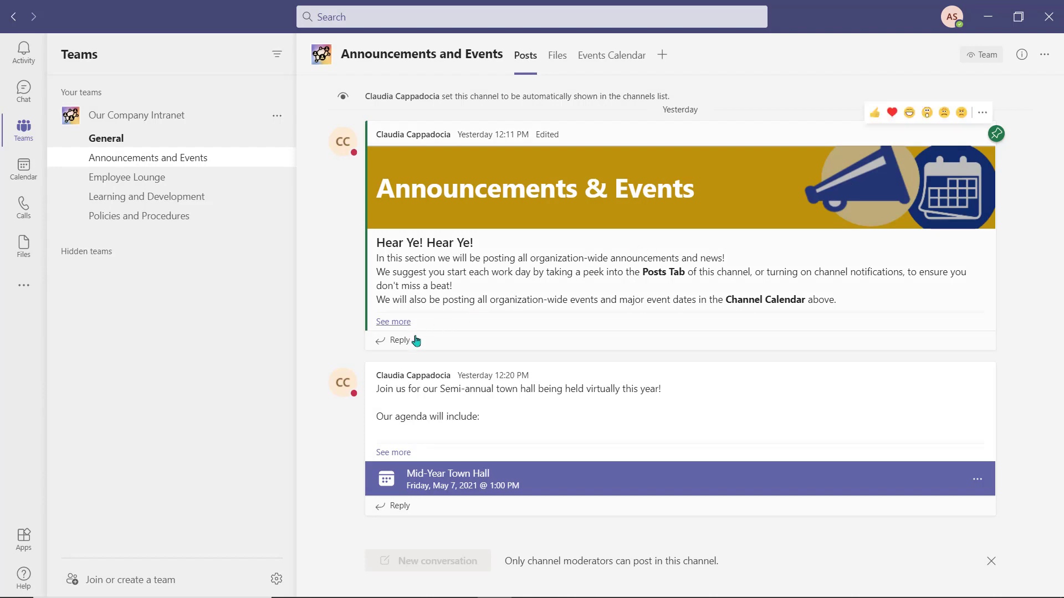
mouse_move(400, 516)
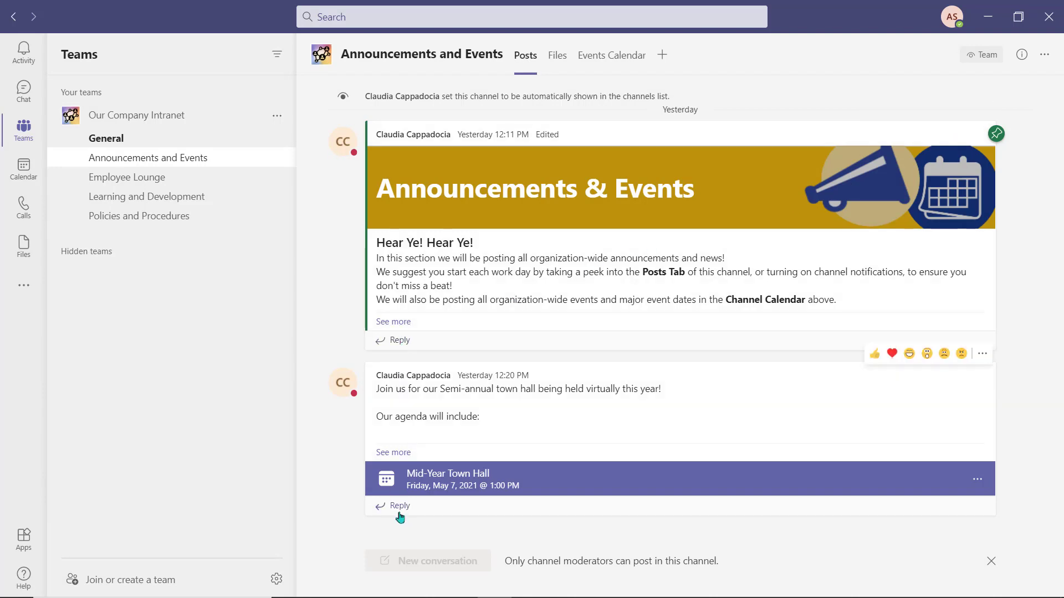
mouse_move(409, 548)
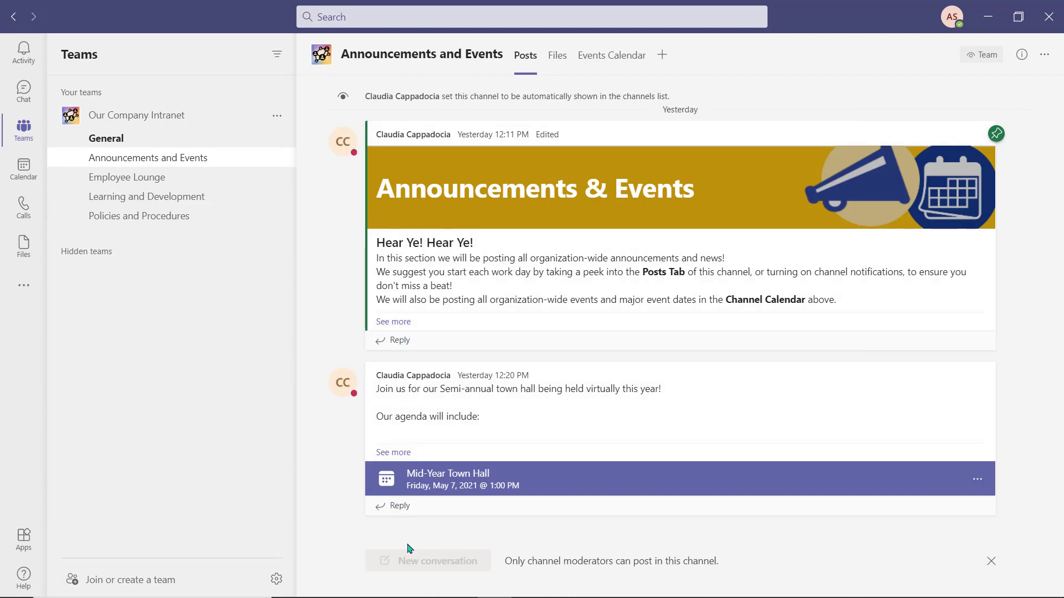
mouse_move(624, 582)
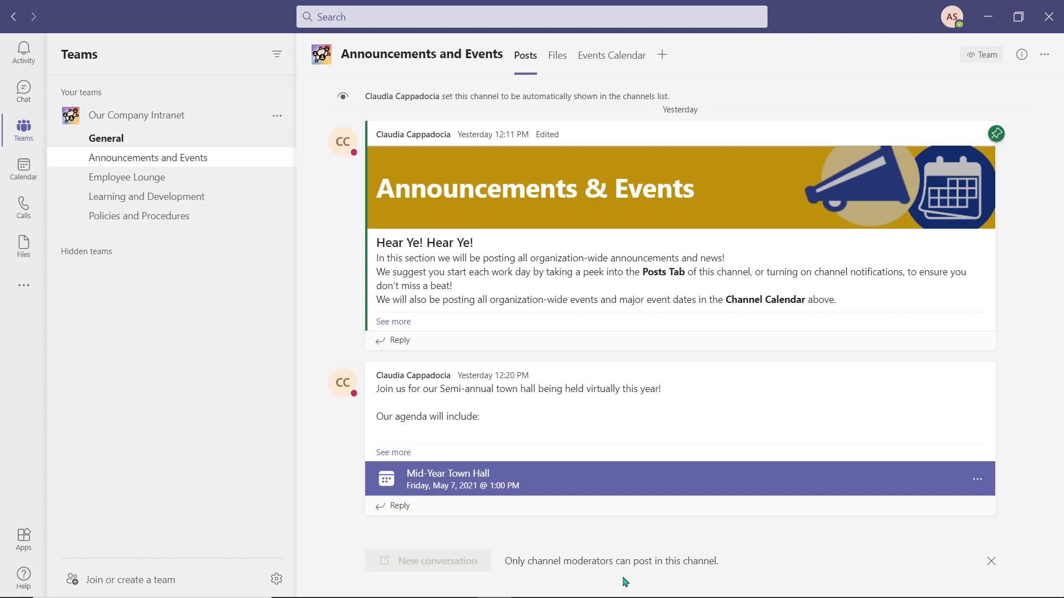
mouse_move(491, 572)
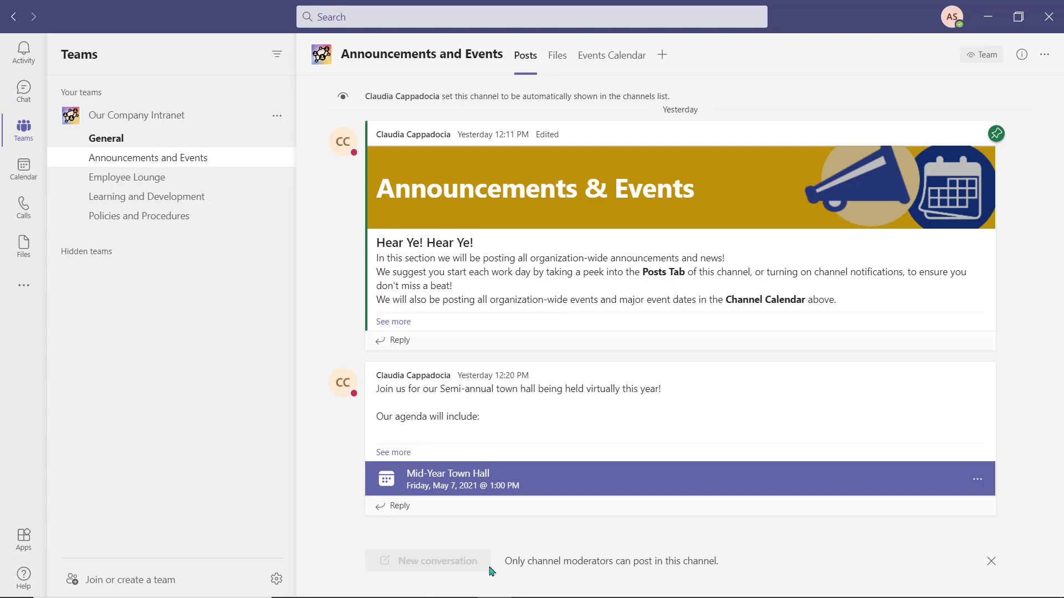
mouse_move(420, 580)
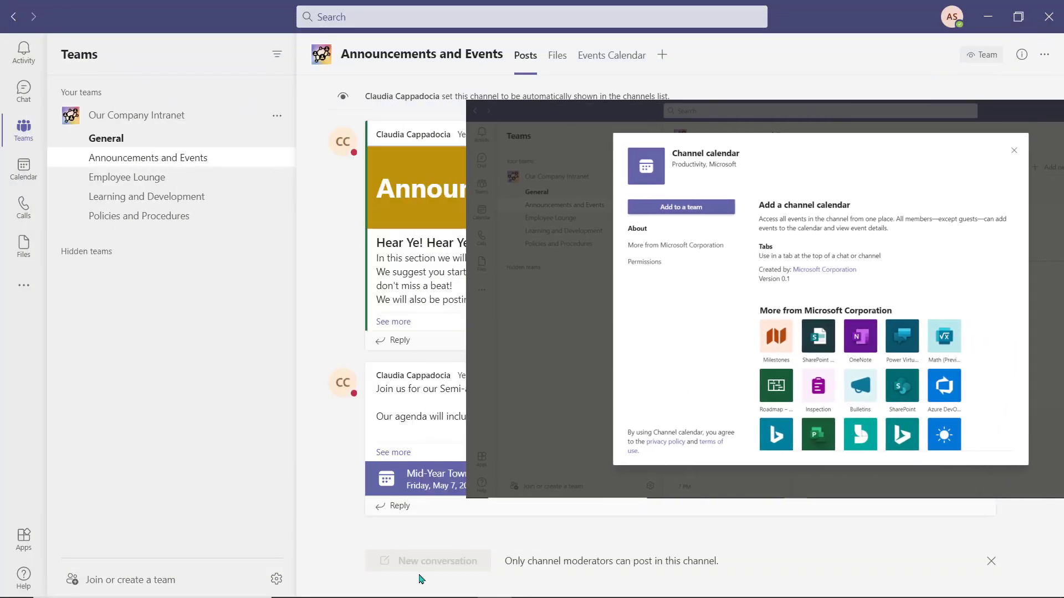
Show the Announcements and Events calendar for the May 2021 work week.
click(1014, 150)
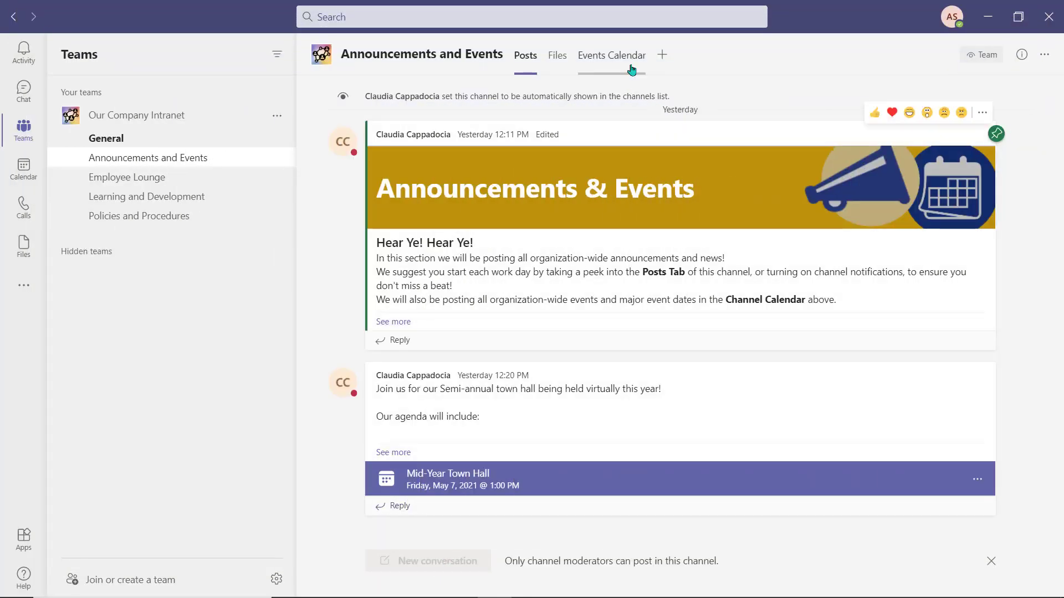
click(611, 56)
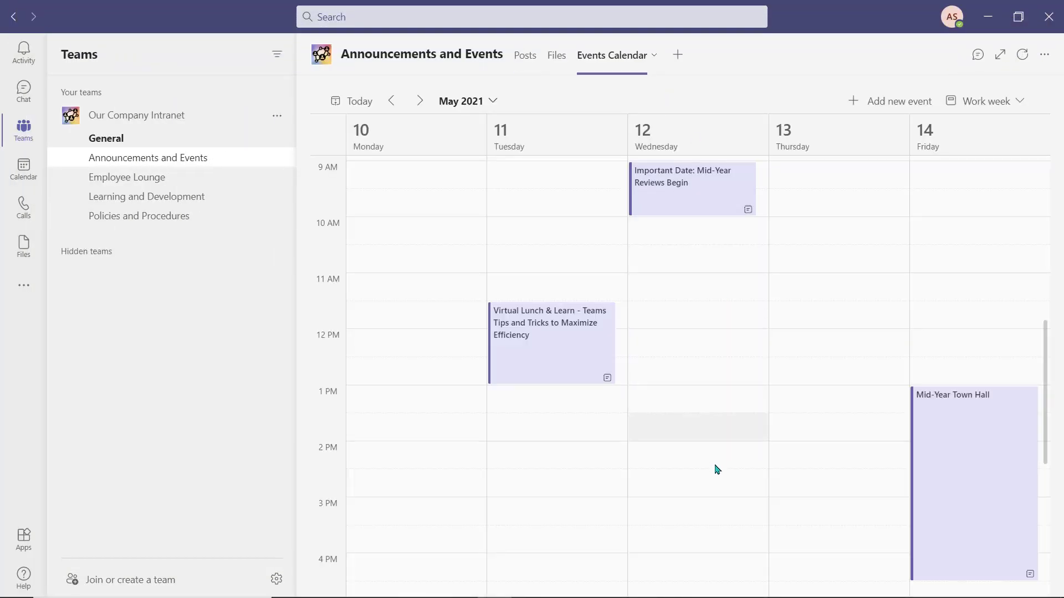
mouse_move(717, 493)
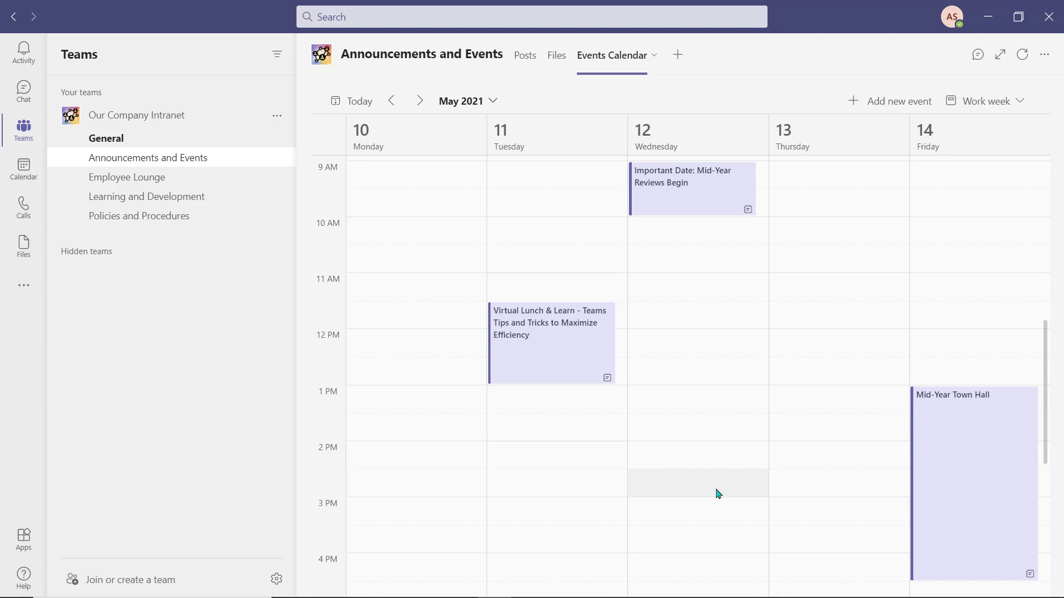
mouse_move(812, 482)
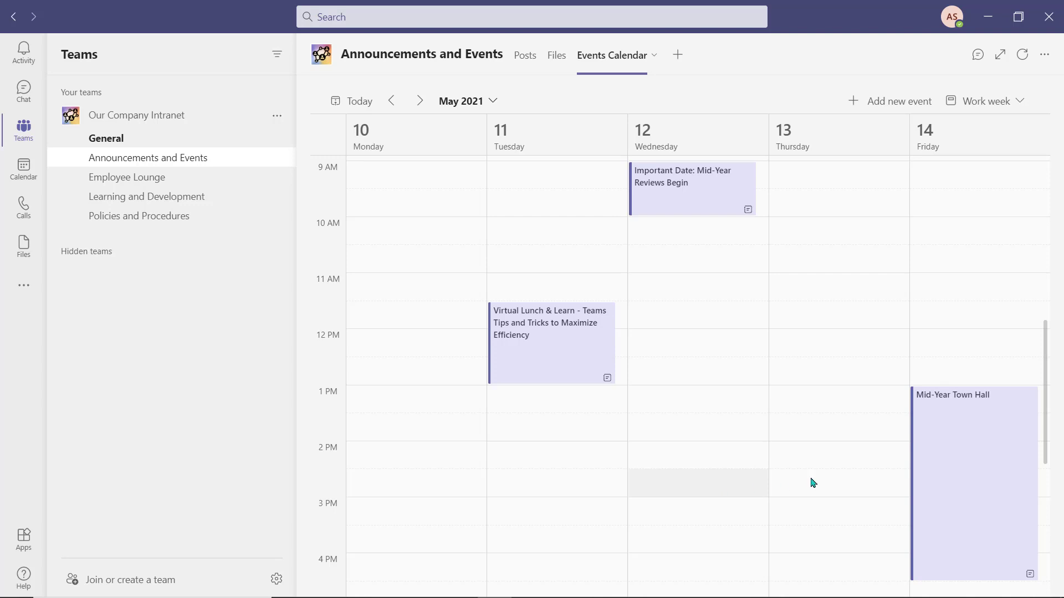
Add the Mid-Year Town Hall event to my calendar and close its details.
click(974, 483)
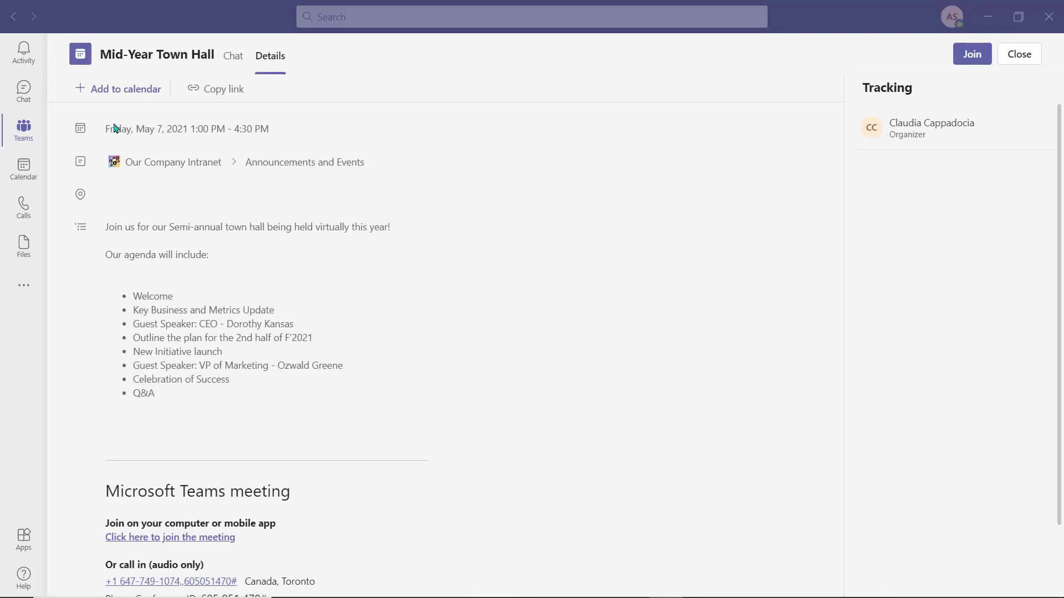
mouse_move(116, 98)
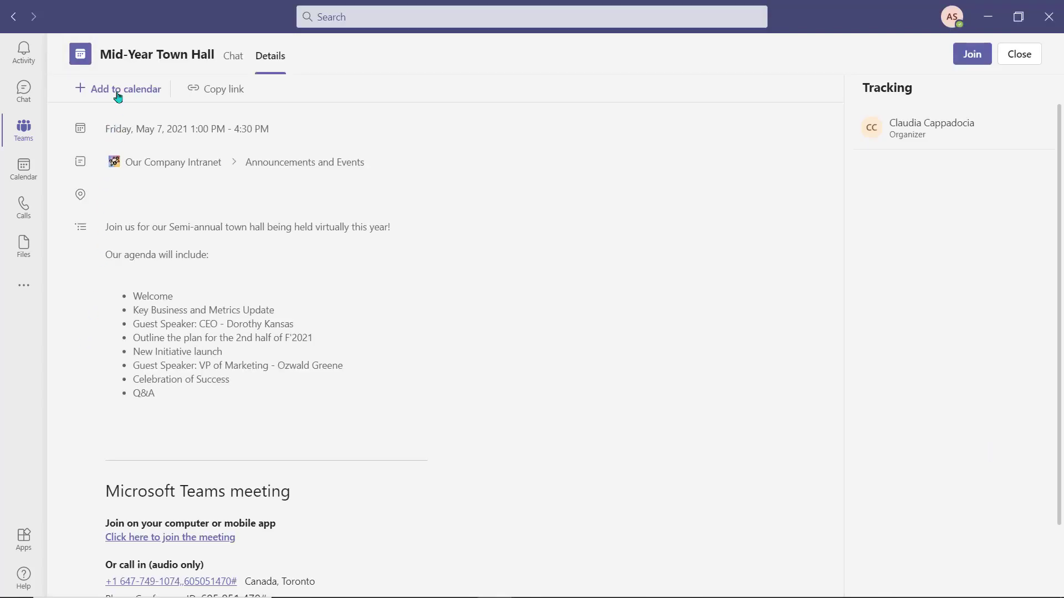
click(125, 89)
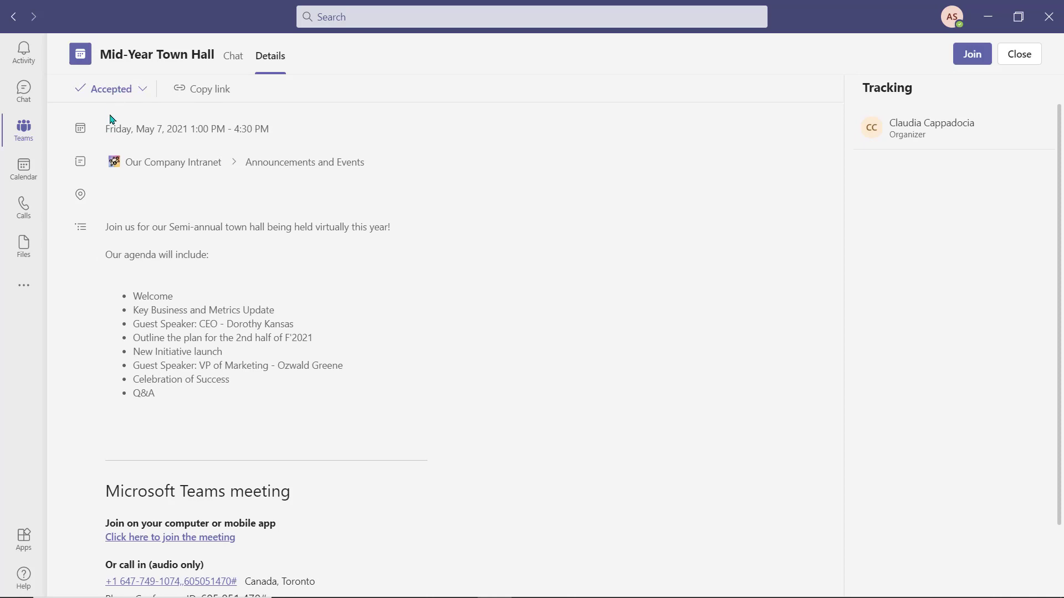
click(24, 128)
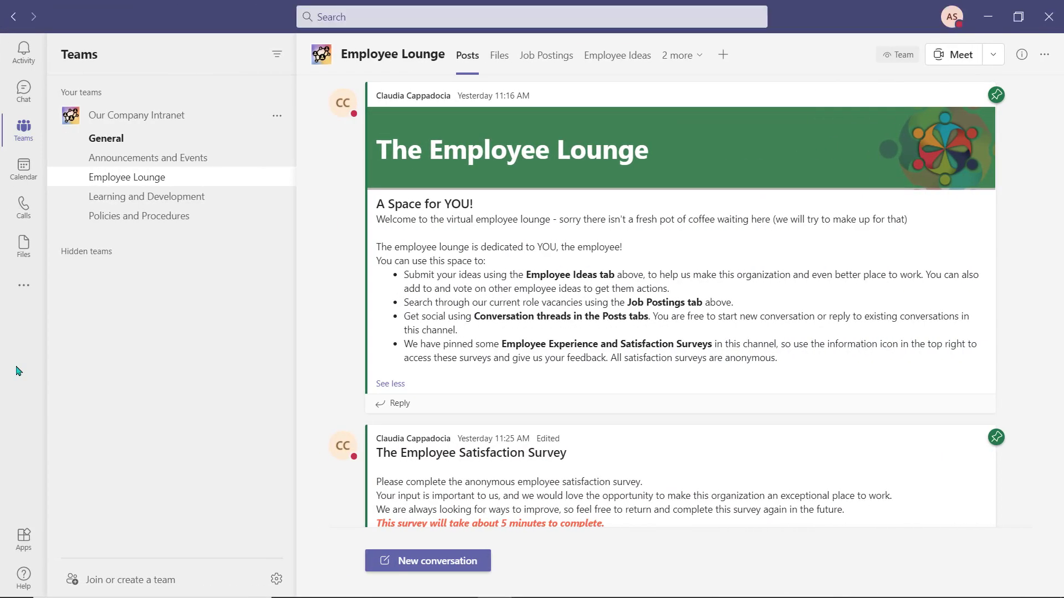
mouse_move(337, 245)
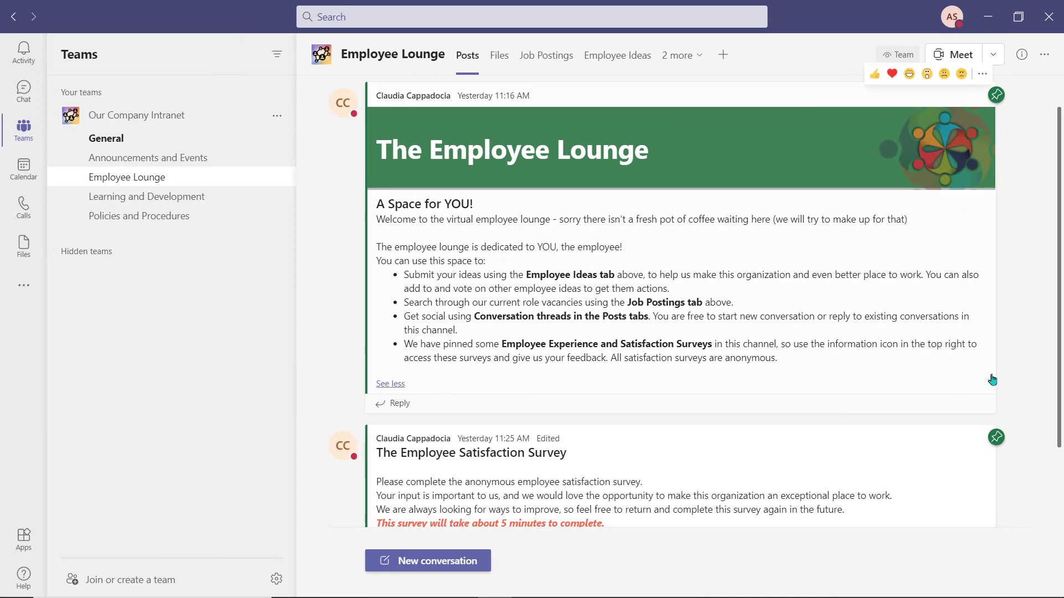
mouse_move(1021, 144)
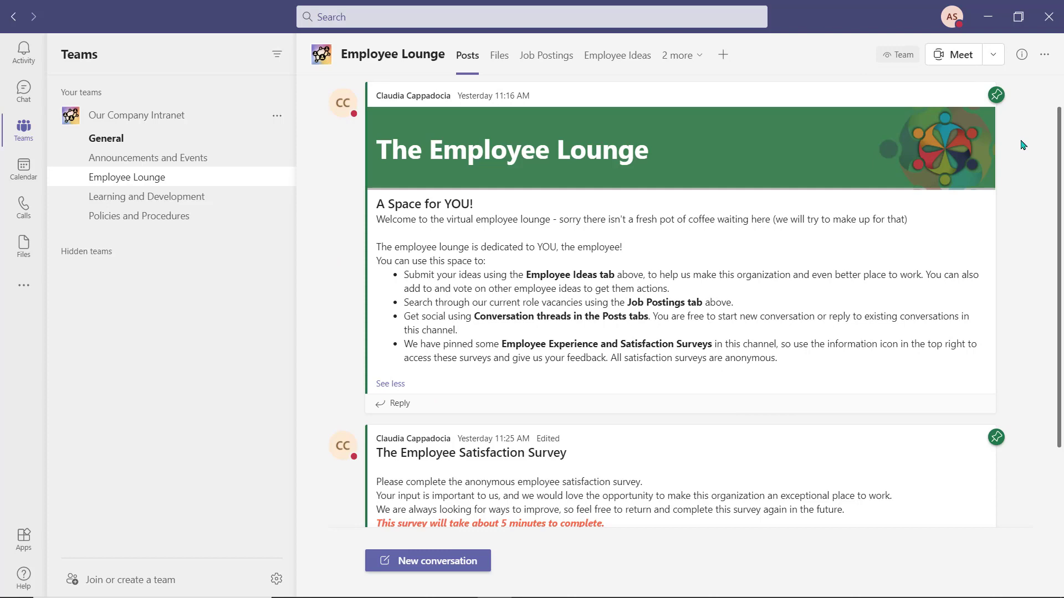
mouse_move(1011, 115)
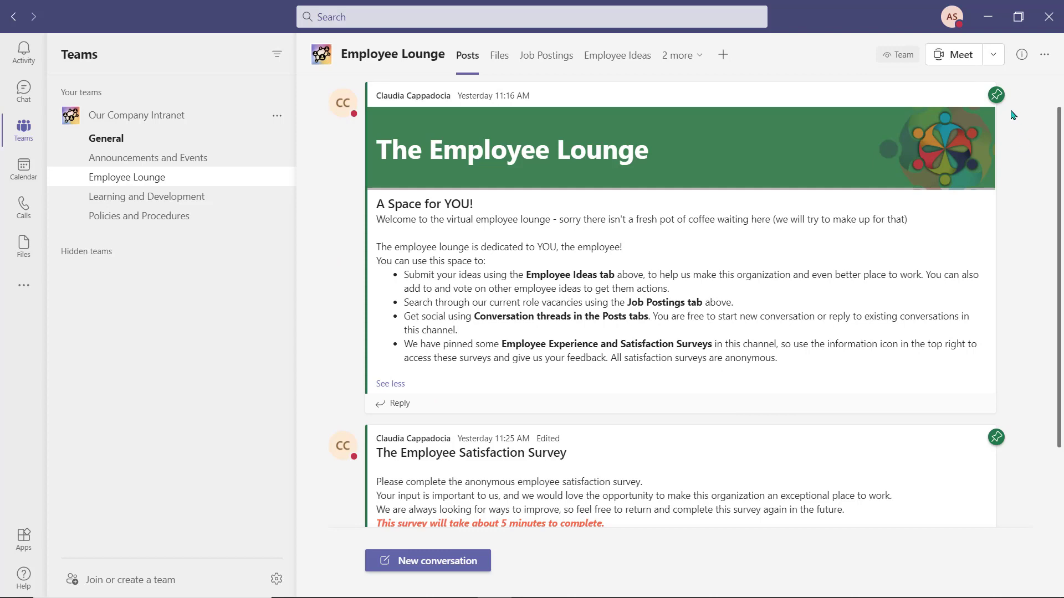
mouse_move(1008, 113)
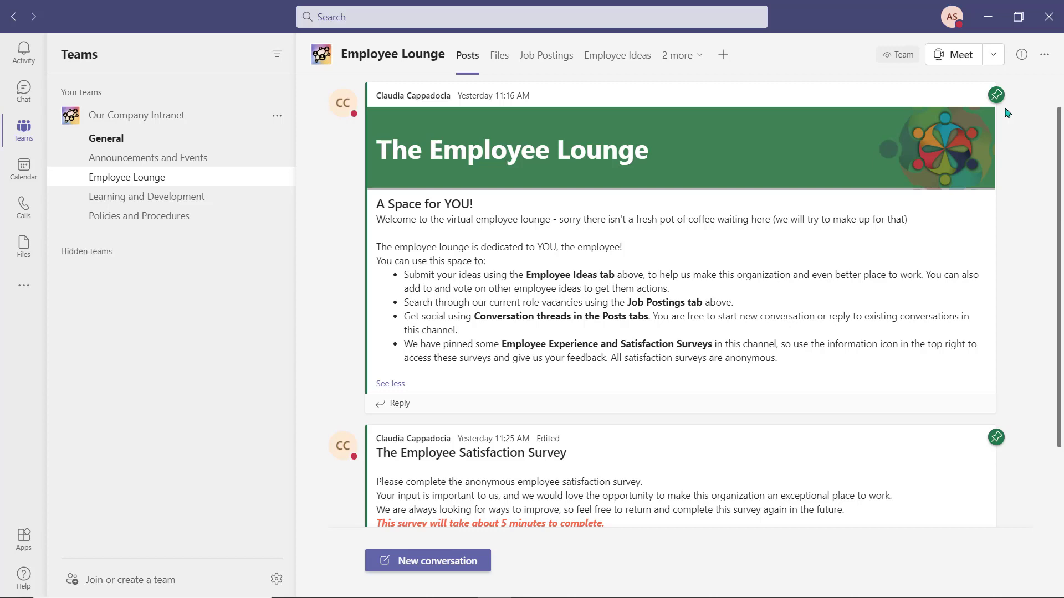
mouse_move(1030, 144)
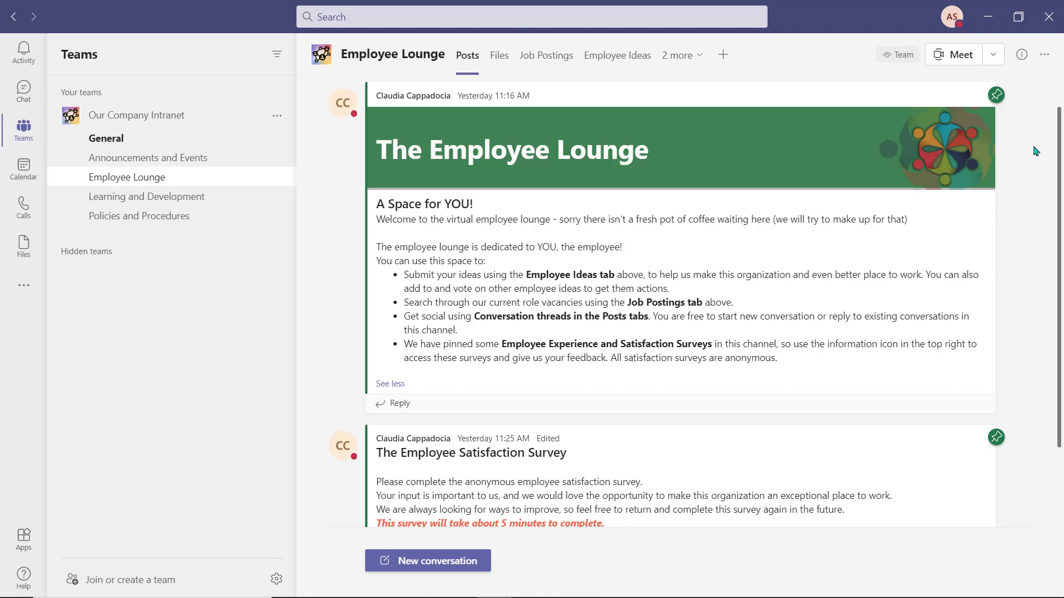
mouse_move(478, 589)
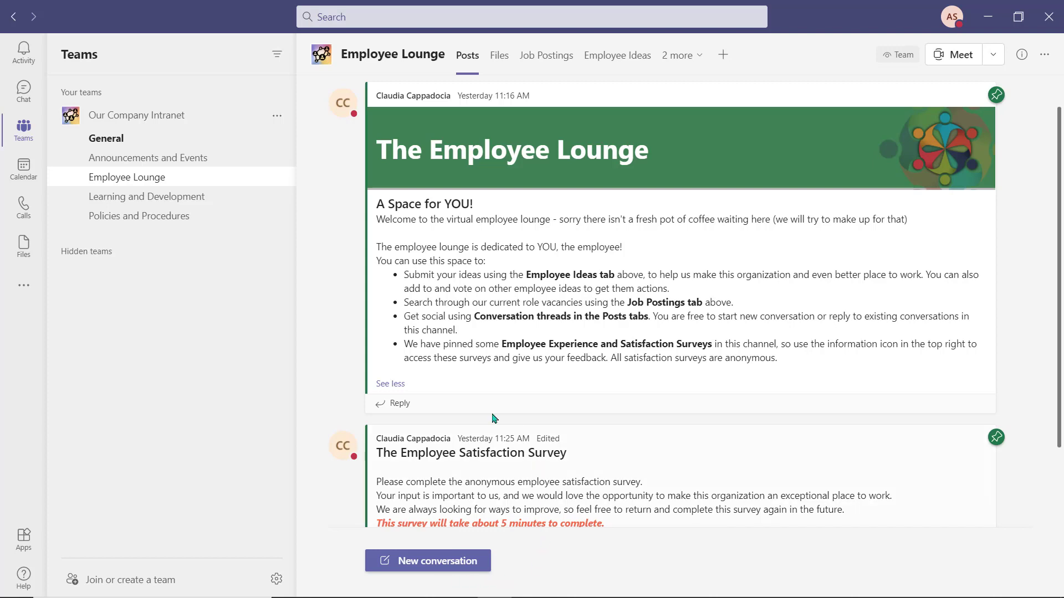
mouse_move(406, 412)
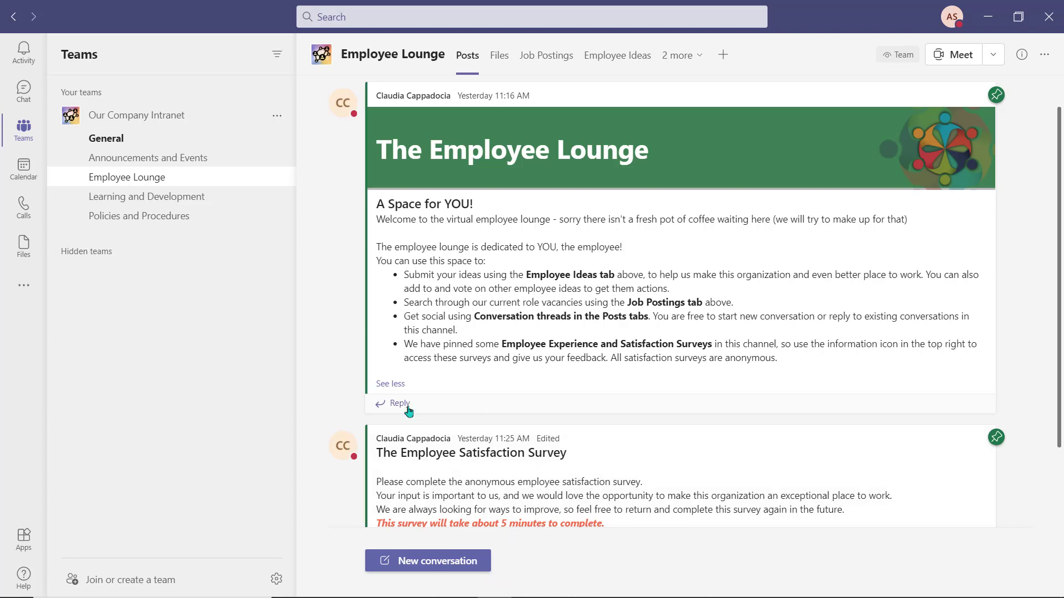
mouse_move(464, 409)
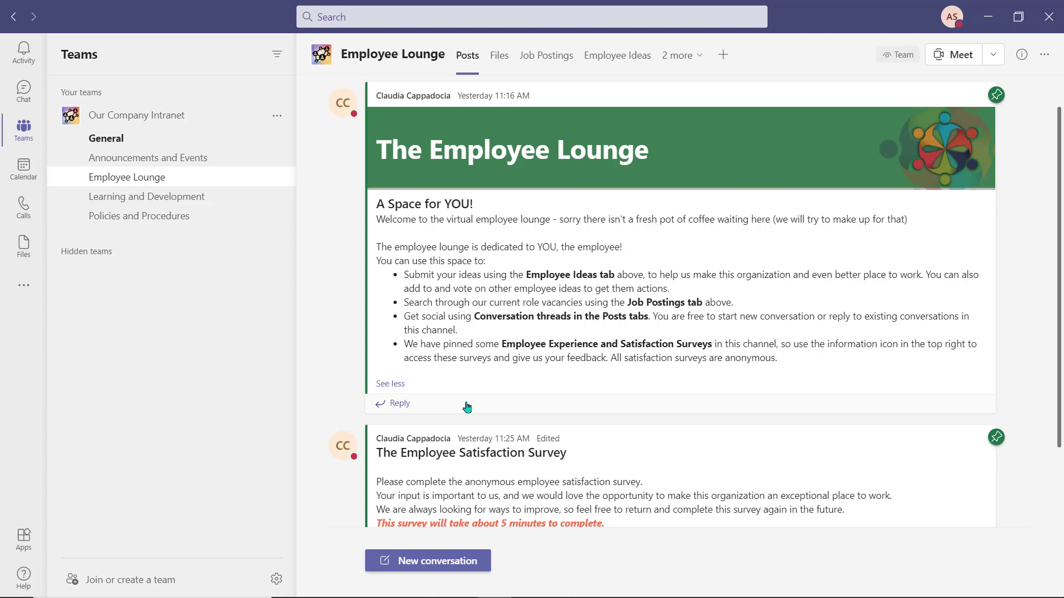
mouse_move(675, 412)
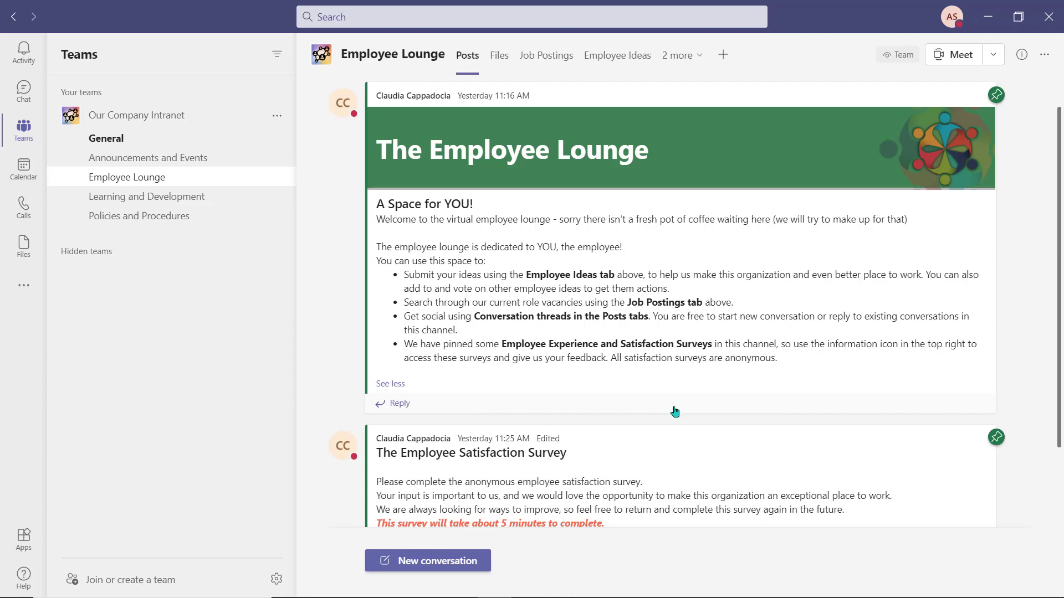
scroll(down, 3)
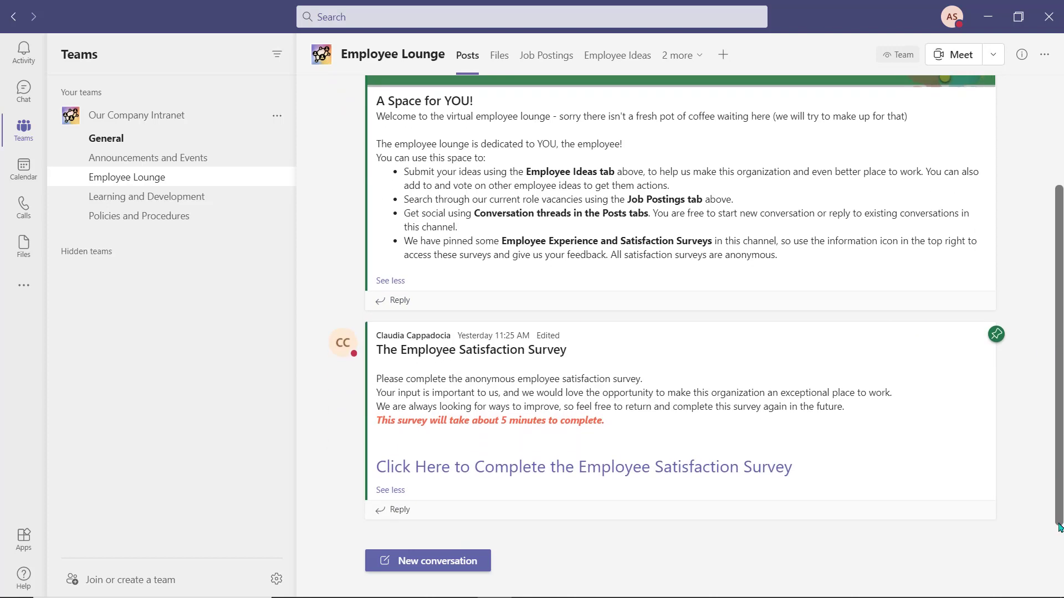
mouse_move(620, 494)
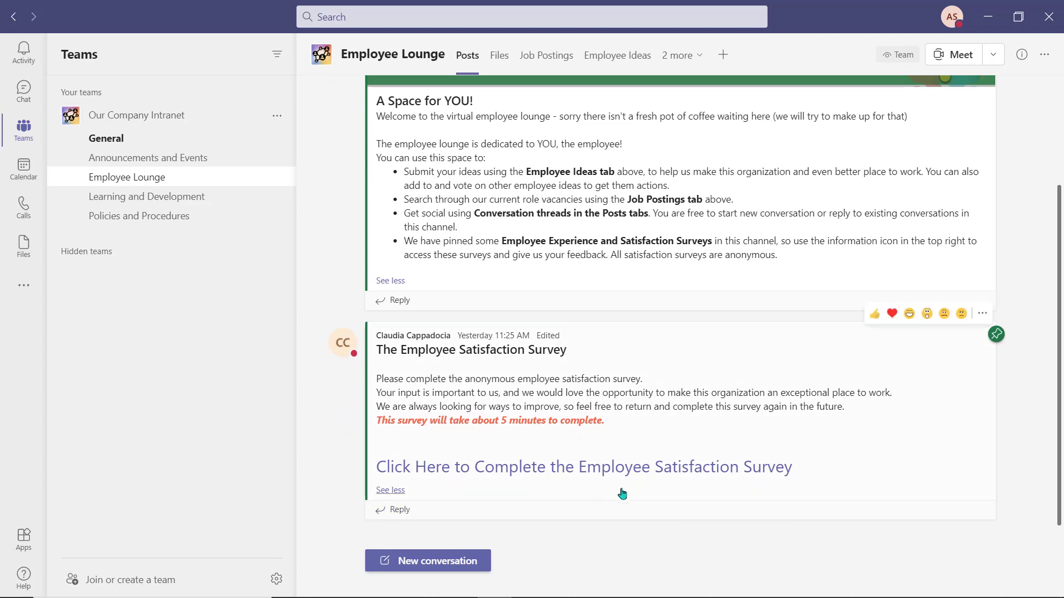
mouse_move(565, 494)
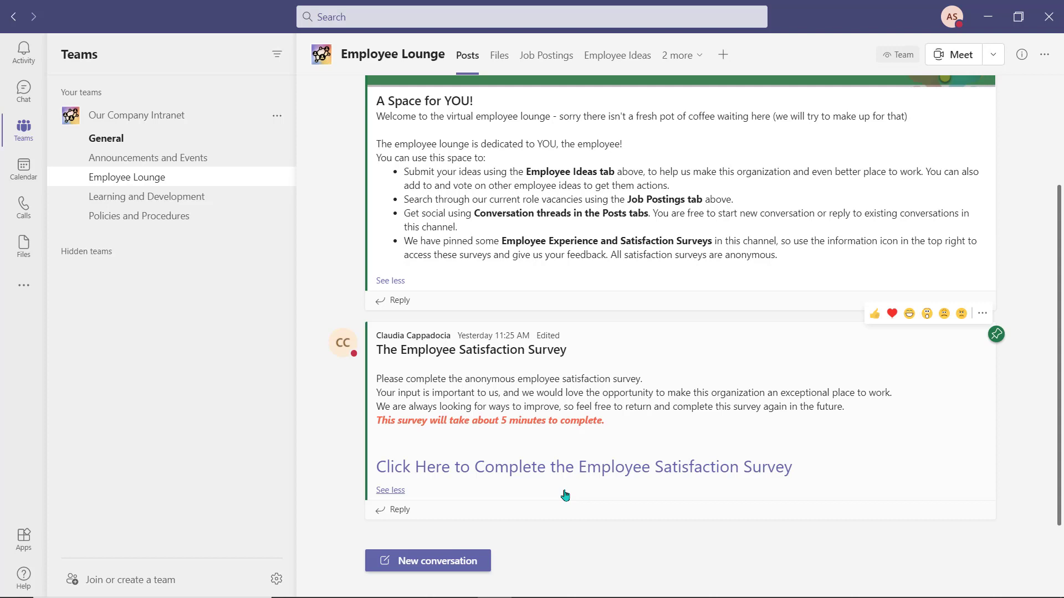
click(573, 467)
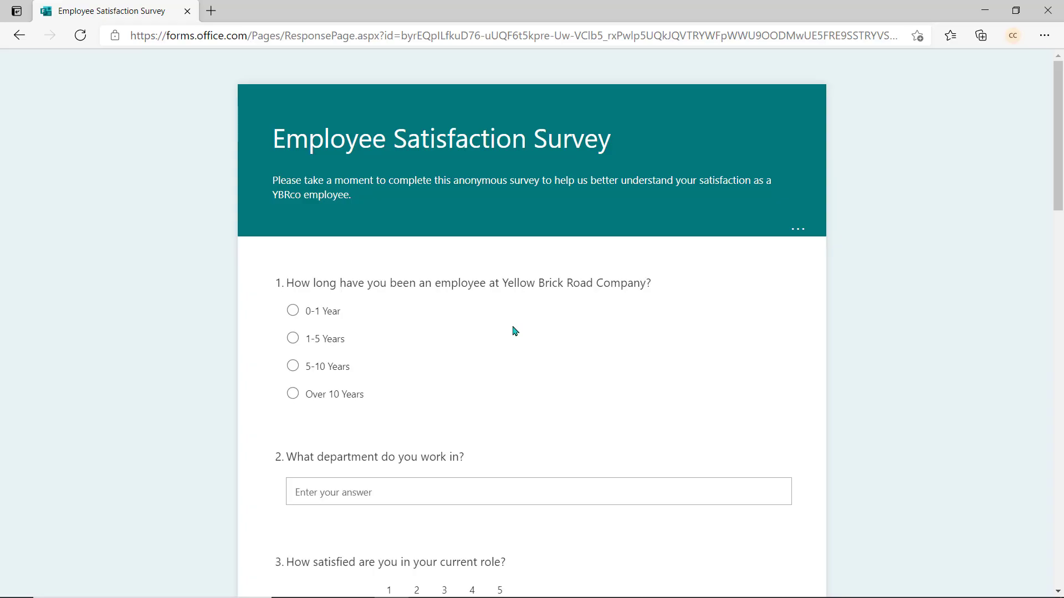
click(293, 338)
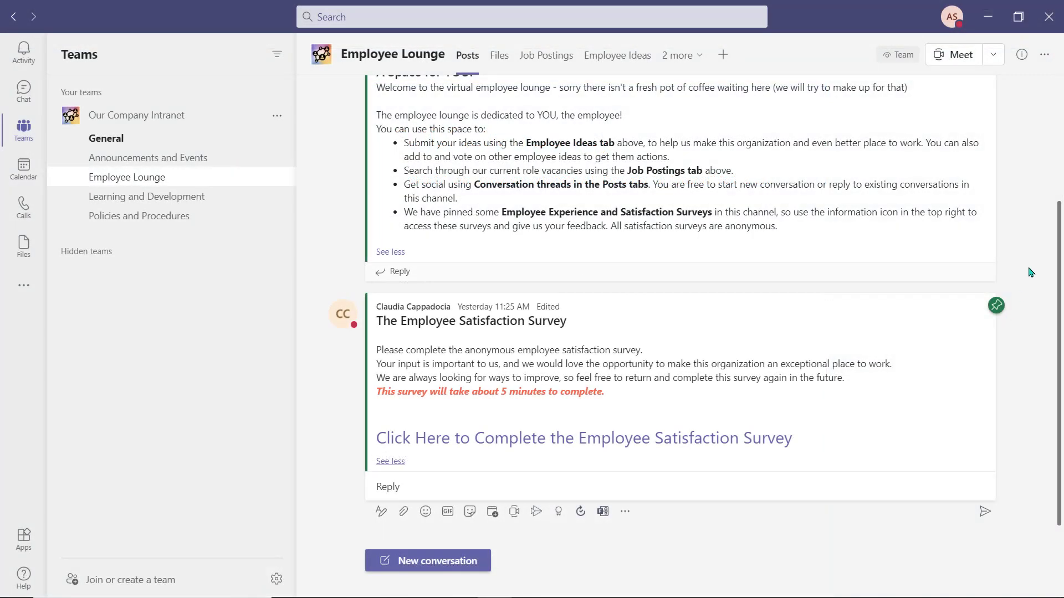
click(1021, 54)
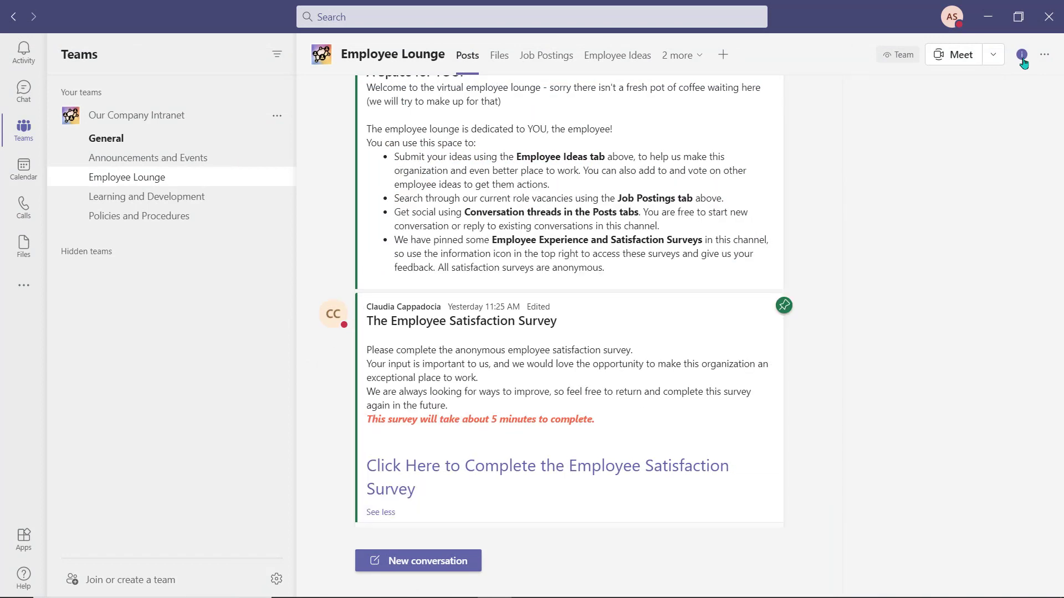
click(1021, 54)
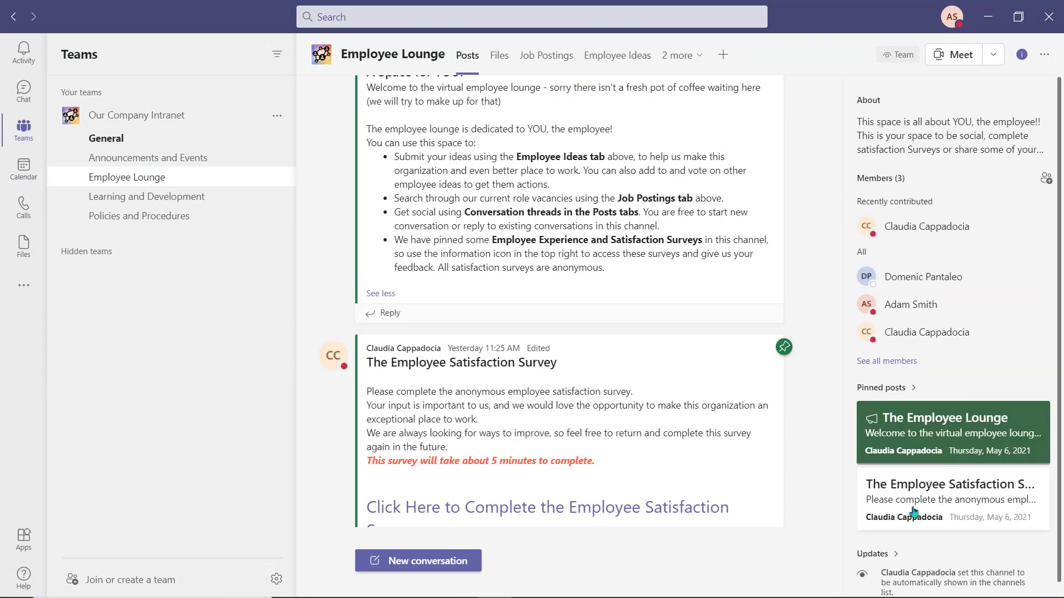
mouse_move(991, 361)
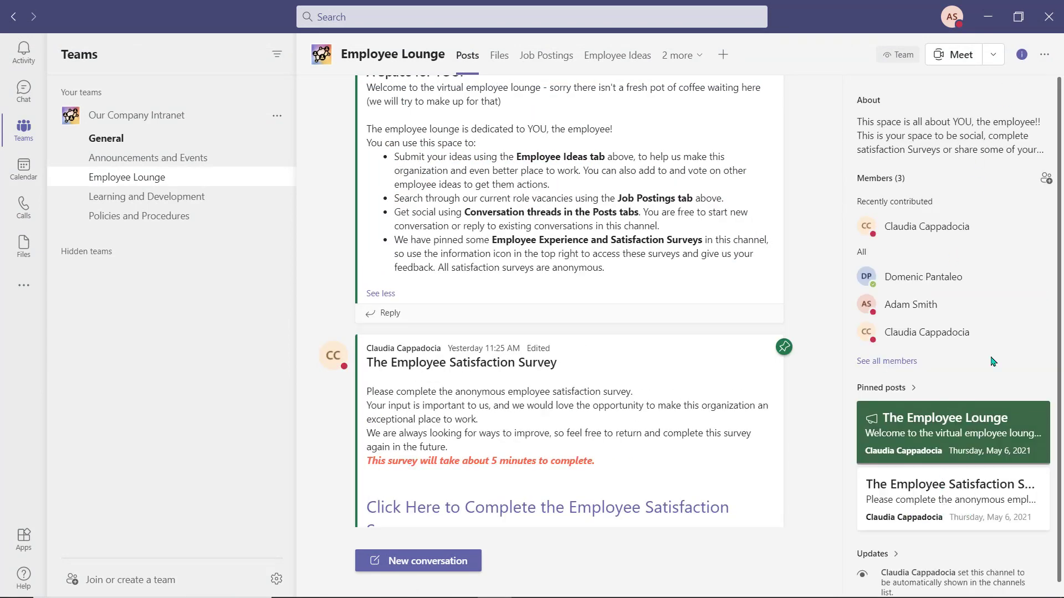
click(1020, 54)
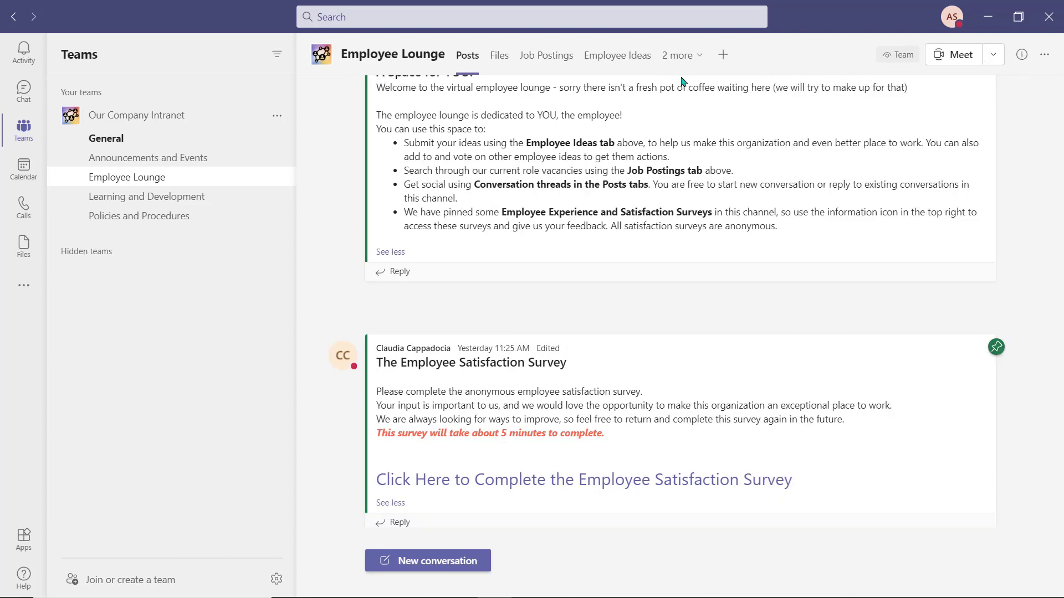
mouse_move(548, 72)
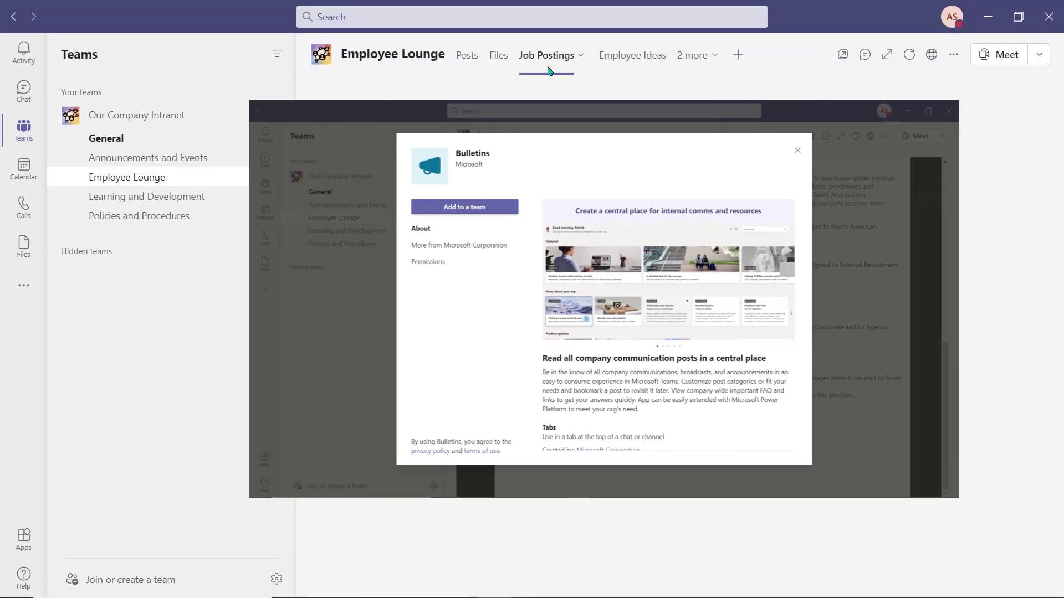
Review the Talent Acquisition Partner posting, start its application email, and return to Employee Lounge posts.
click(465, 207)
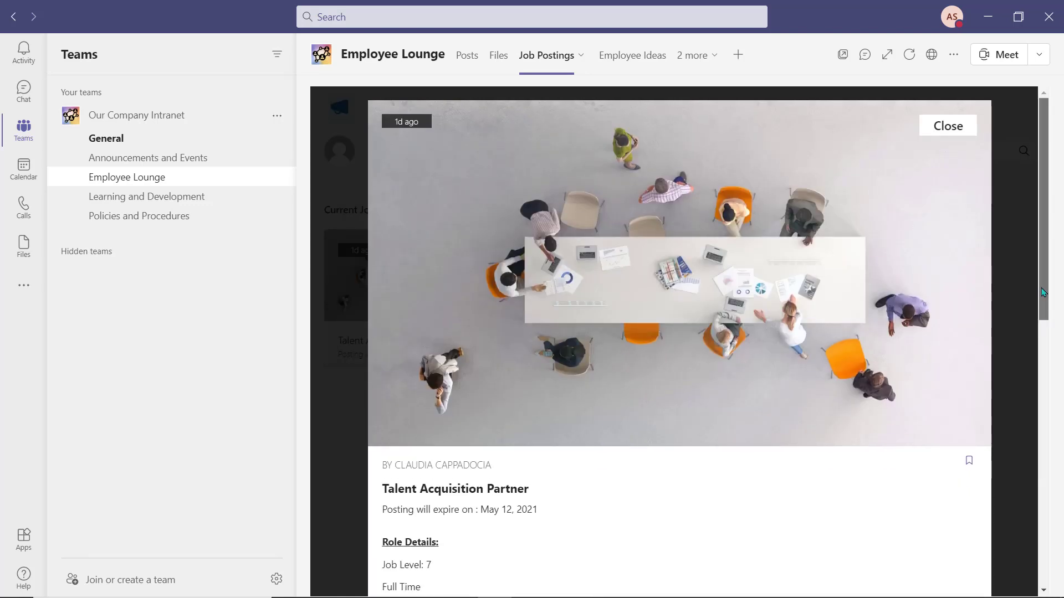
scroll(down, 3)
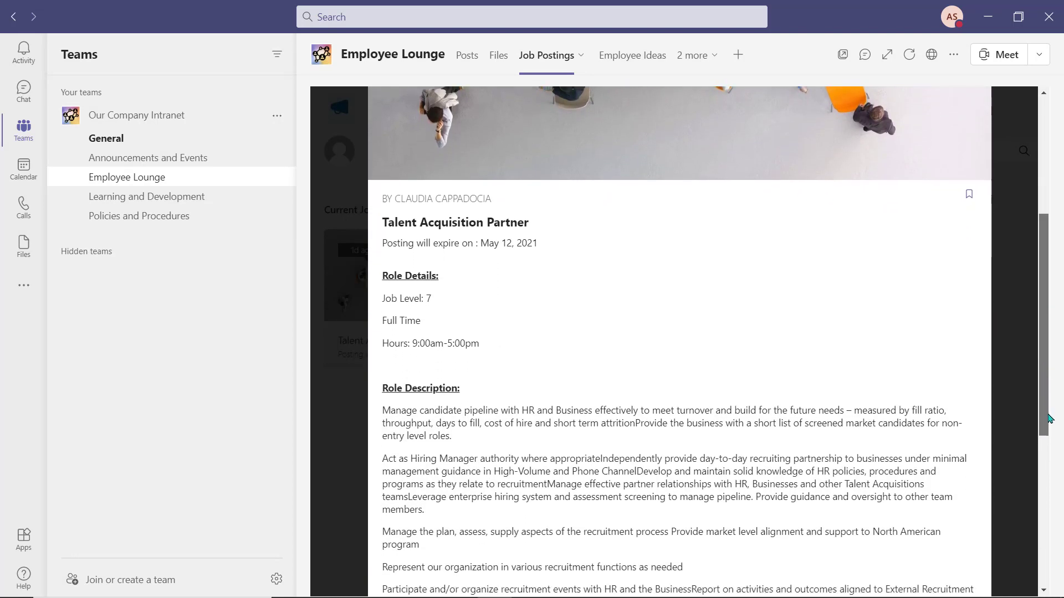
scroll(down, 3)
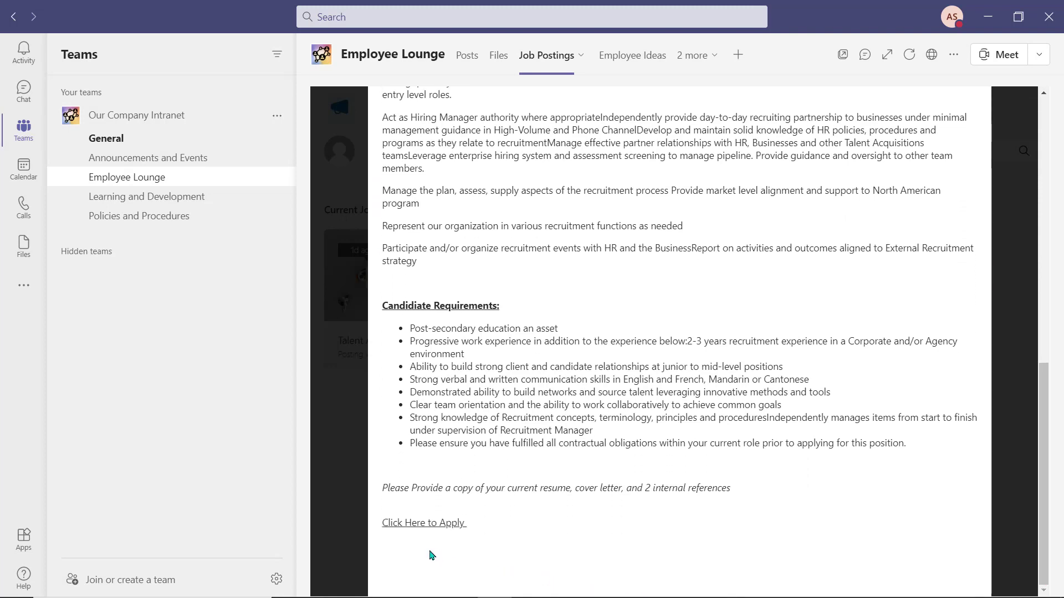
mouse_move(421, 552)
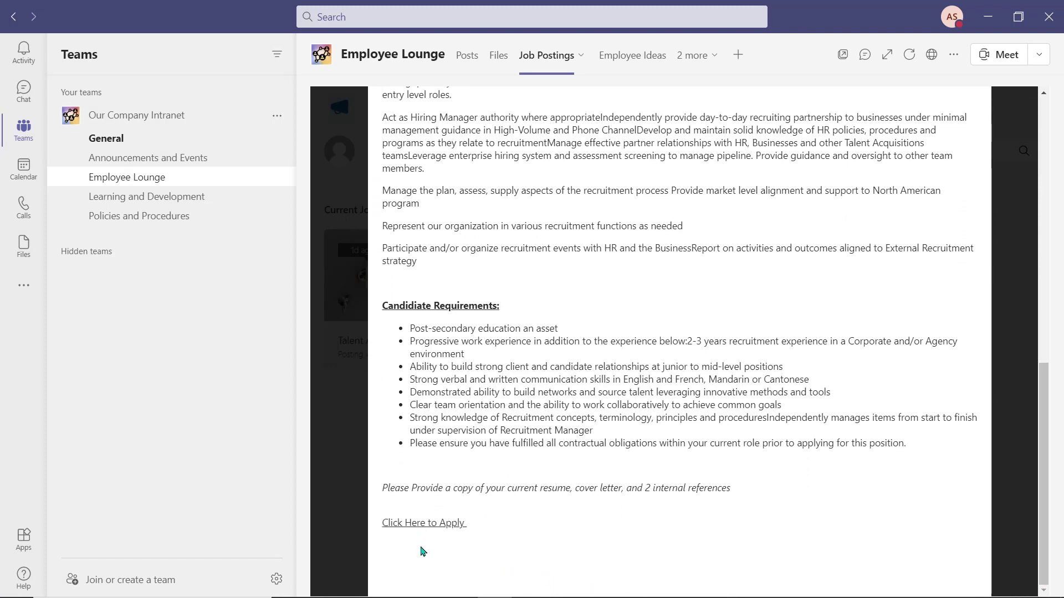
click(423, 522)
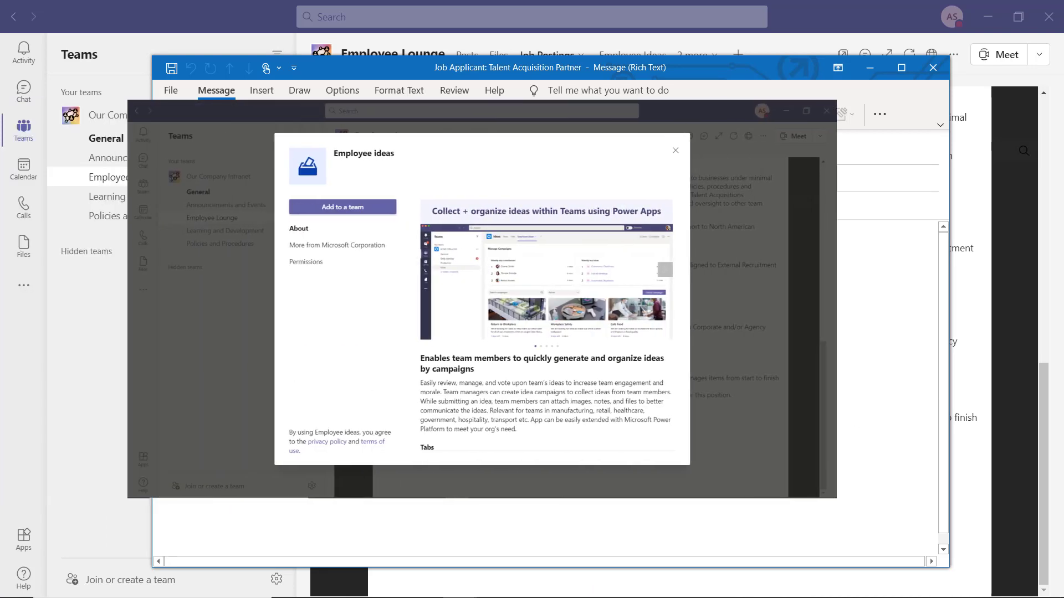
click(932, 68)
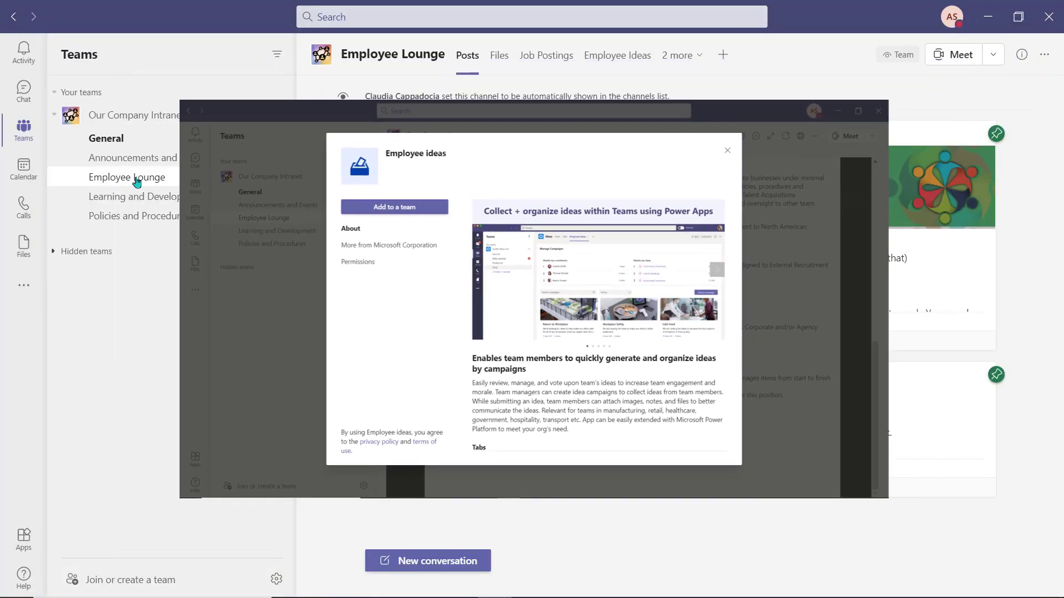
Submit a Custom Backgrounds idea to the Virtual Meetings campaign in Employee Ideas.
click(727, 150)
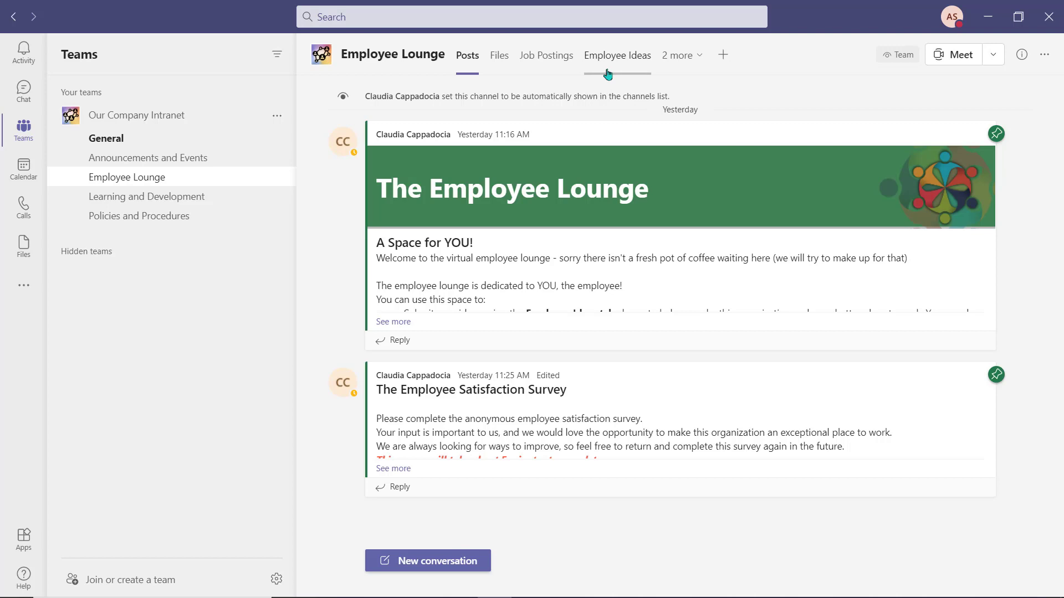
click(617, 55)
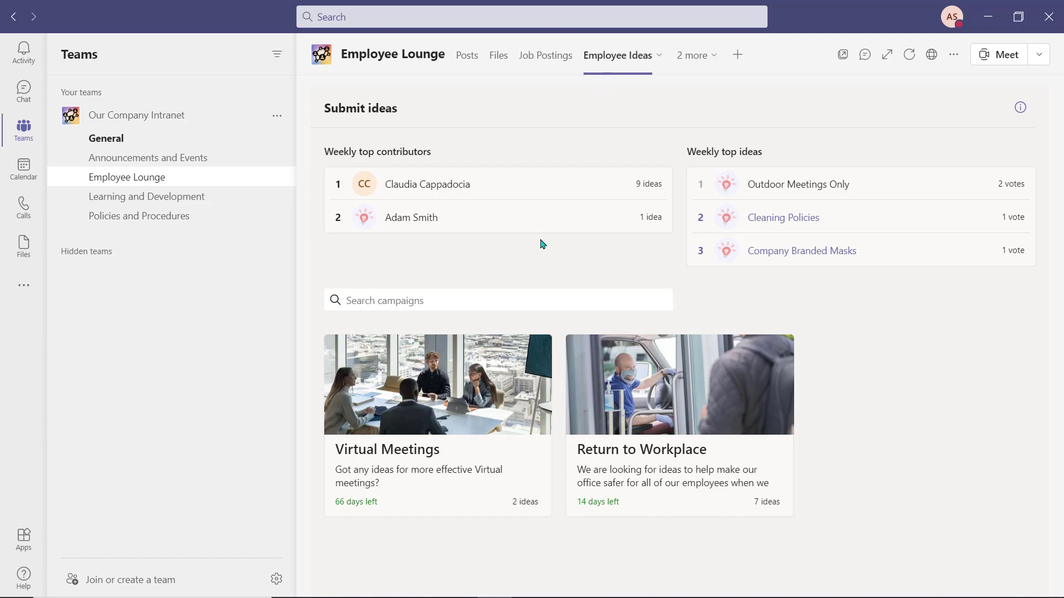
mouse_move(461, 468)
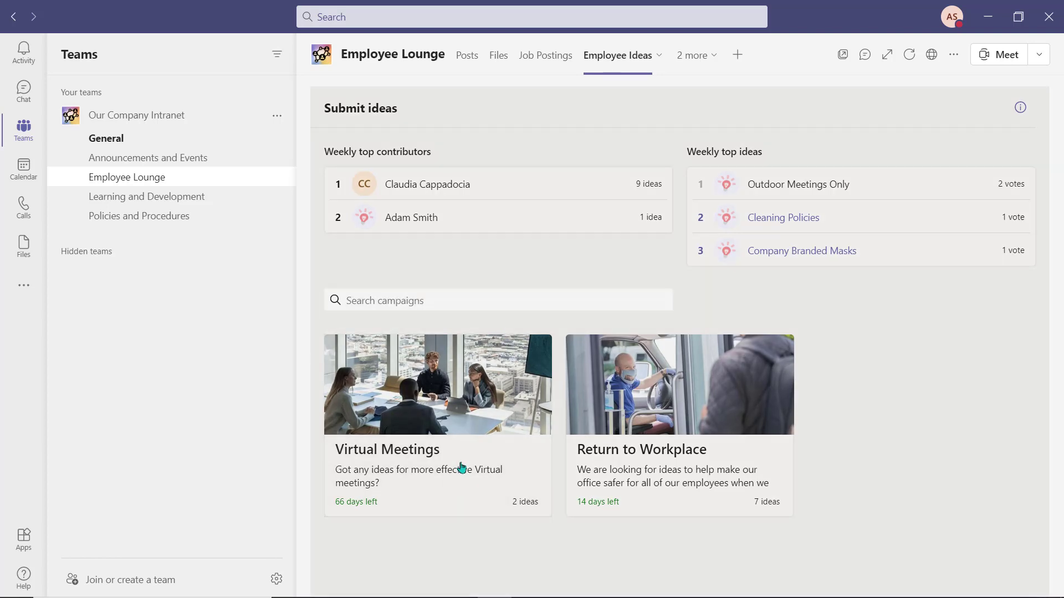
click(438, 450)
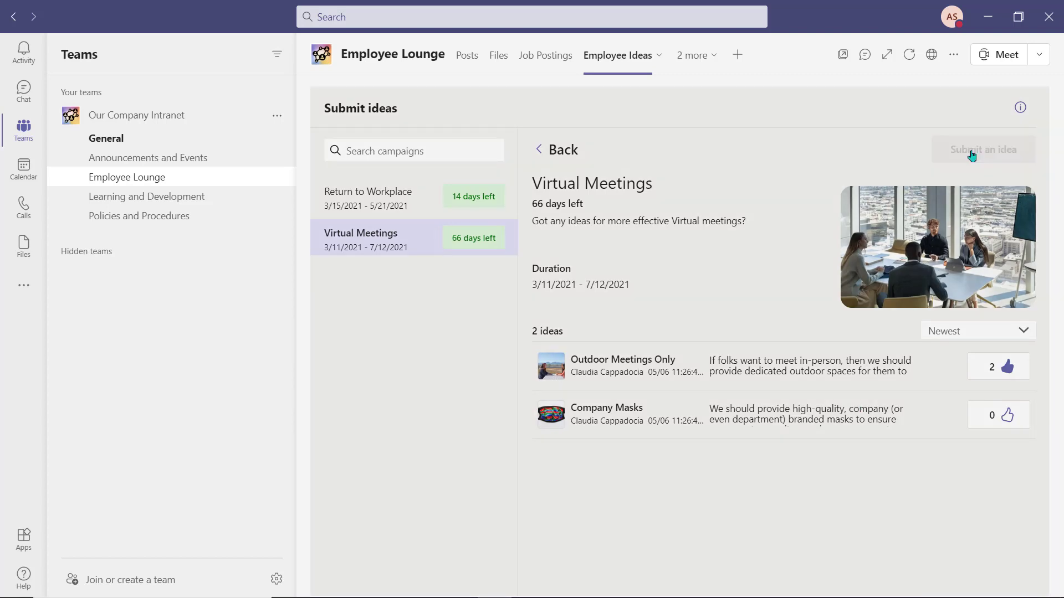
click(981, 149)
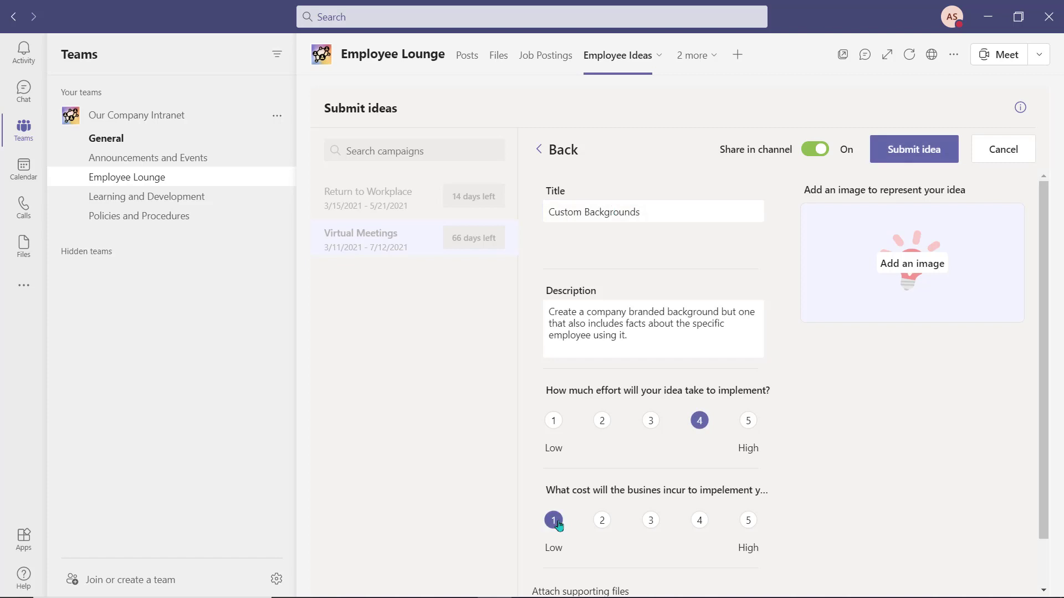
click(913, 148)
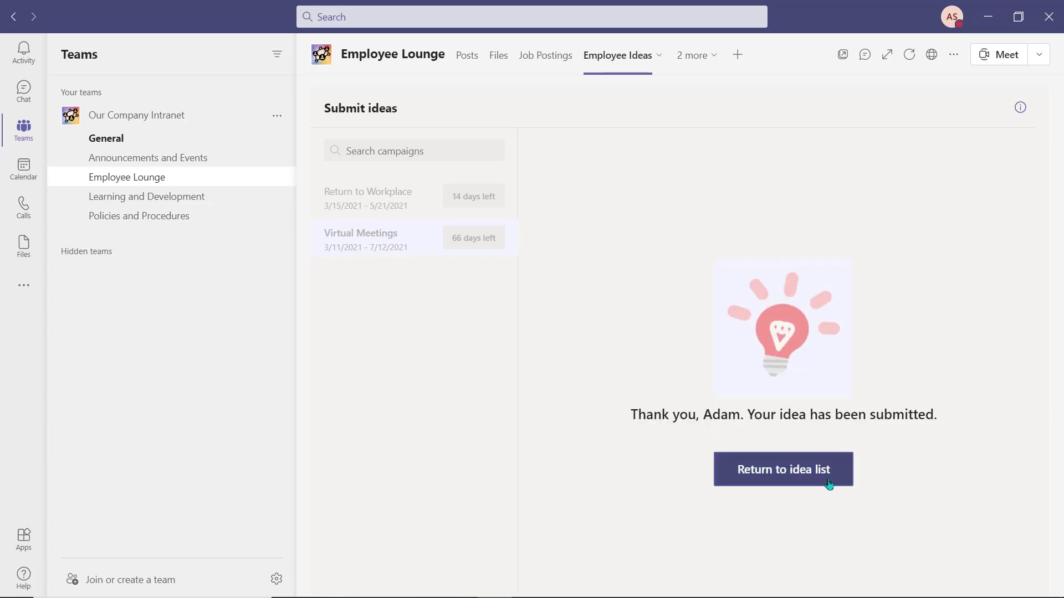
click(783, 468)
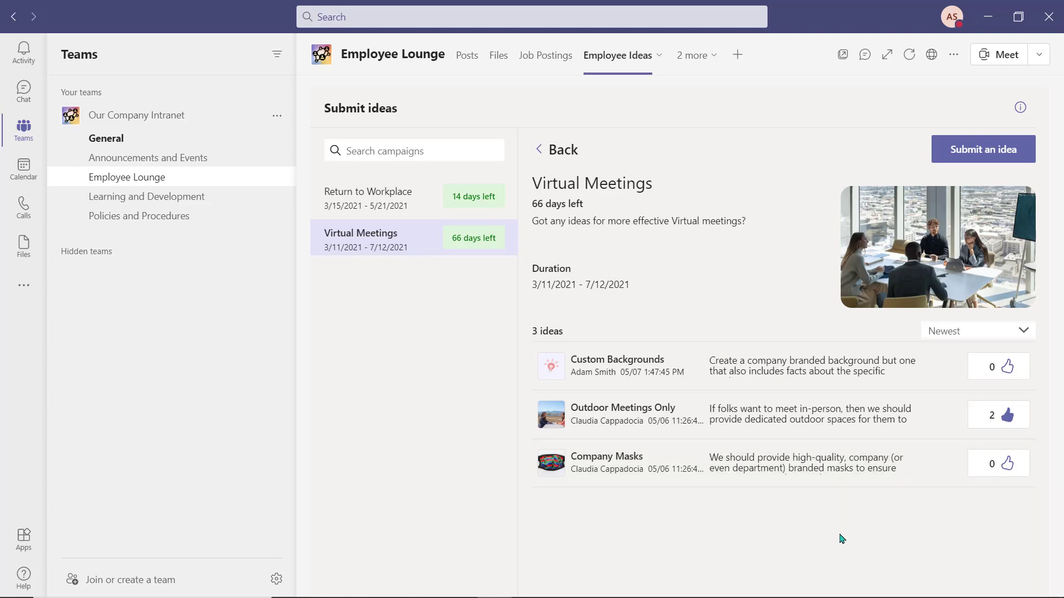
Move my vote from Outdoor Meetings Only to the Custom Backgrounds idea.
click(1006, 414)
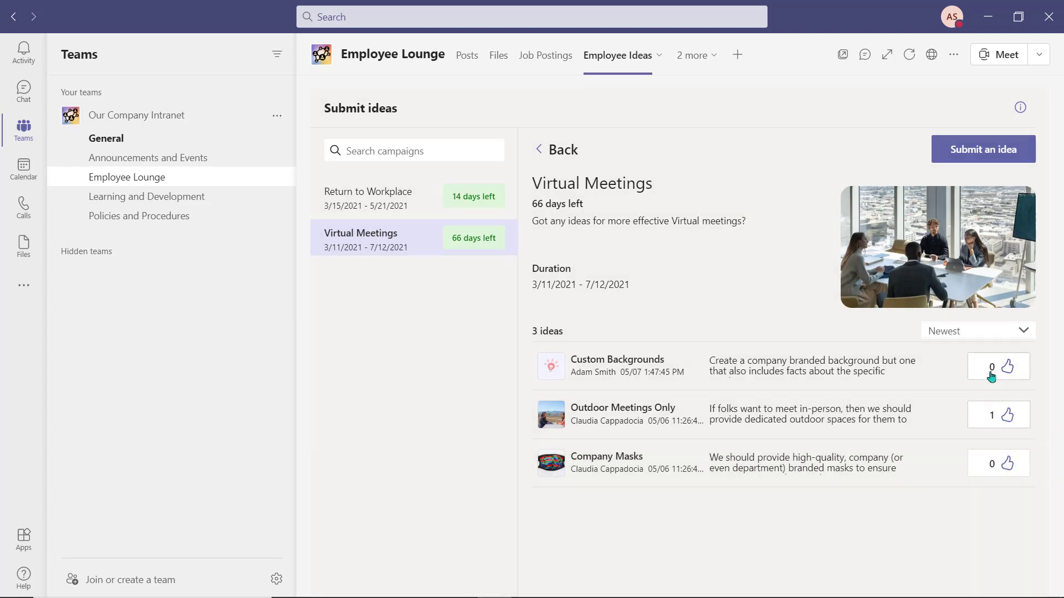
click(1012, 367)
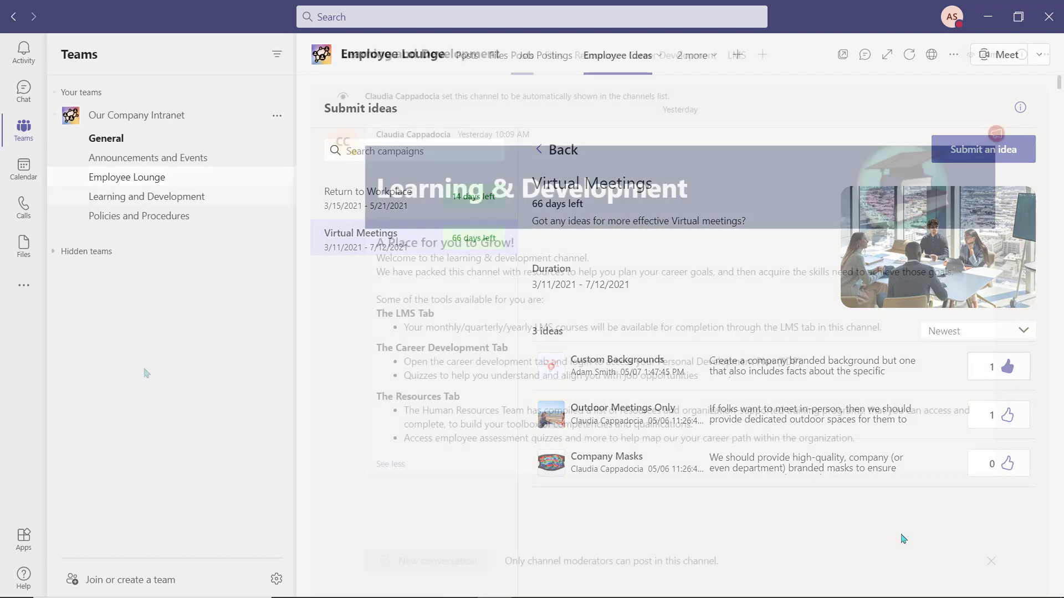
Open the Learning and Development channel to read its welcome post.
click(147, 197)
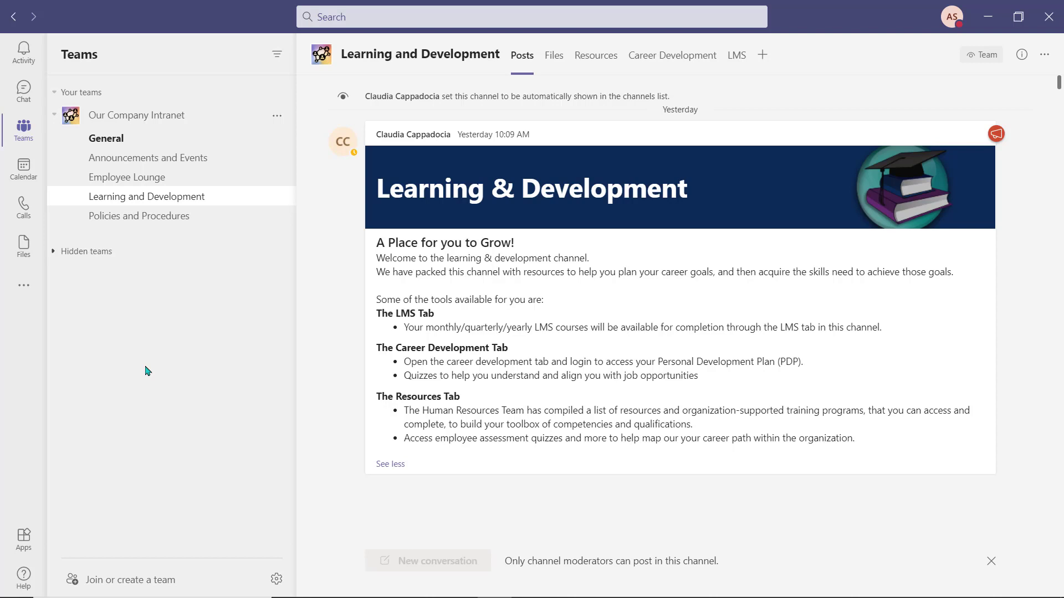
mouse_move(335, 571)
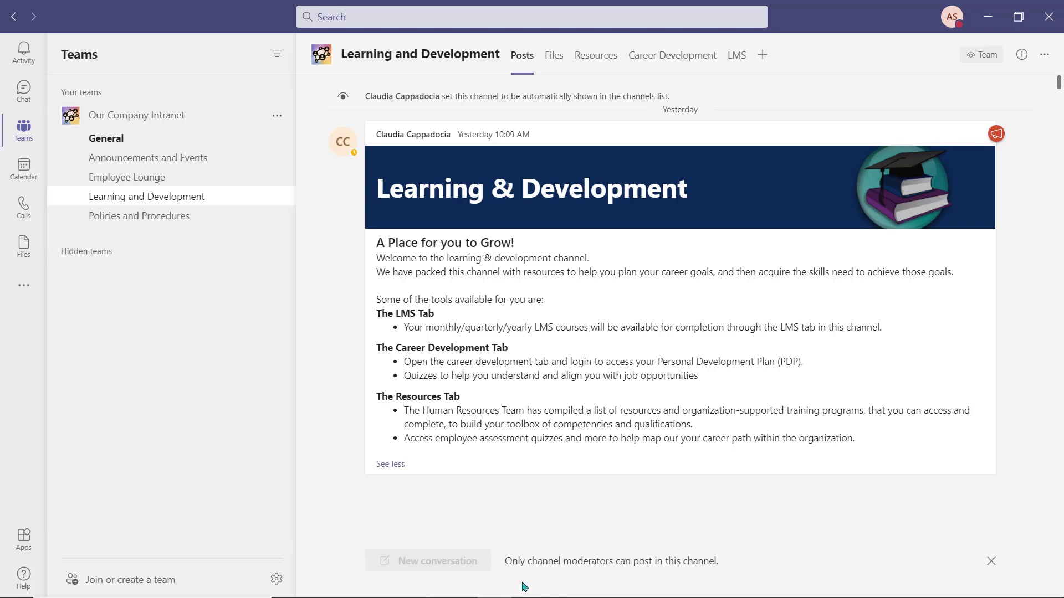
mouse_move(406, 488)
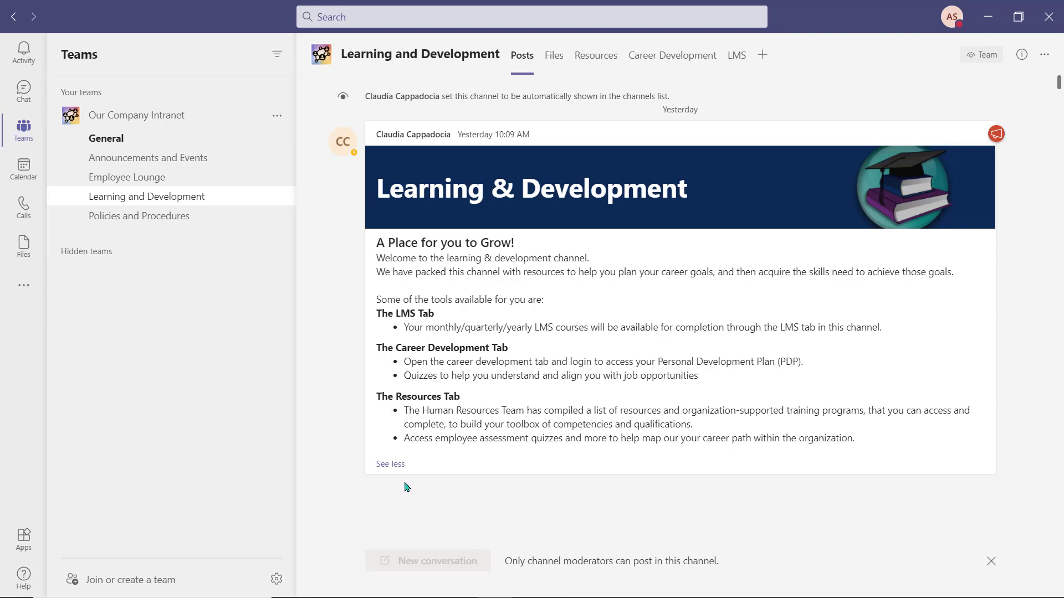
mouse_move(421, 489)
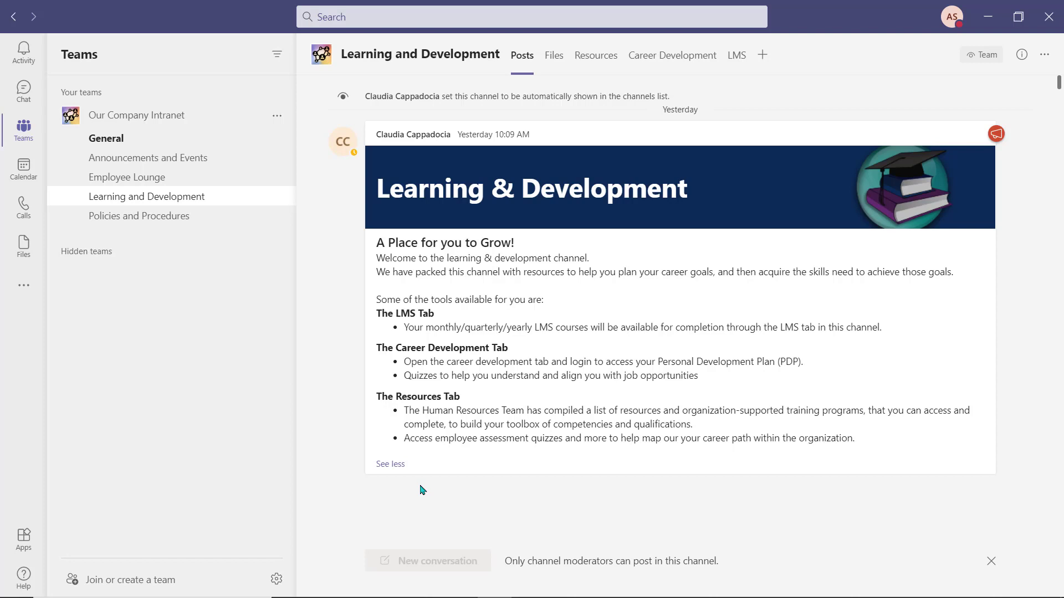
mouse_move(937, 387)
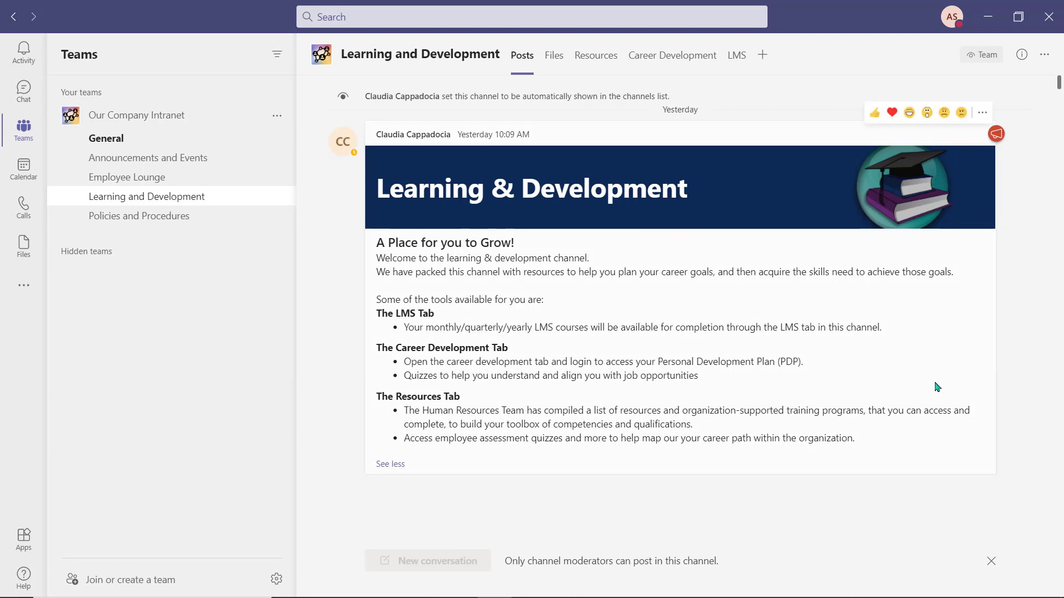
mouse_move(576, 506)
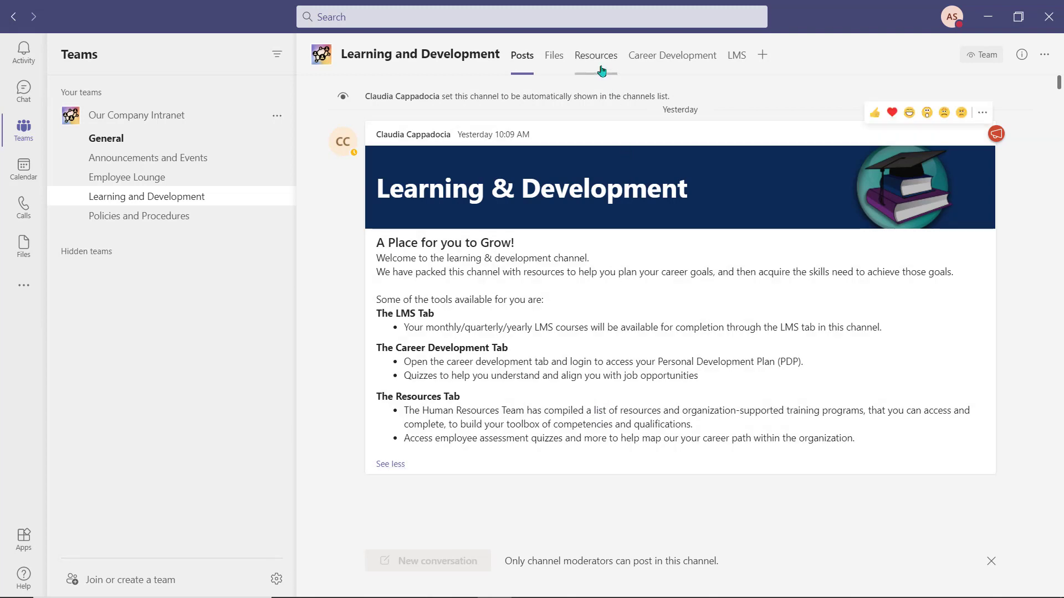
Show the Resources tab's page list to reach Organization Supported Courses.
click(595, 55)
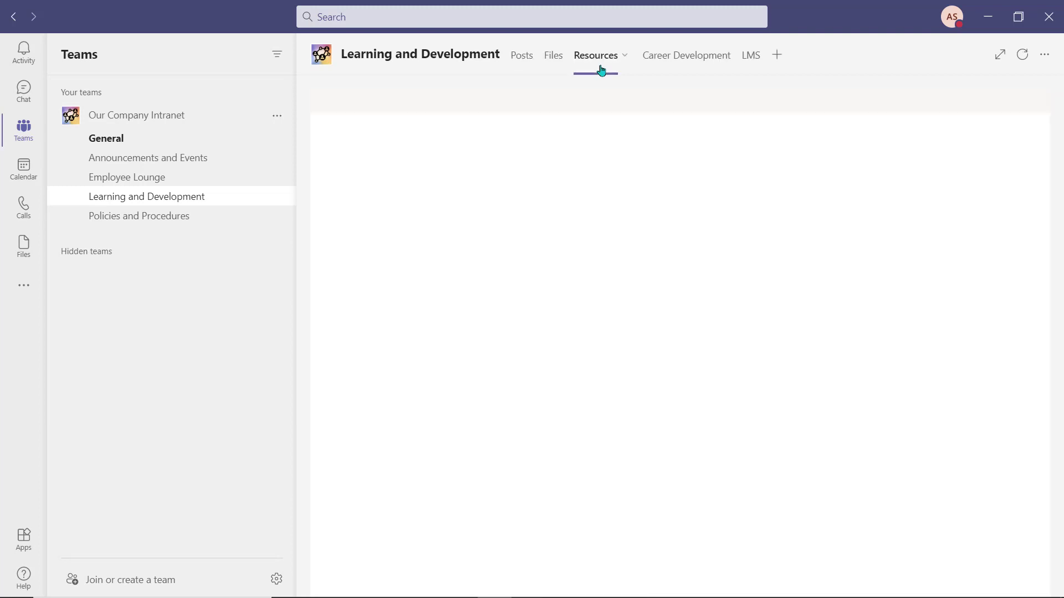
click(596, 56)
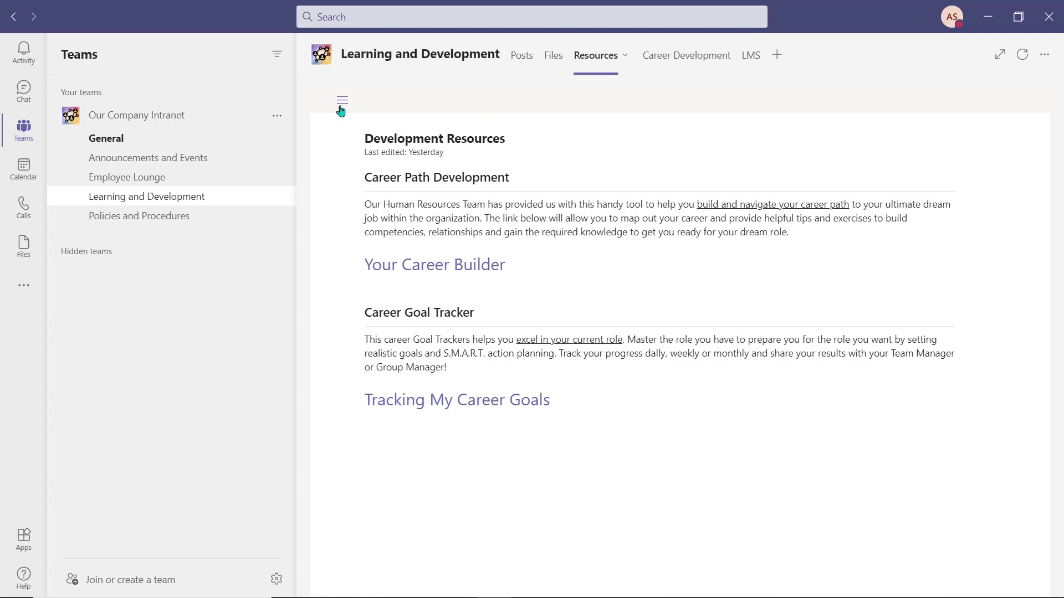
click(342, 100)
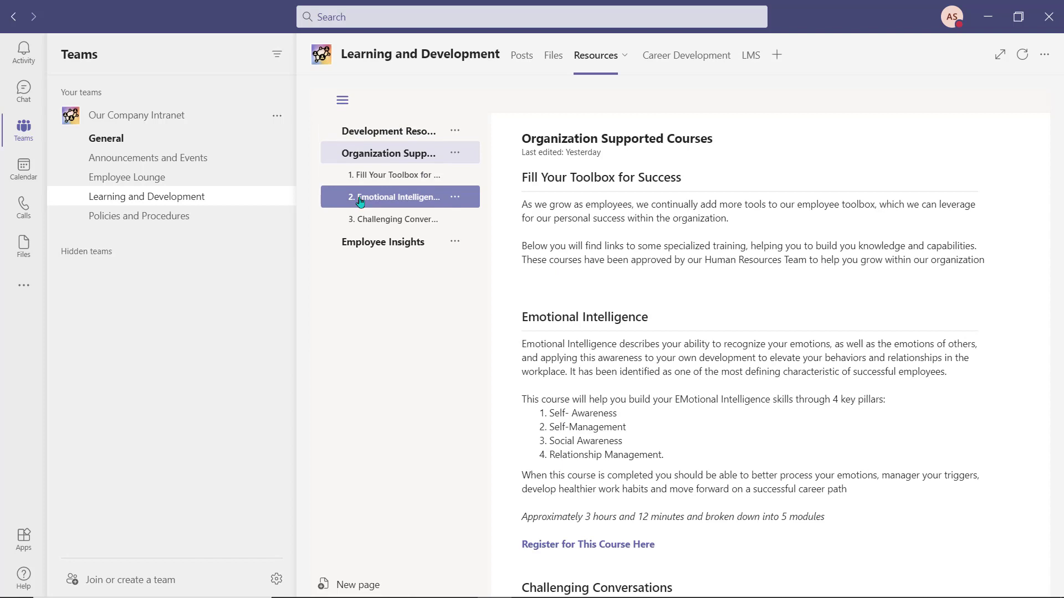
mouse_move(580, 557)
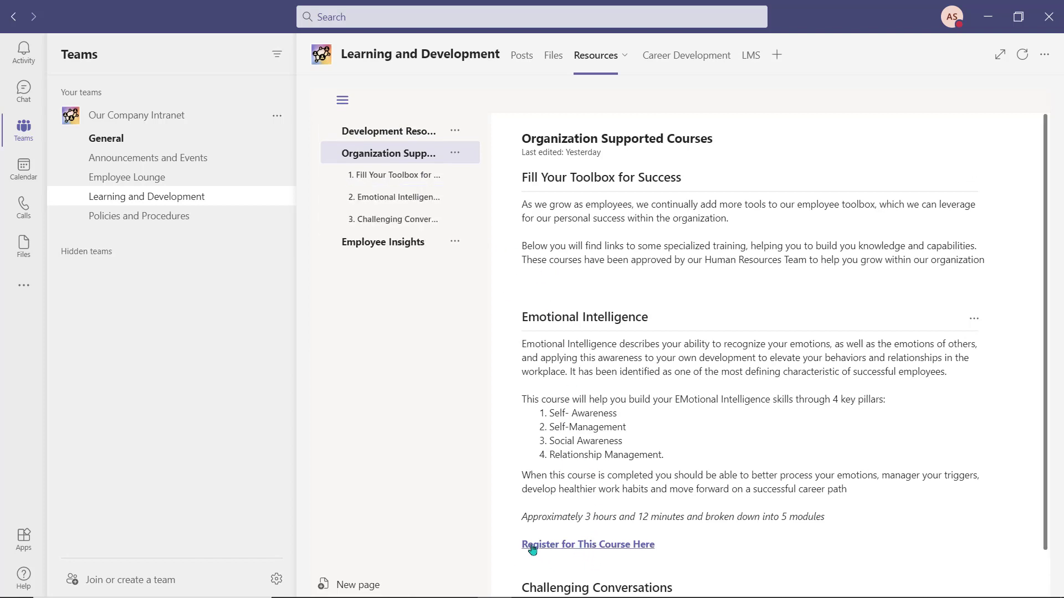
mouse_move(403, 273)
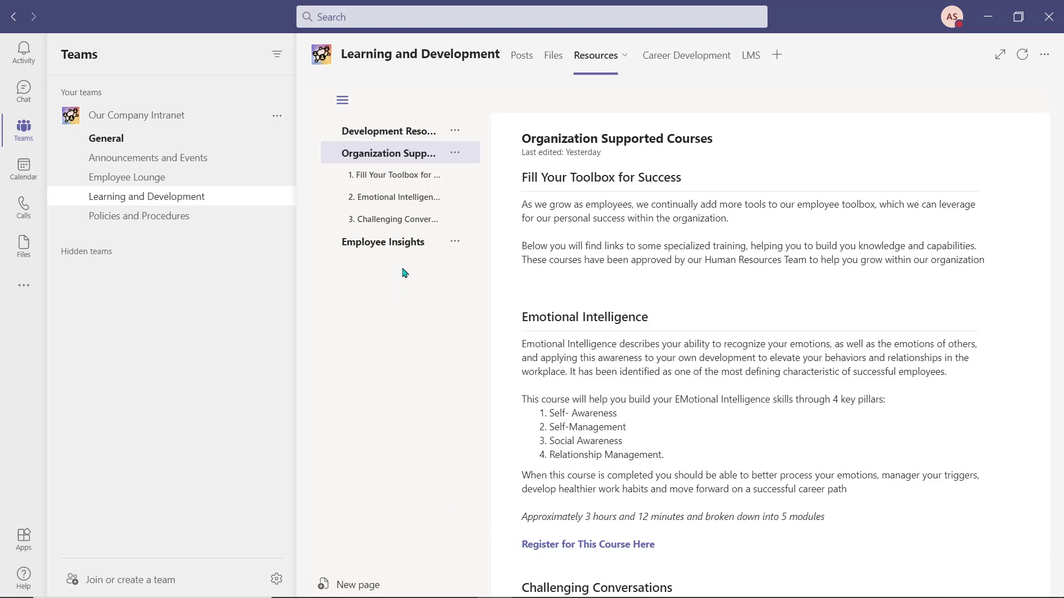
mouse_move(684, 221)
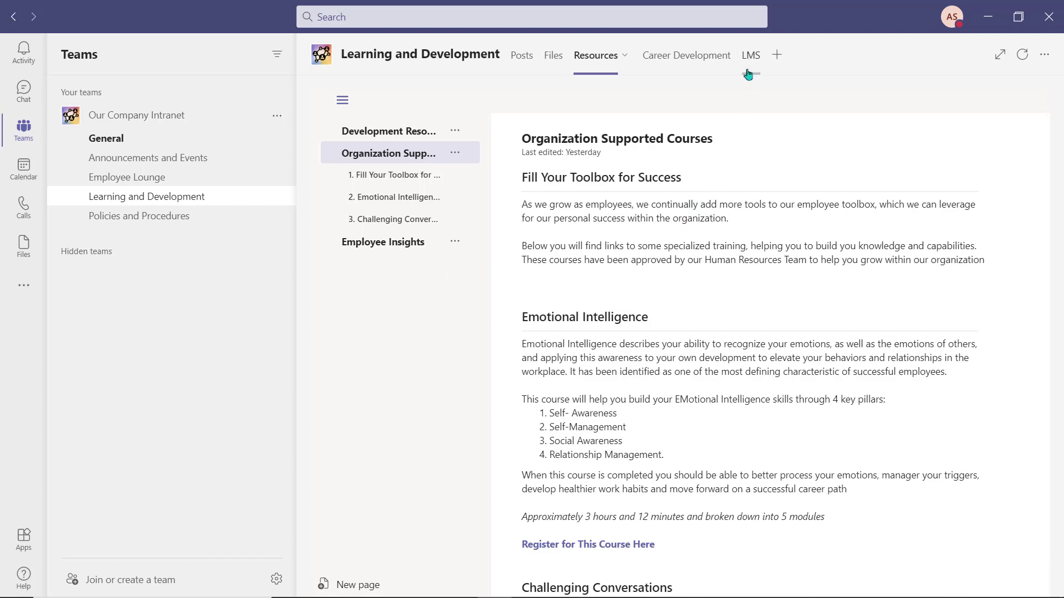
View the Stream compliance course videos on the Learning and Development LMS tab.
click(750, 56)
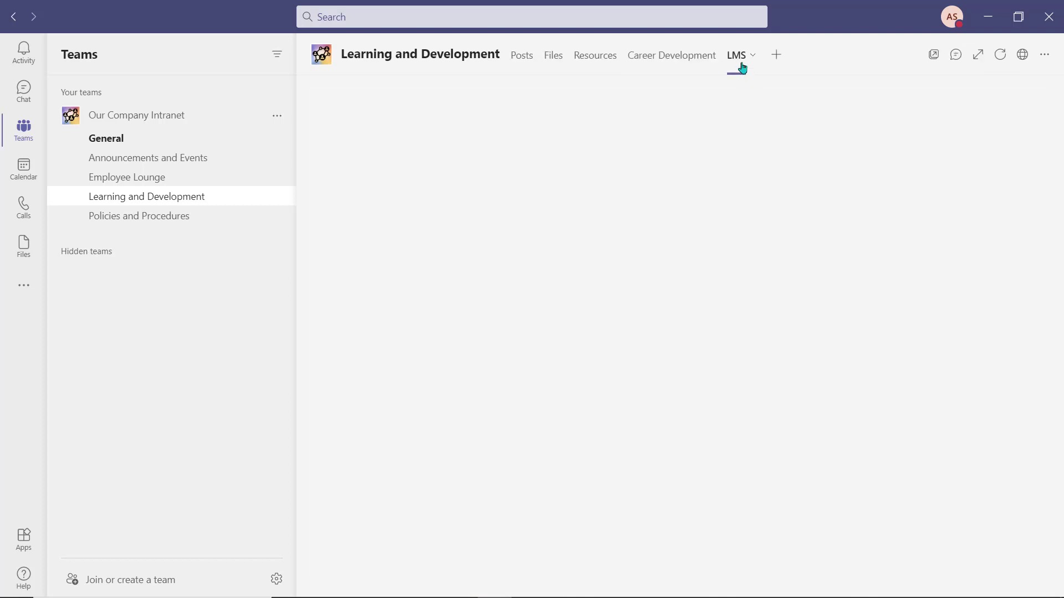
click(736, 56)
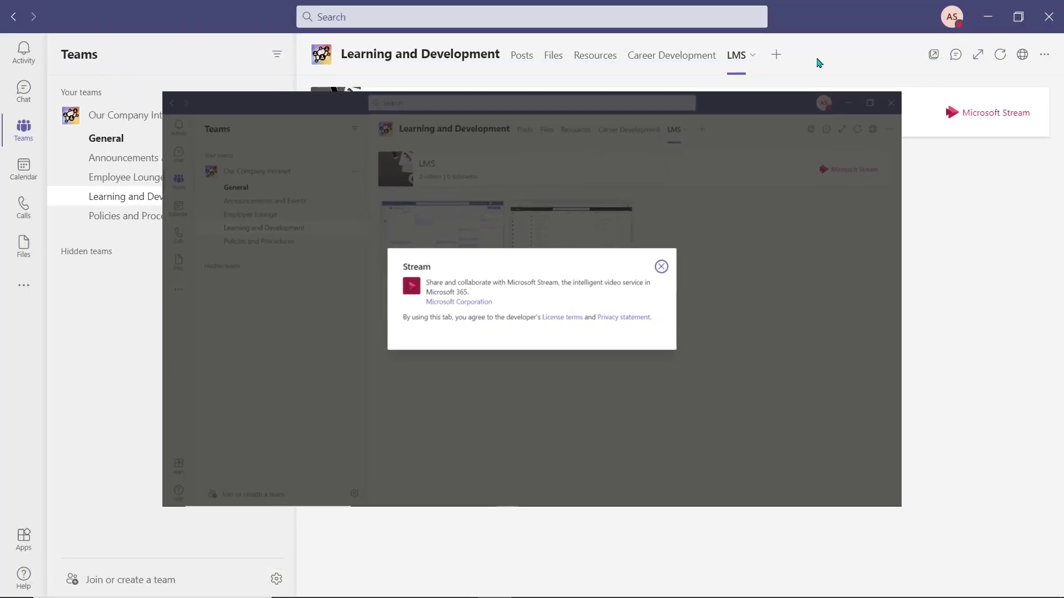
click(660, 266)
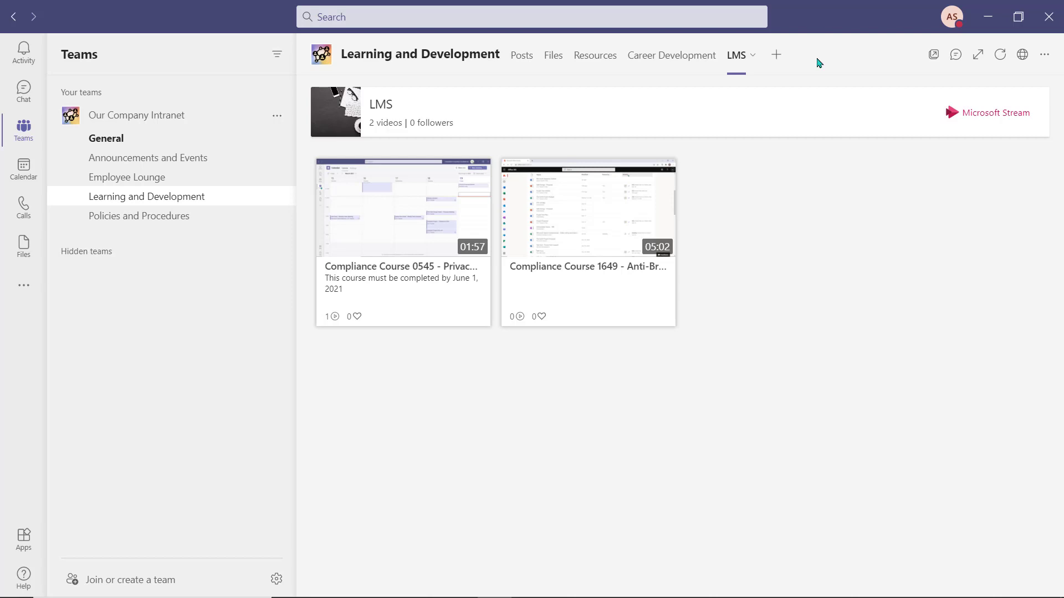
mouse_move(812, 68)
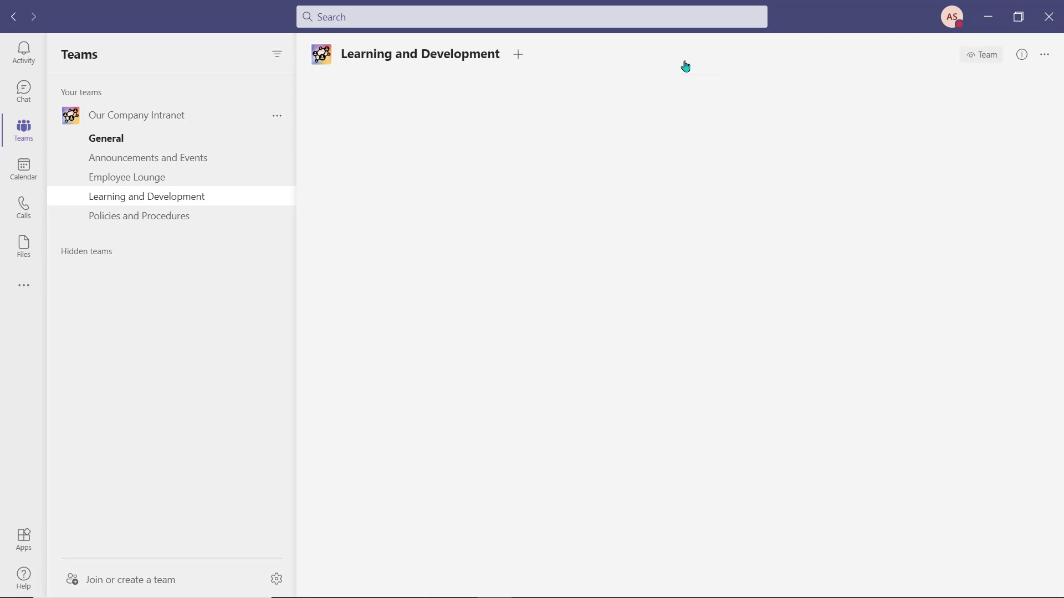
Load the Career Development site login page, then go to the Policies and Procedures channel.
click(673, 55)
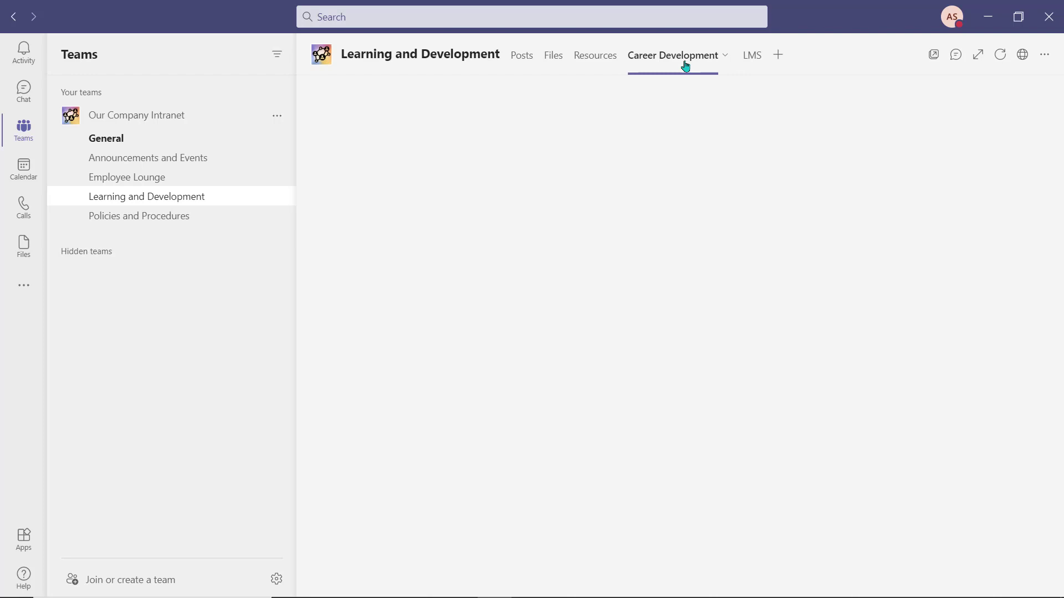
click(671, 55)
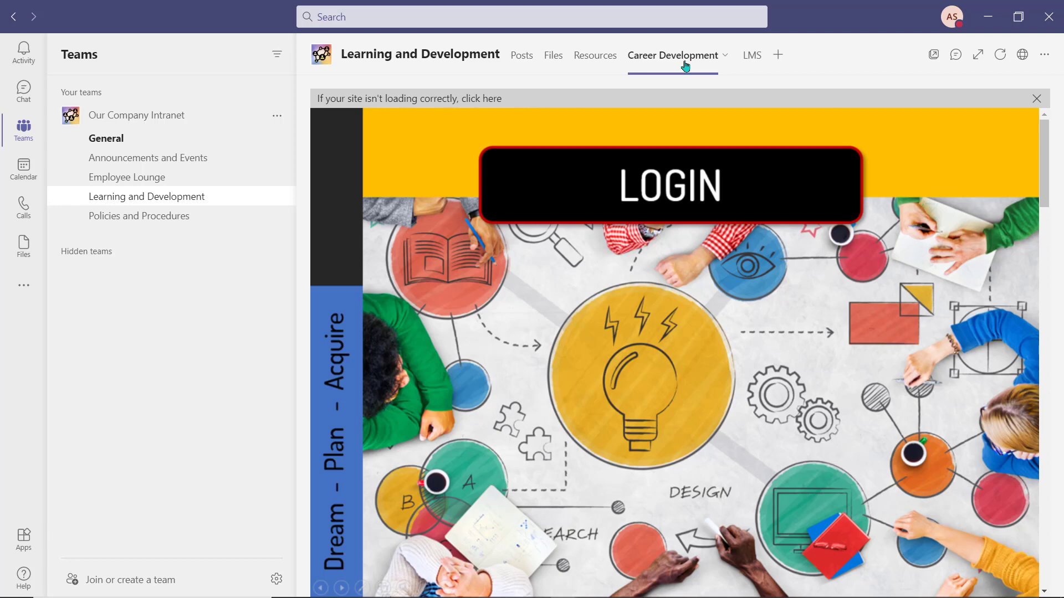
click(138, 216)
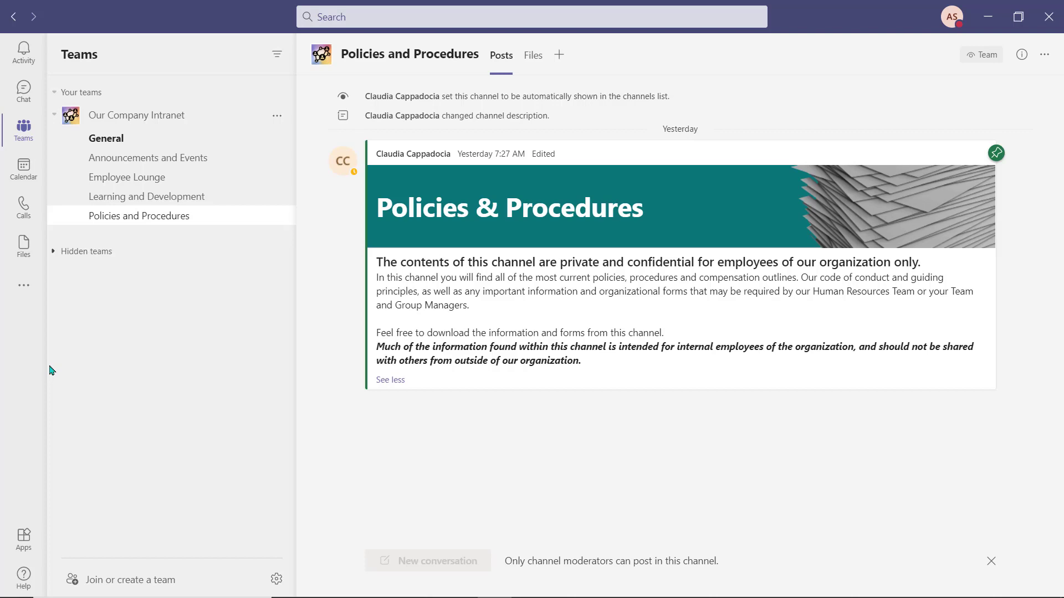
mouse_move(508, 67)
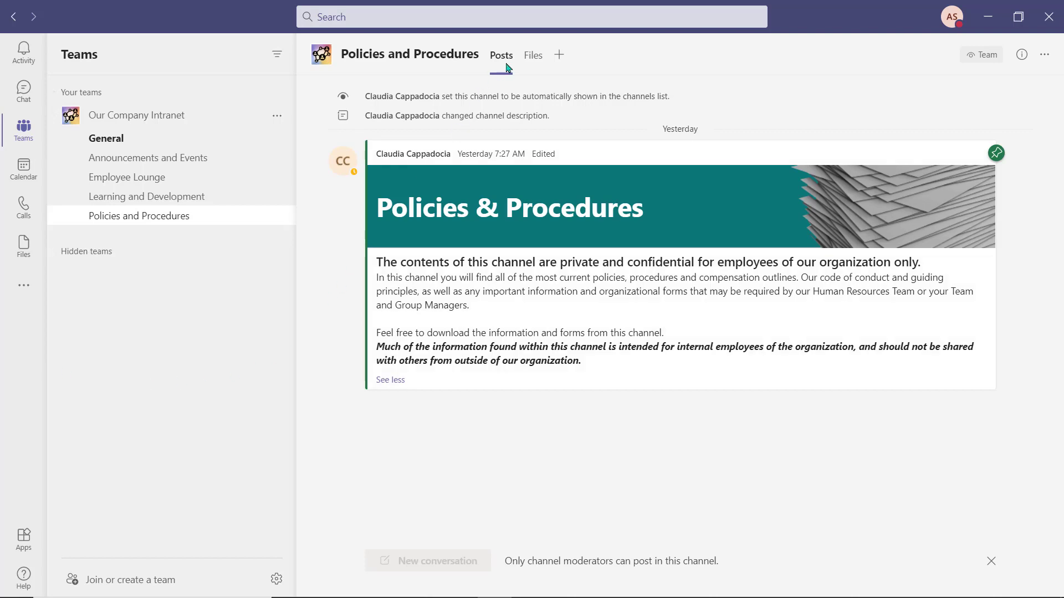
Show the Files tab listing Compensation Guides, Employee Code of Conduct and Forms folders.
click(533, 56)
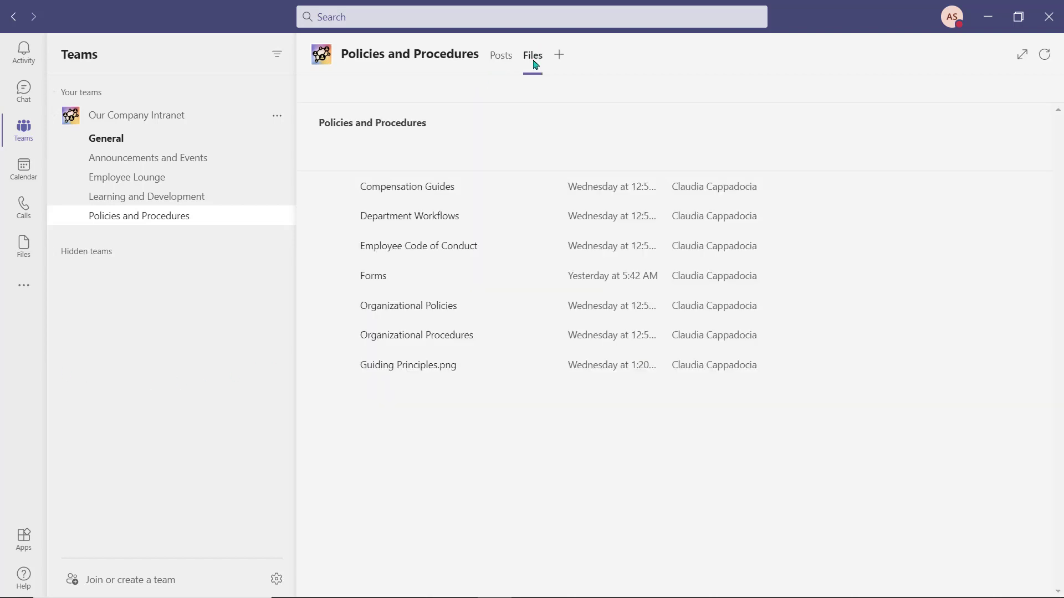
click(533, 55)
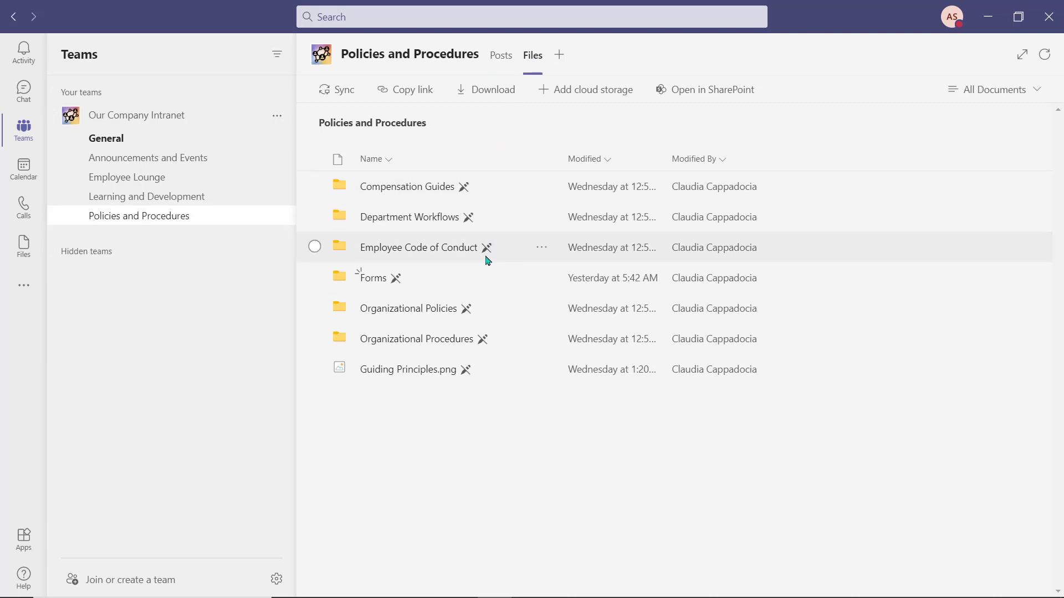
mouse_move(471, 396)
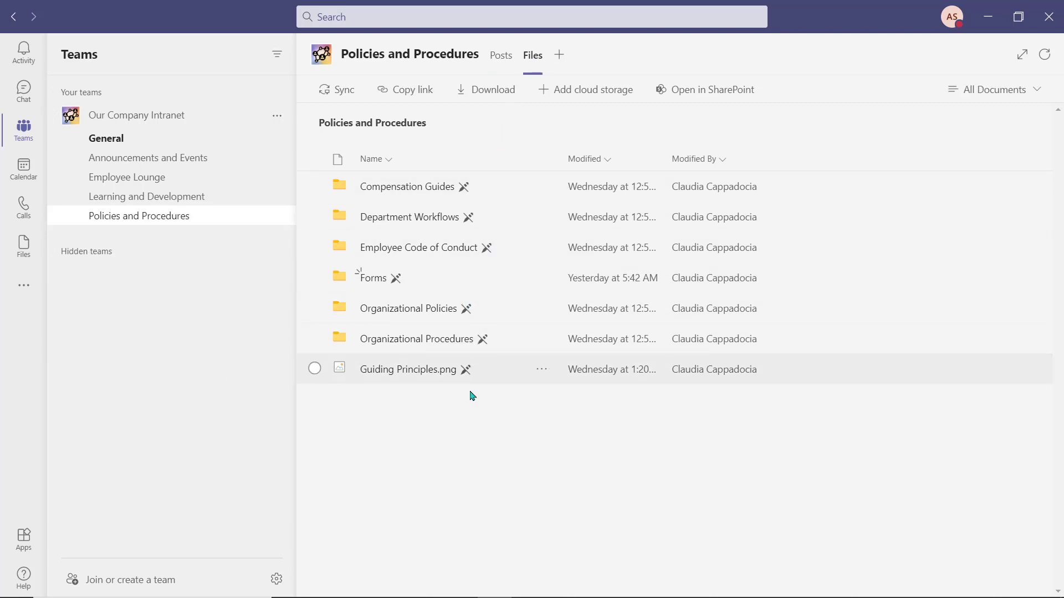
mouse_move(471, 401)
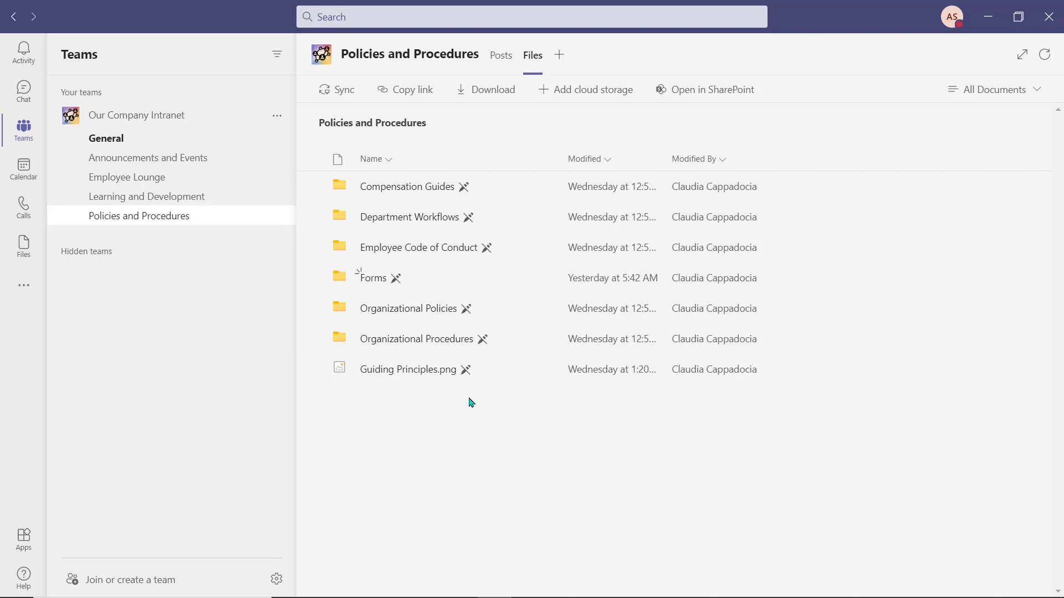
mouse_move(454, 258)
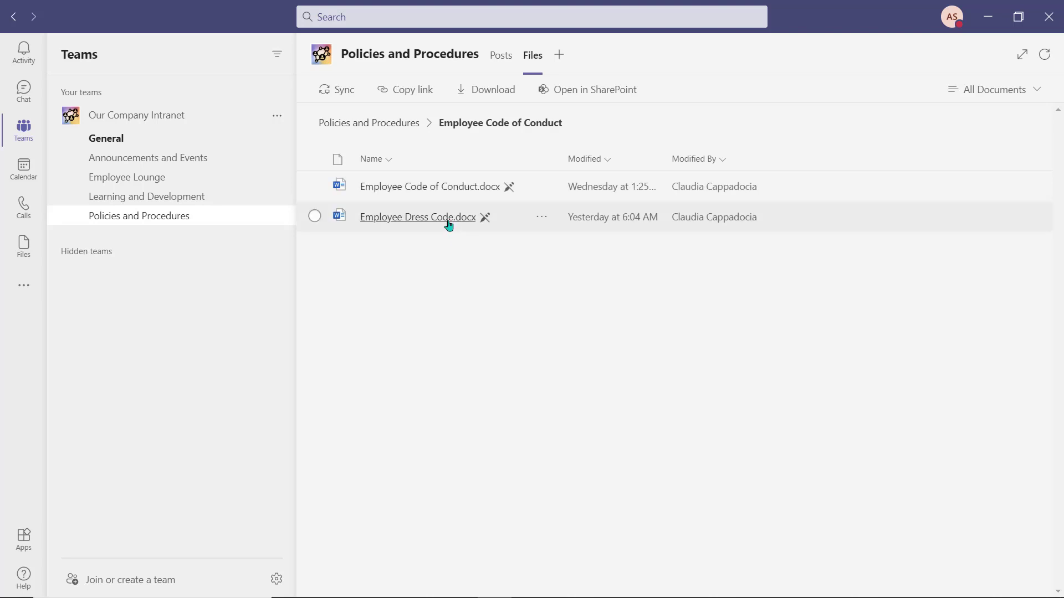
Read Employee Code of Conduct.docx, close it, and return to the top-level channel files.
click(418, 217)
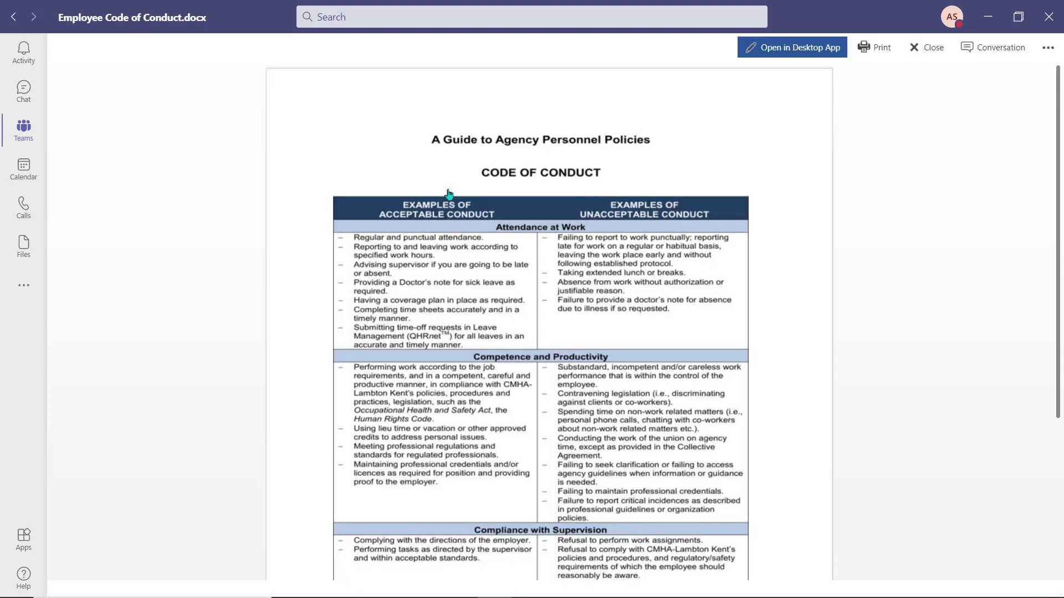
mouse_move(467, 192)
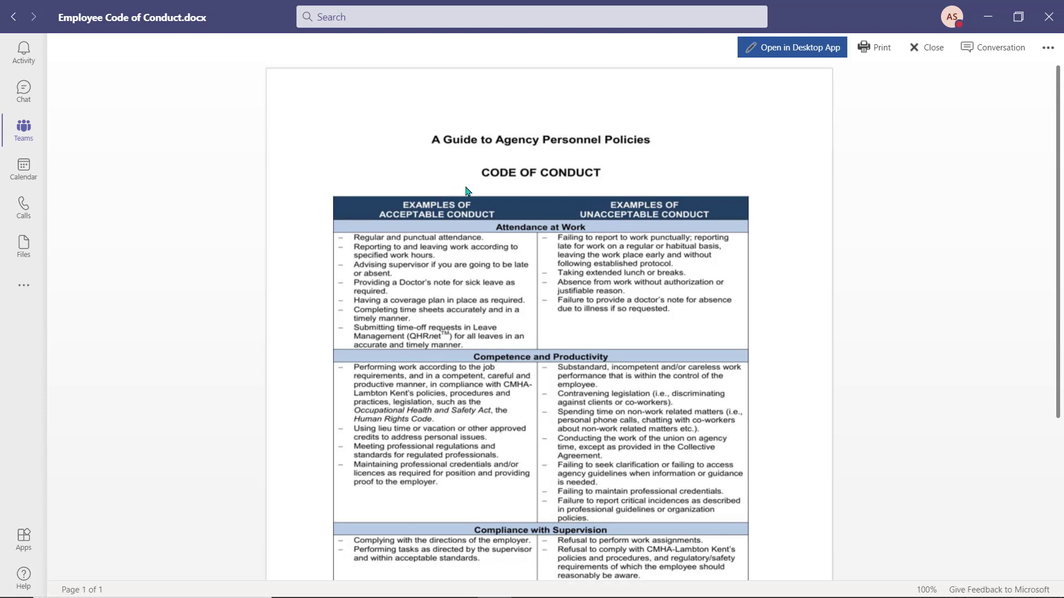
mouse_move(944, 214)
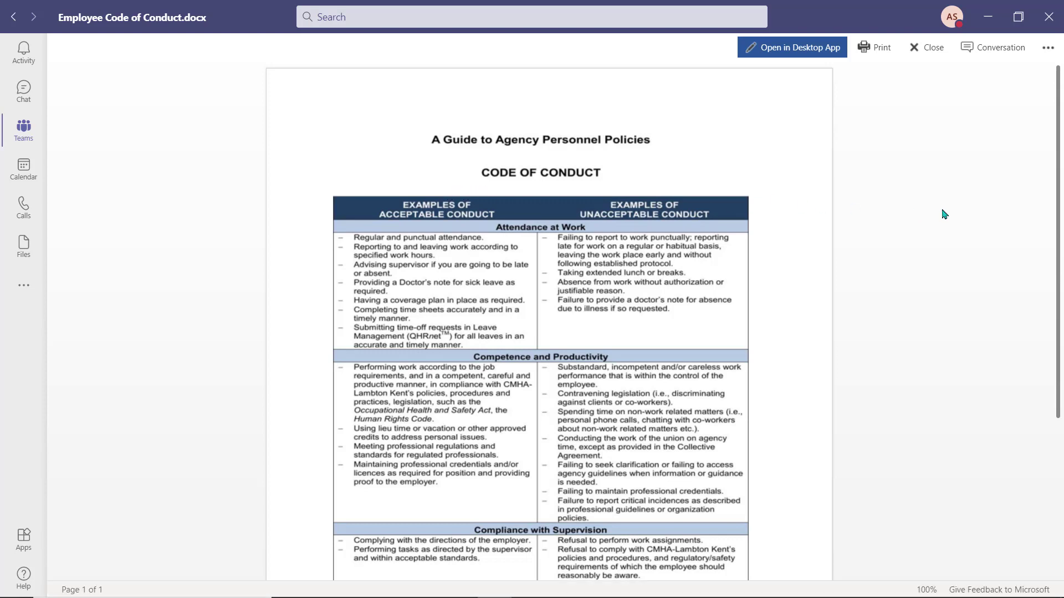
mouse_move(928, 48)
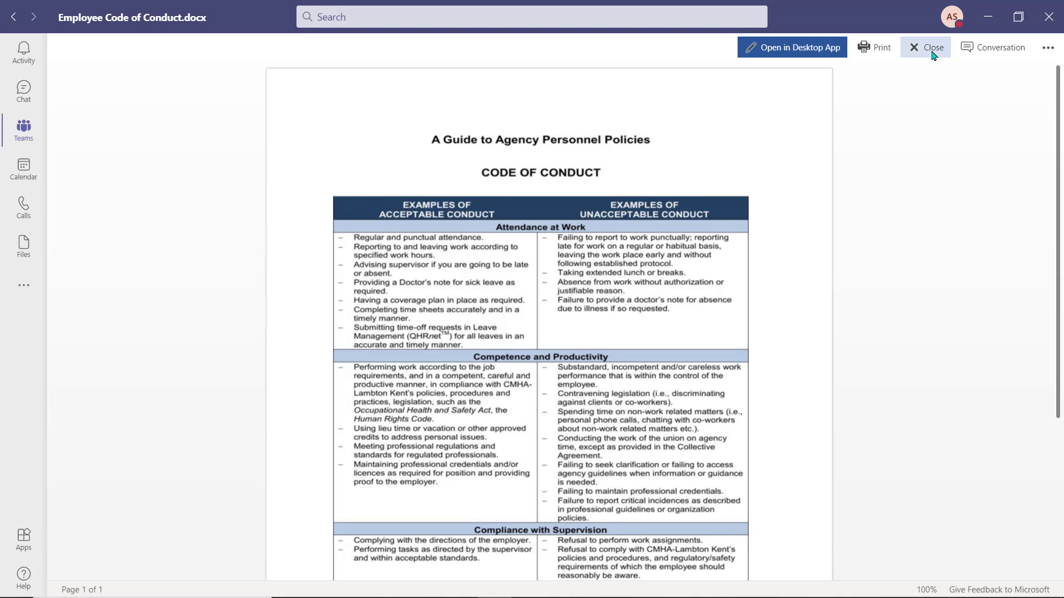
click(926, 47)
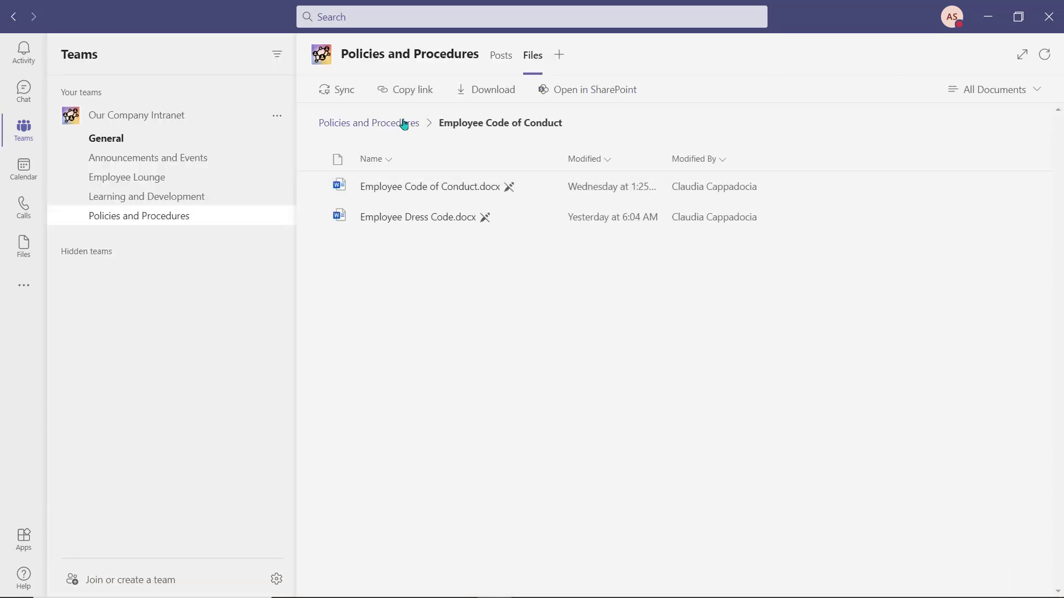
click(368, 123)
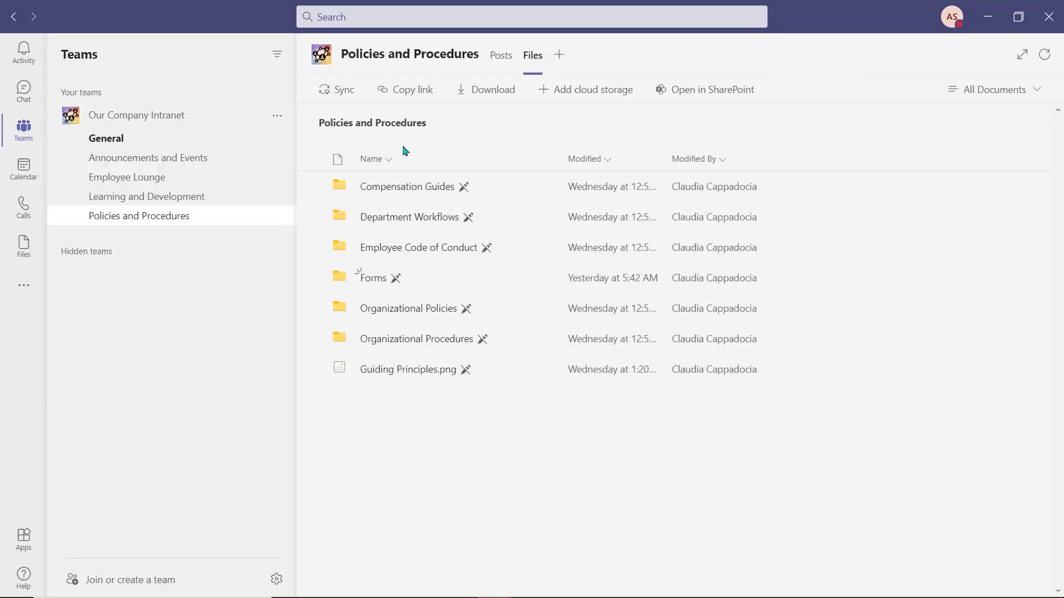
Preview Request Equipment.pdf from the Forms folder, then the Short-Term Disability application.
click(372, 277)
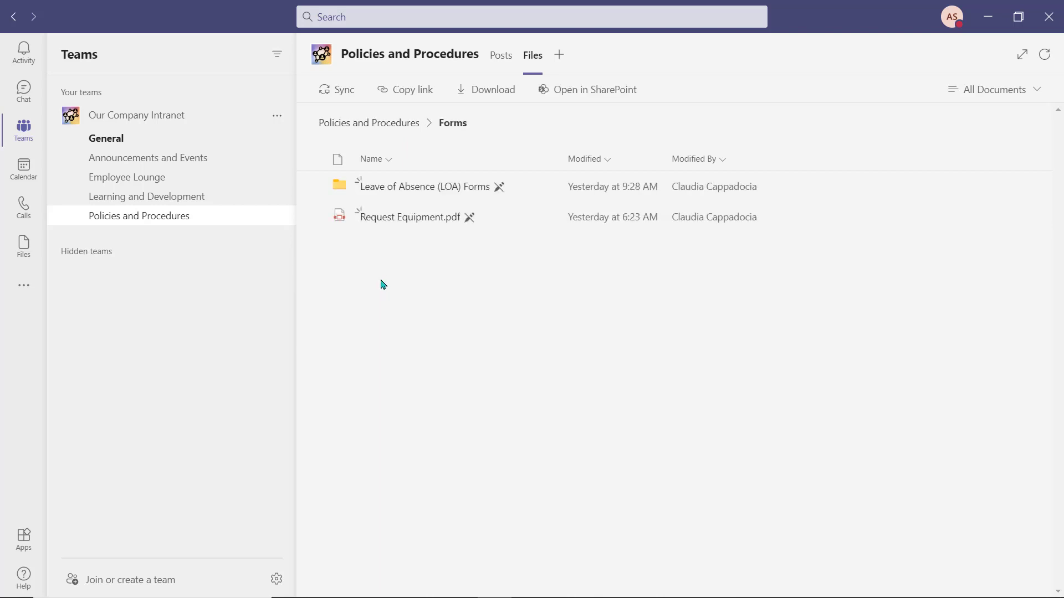
mouse_move(389, 228)
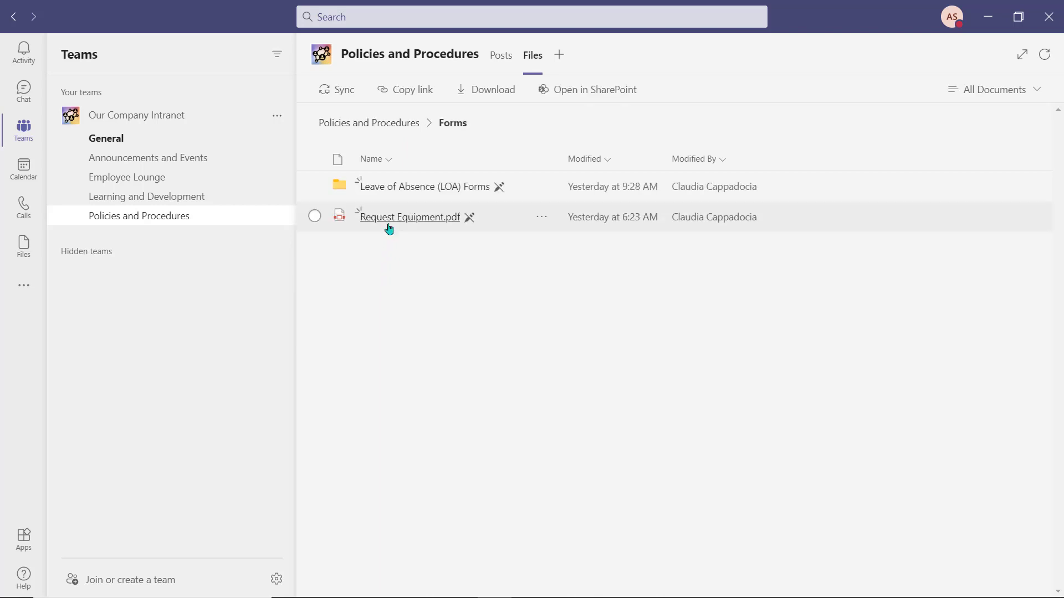
click(409, 216)
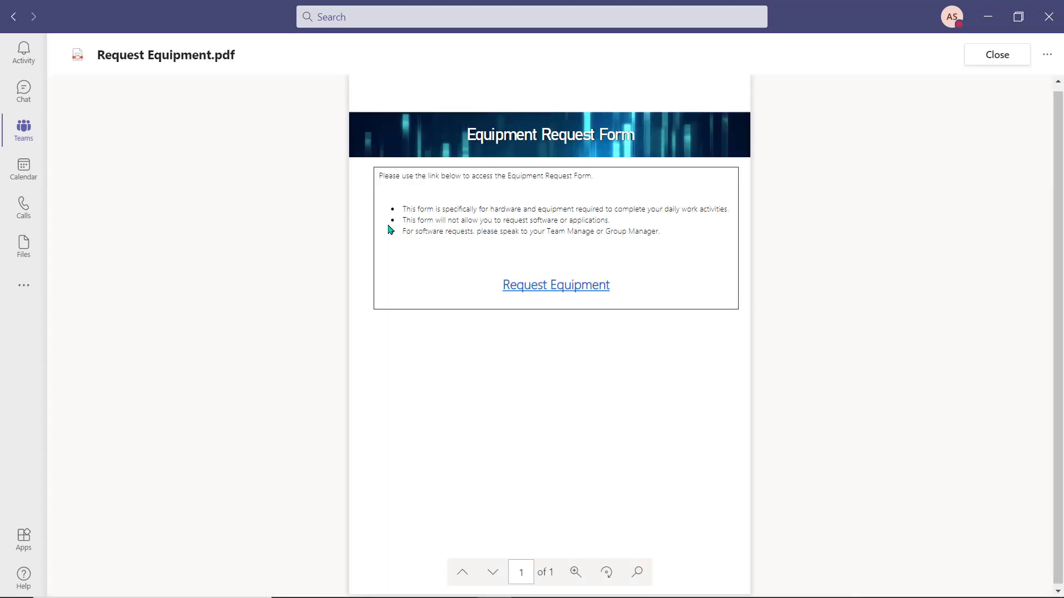
mouse_move(530, 307)
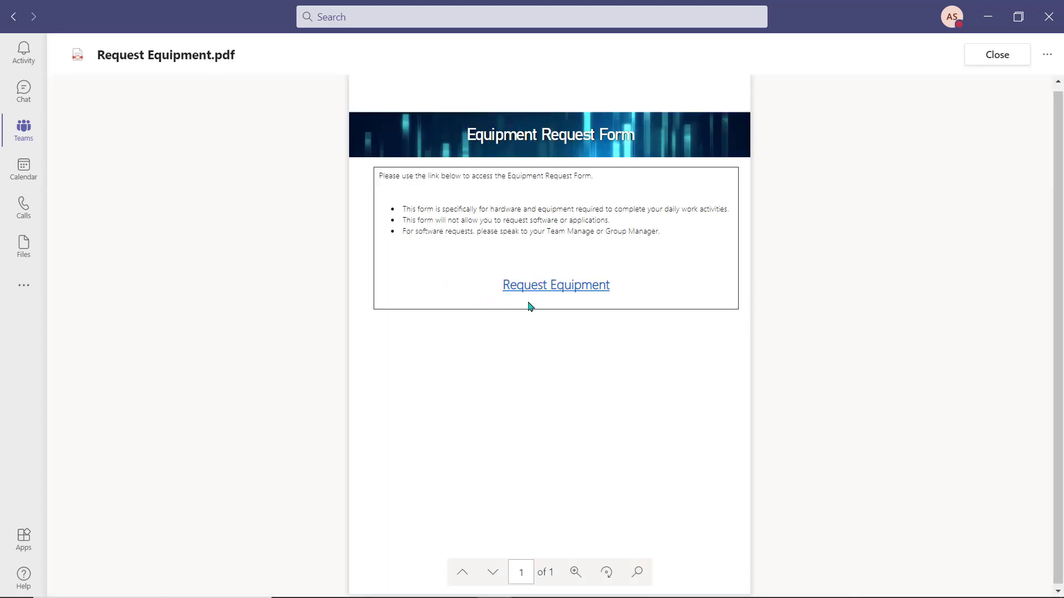
click(555, 285)
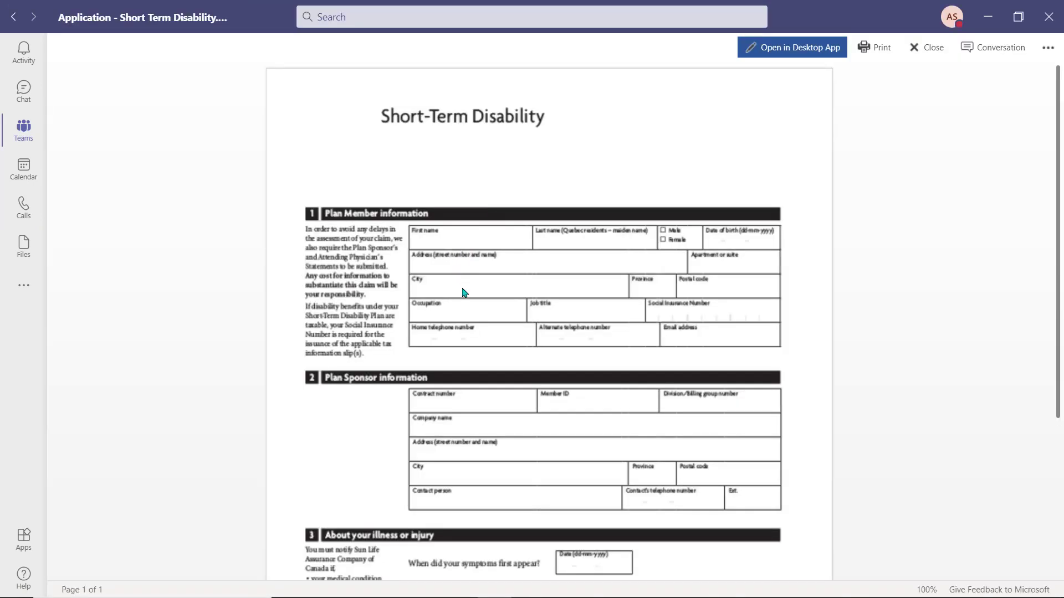
mouse_move(1048, 47)
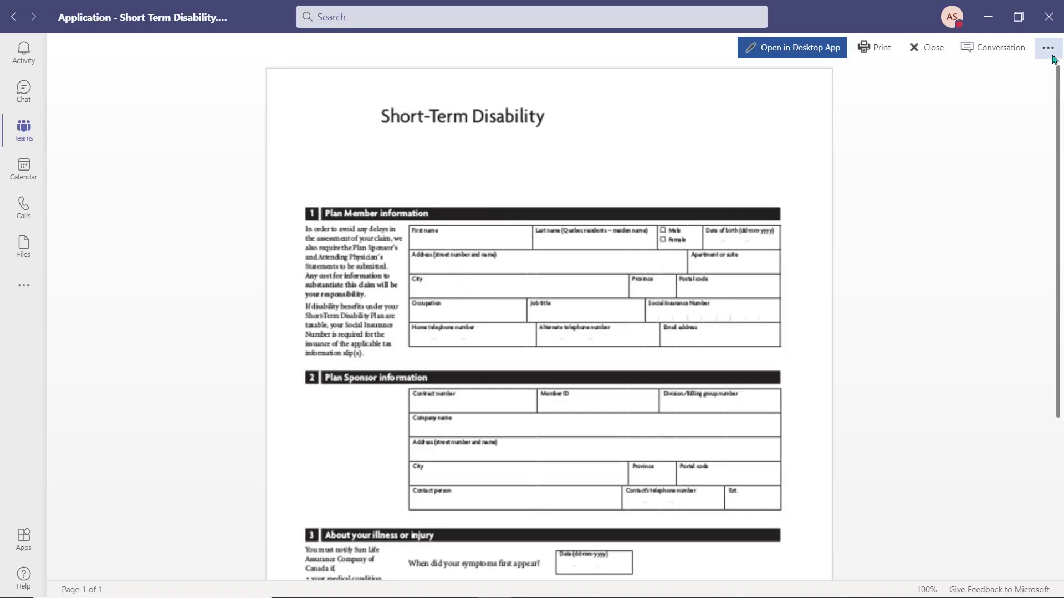
Download the Short-Term Disability application from the viewer's more-options menu.
click(1047, 47)
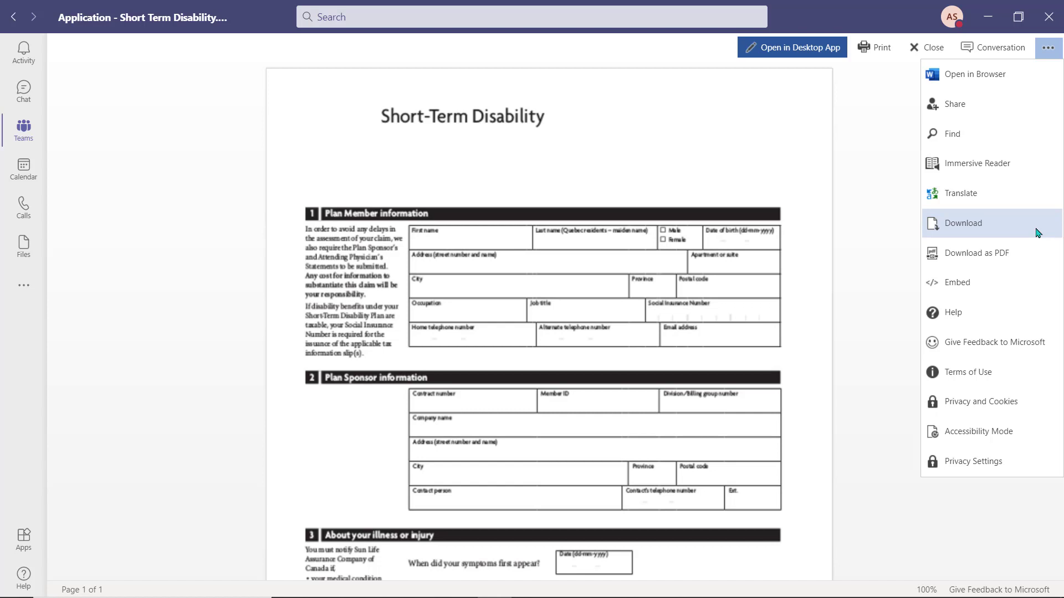
click(932, 46)
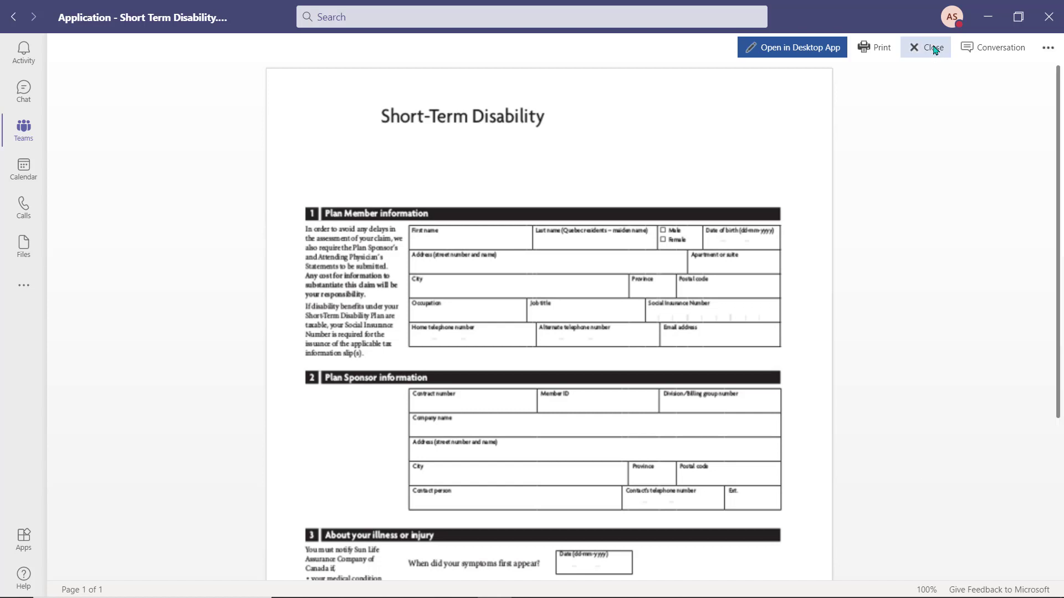
Close the disability application and expand the full pinned confidentiality post.
click(924, 46)
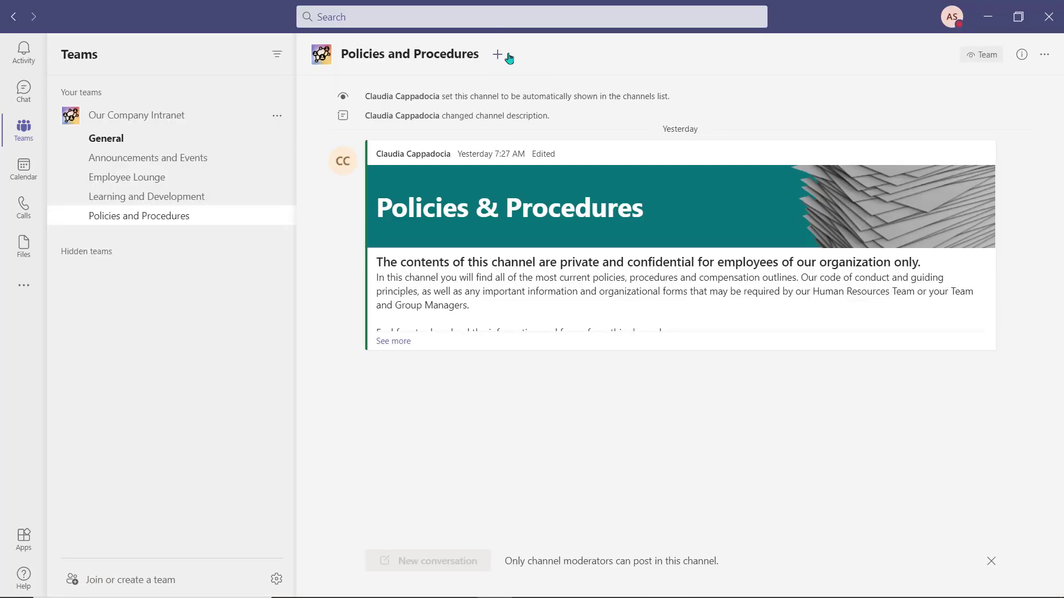
click(393, 342)
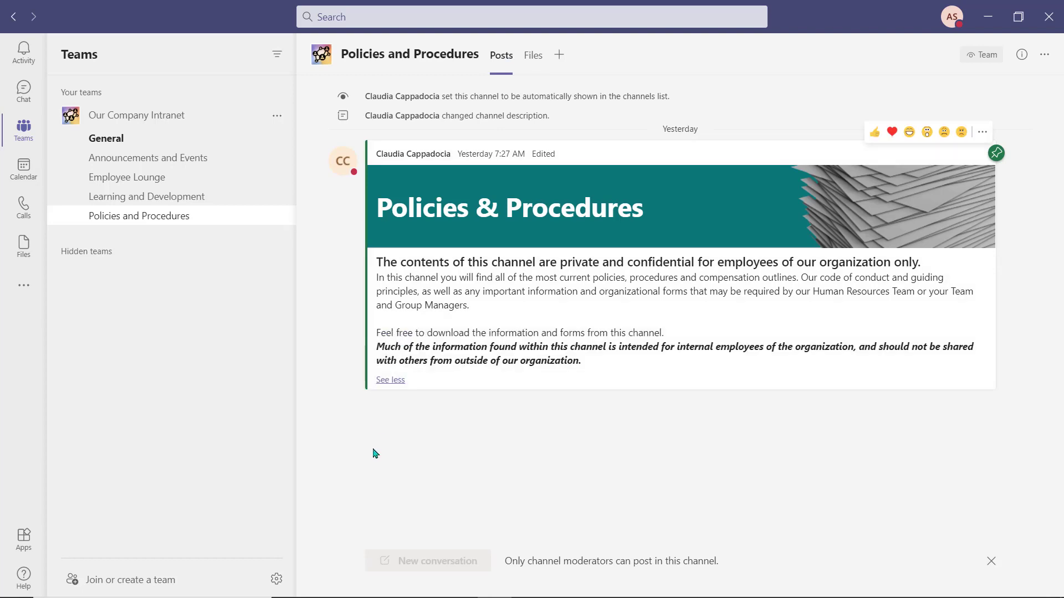
mouse_move(373, 453)
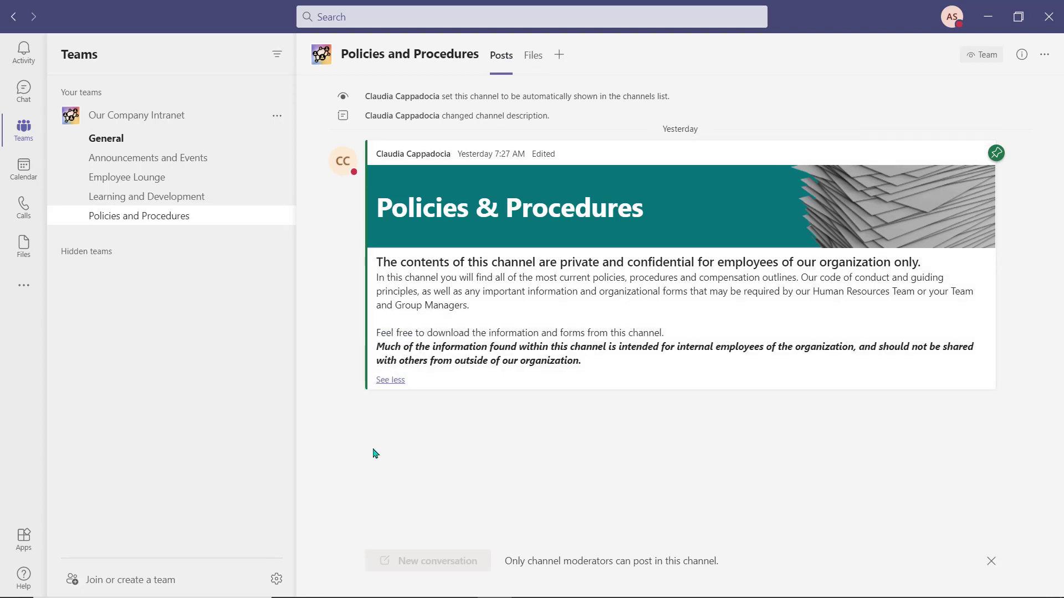